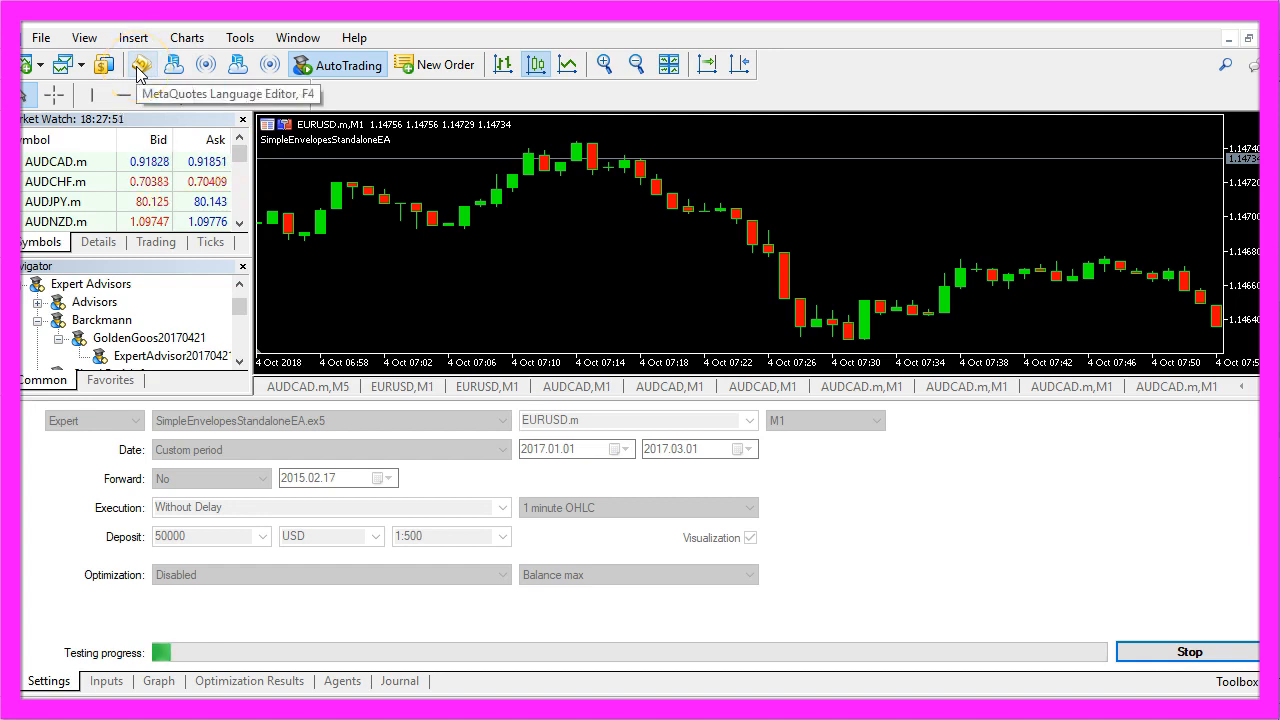
Step: Launch the MetaQuotes Language Editor from the MetaTrader toolbar
click(140, 64)
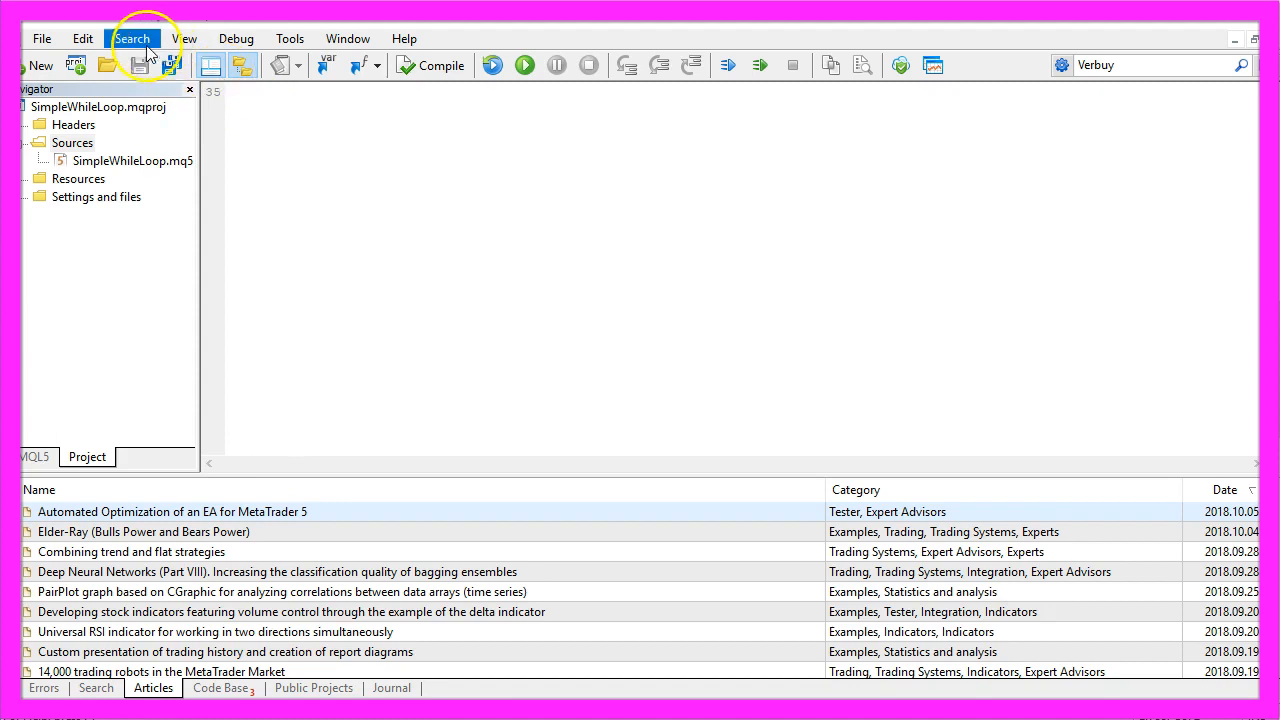
mouse_move(42, 38)
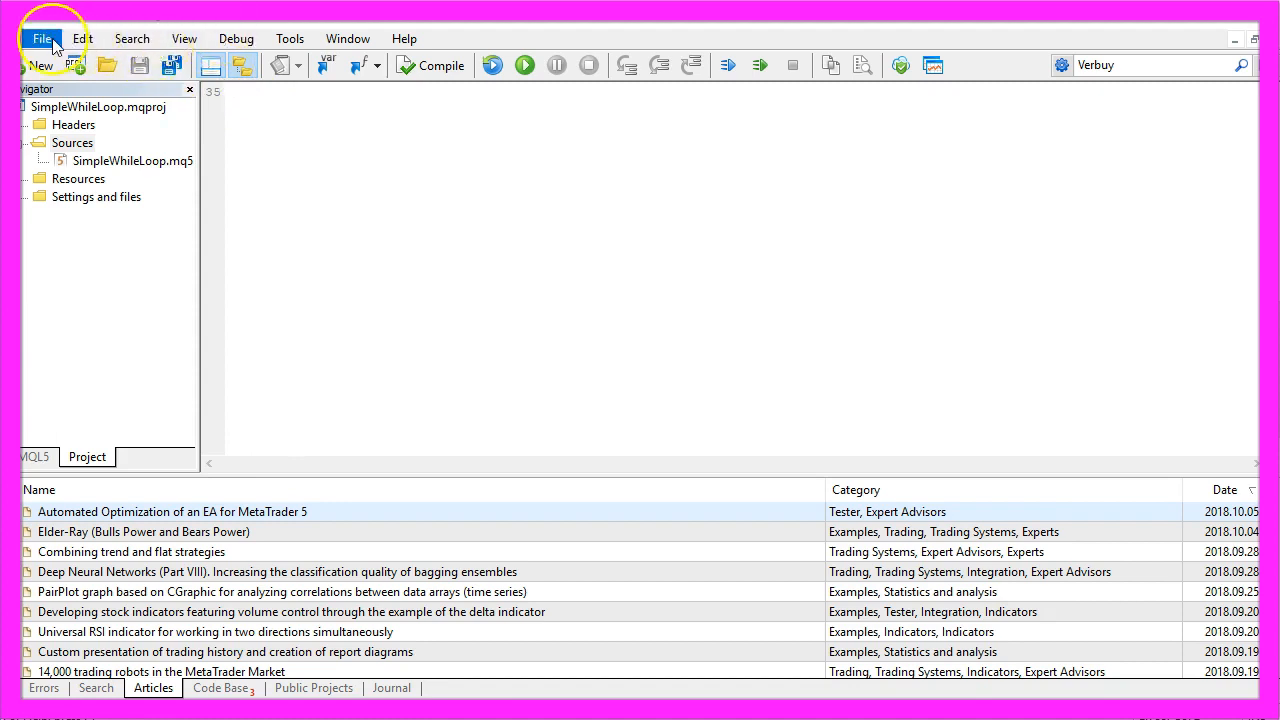
Step: Create a new expert advisor from the template named SimpleEnvelopesStandaloneExpertAdvisor
click(40, 64)
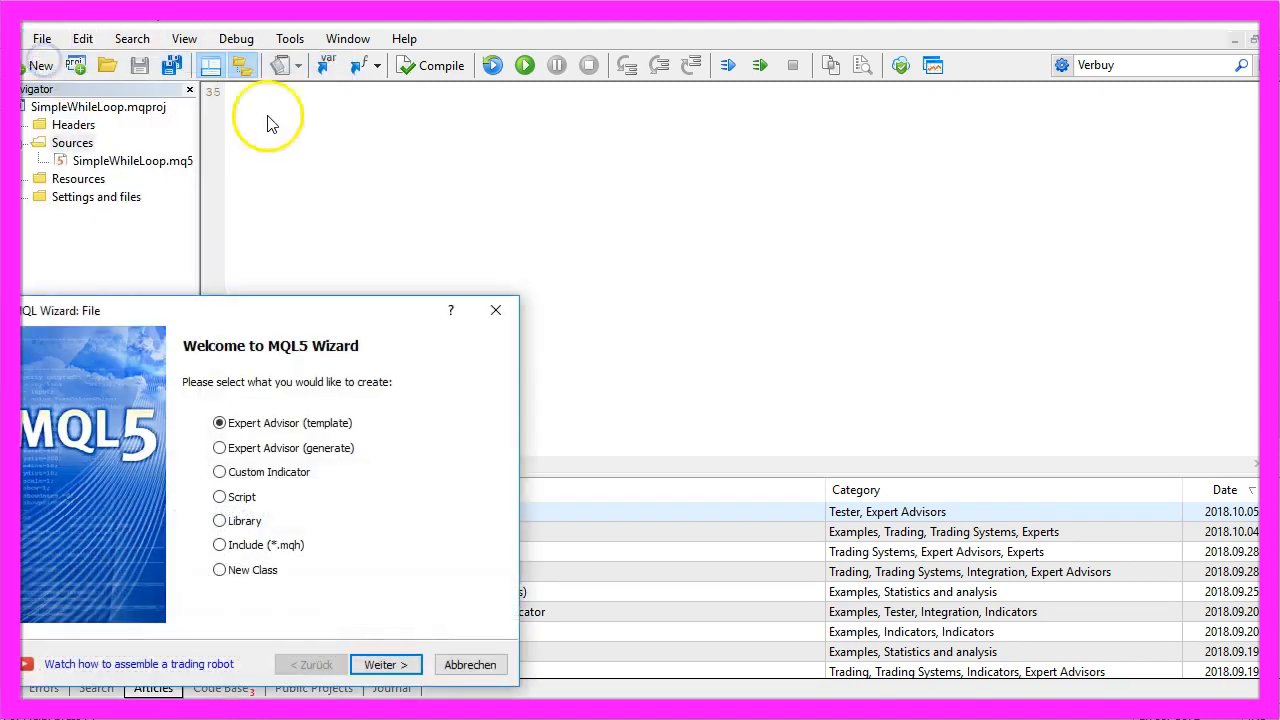
click(384, 664)
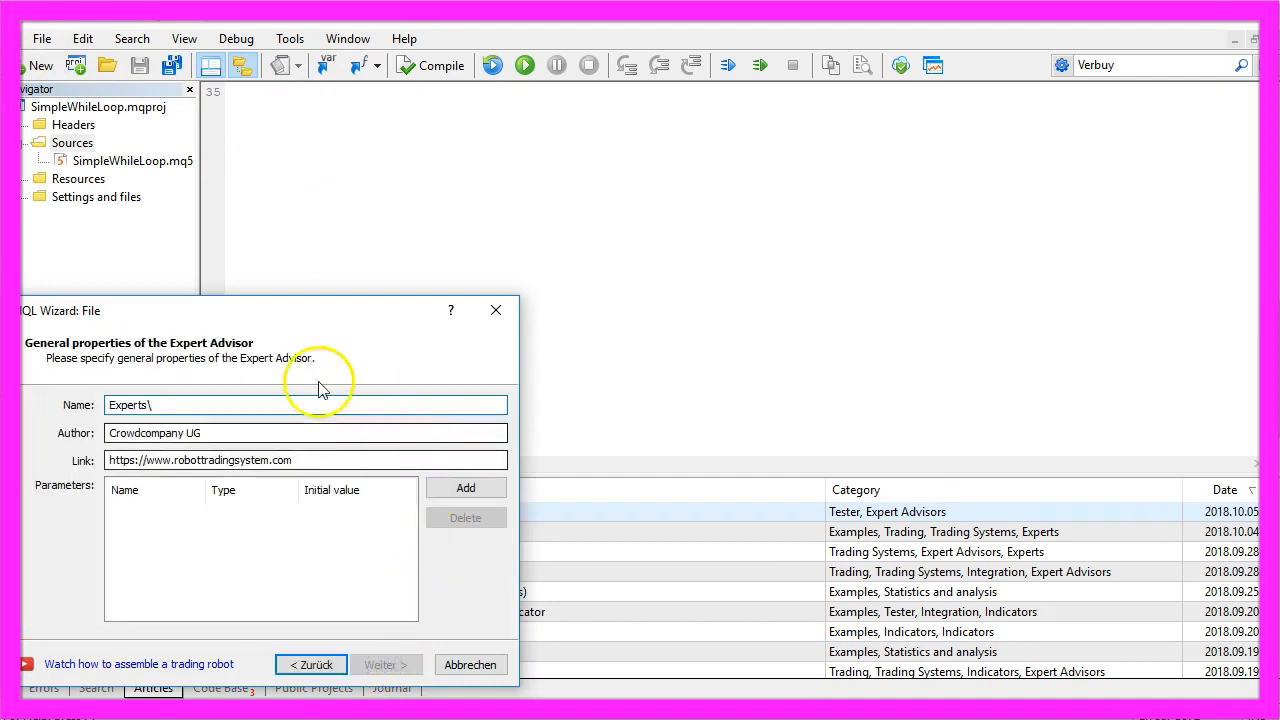
text(SimpleEnvelopesStandaloneExpertAdvisor)
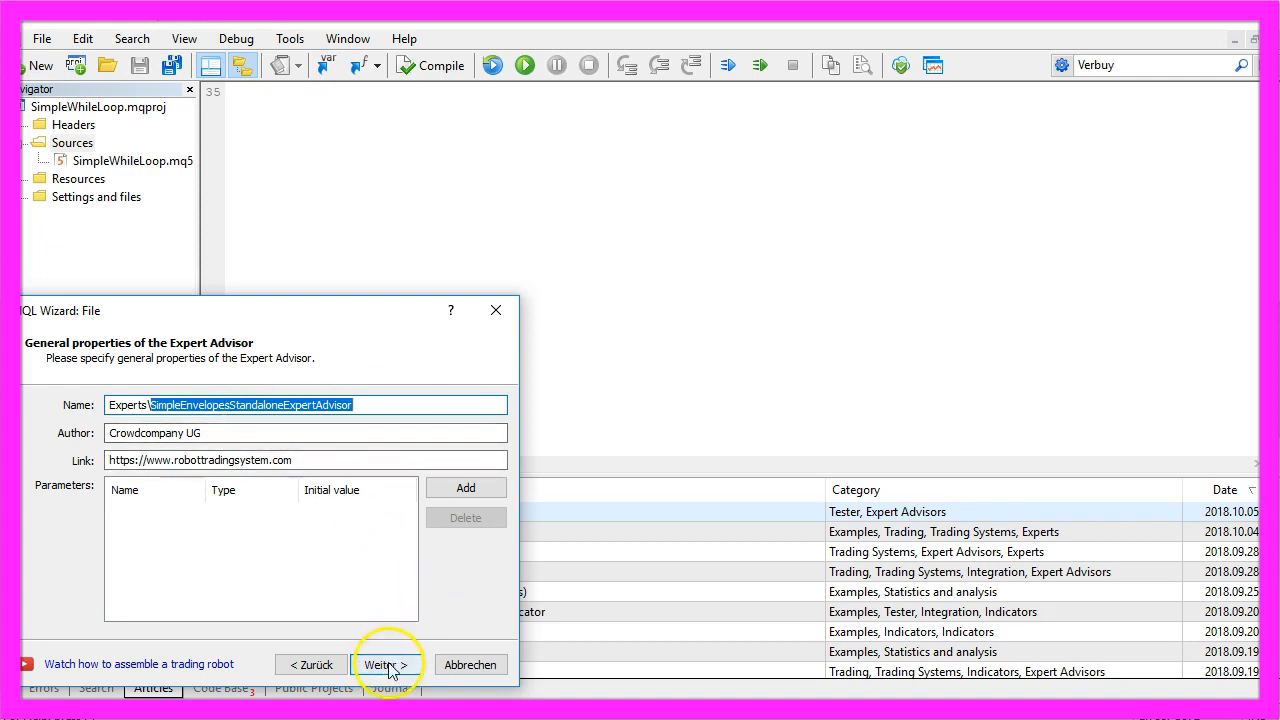
click(384, 664)
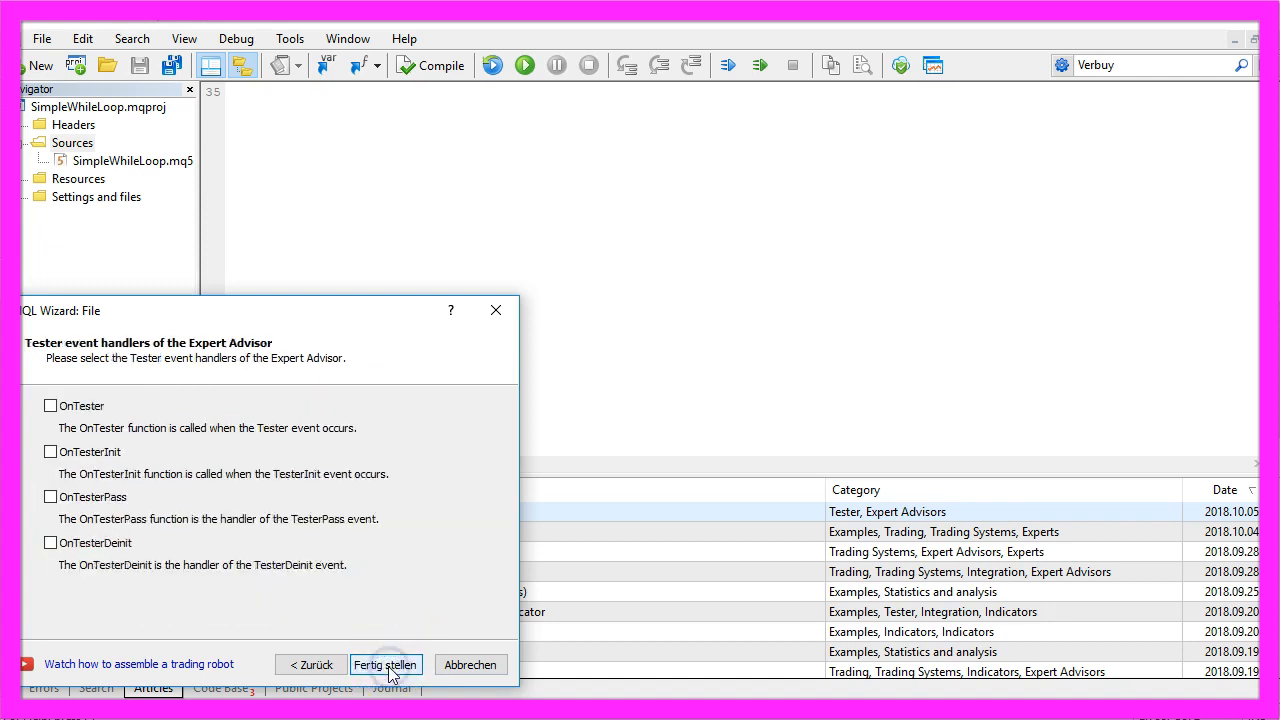
click(384, 664)
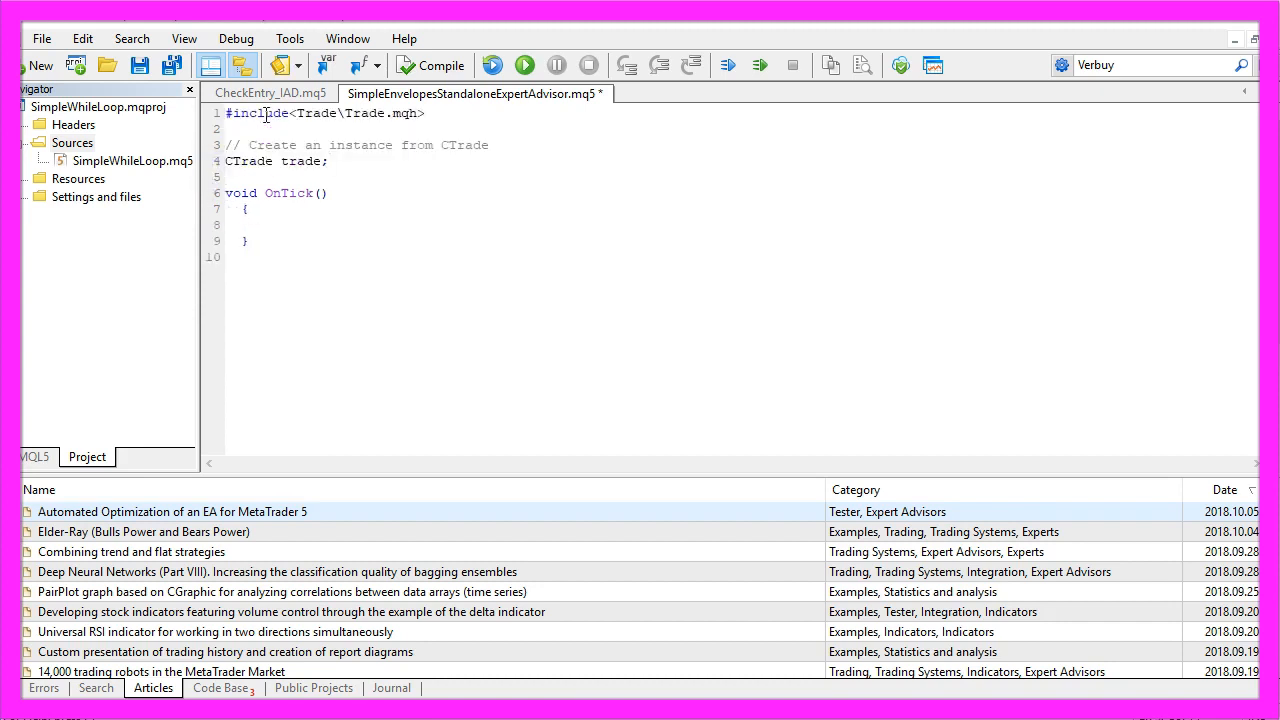
Step: Review the Trade.mqh include and the CTrade trade instance above OnTick
double_click(364, 112)
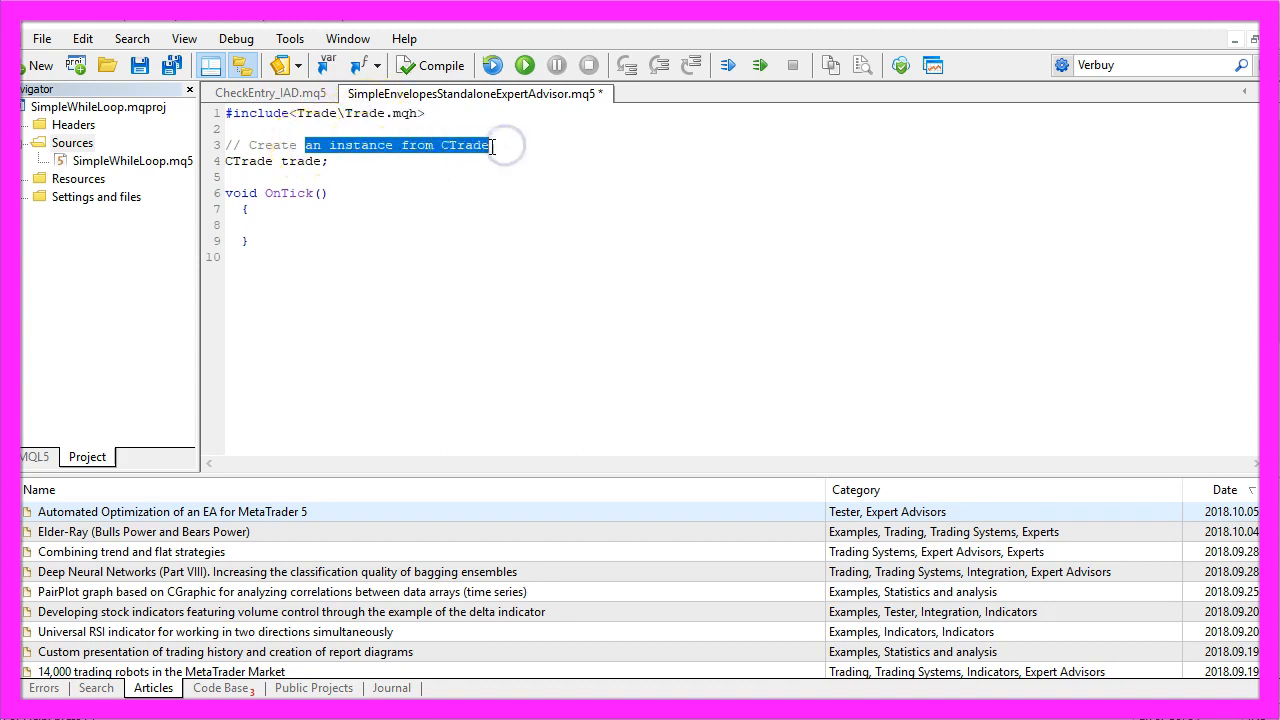
double_click(302, 160)
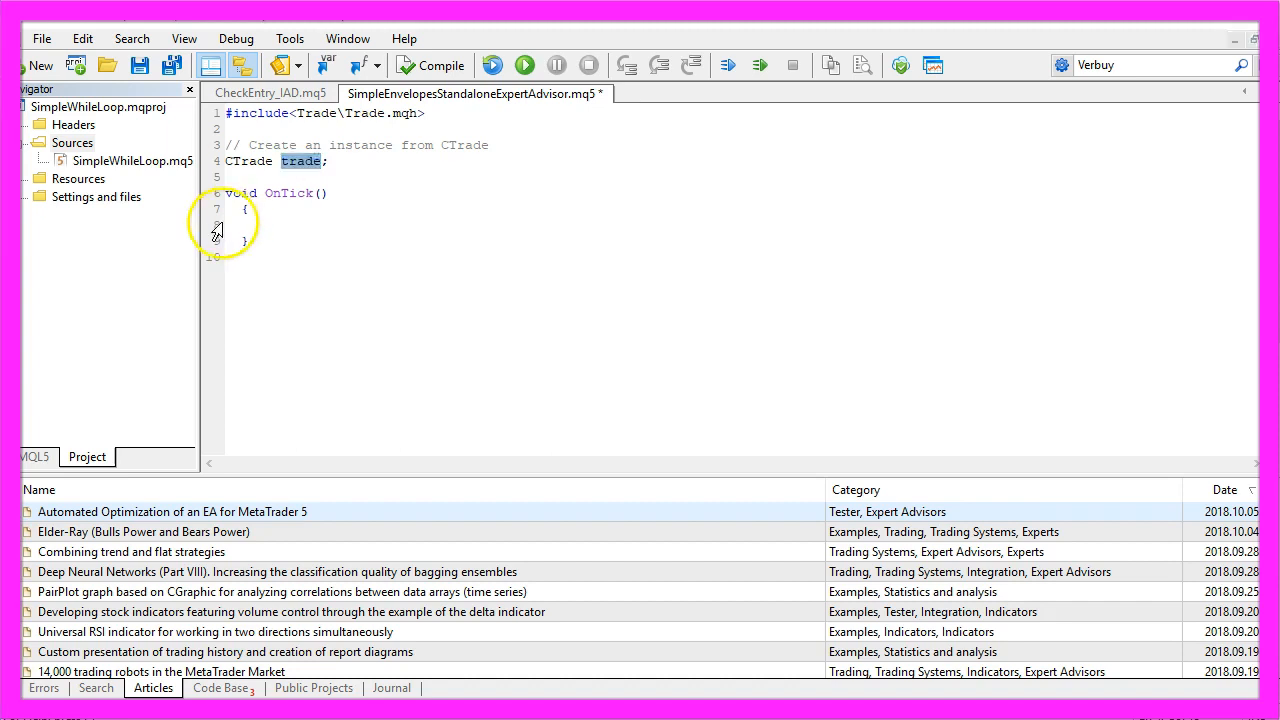
click(288, 224)
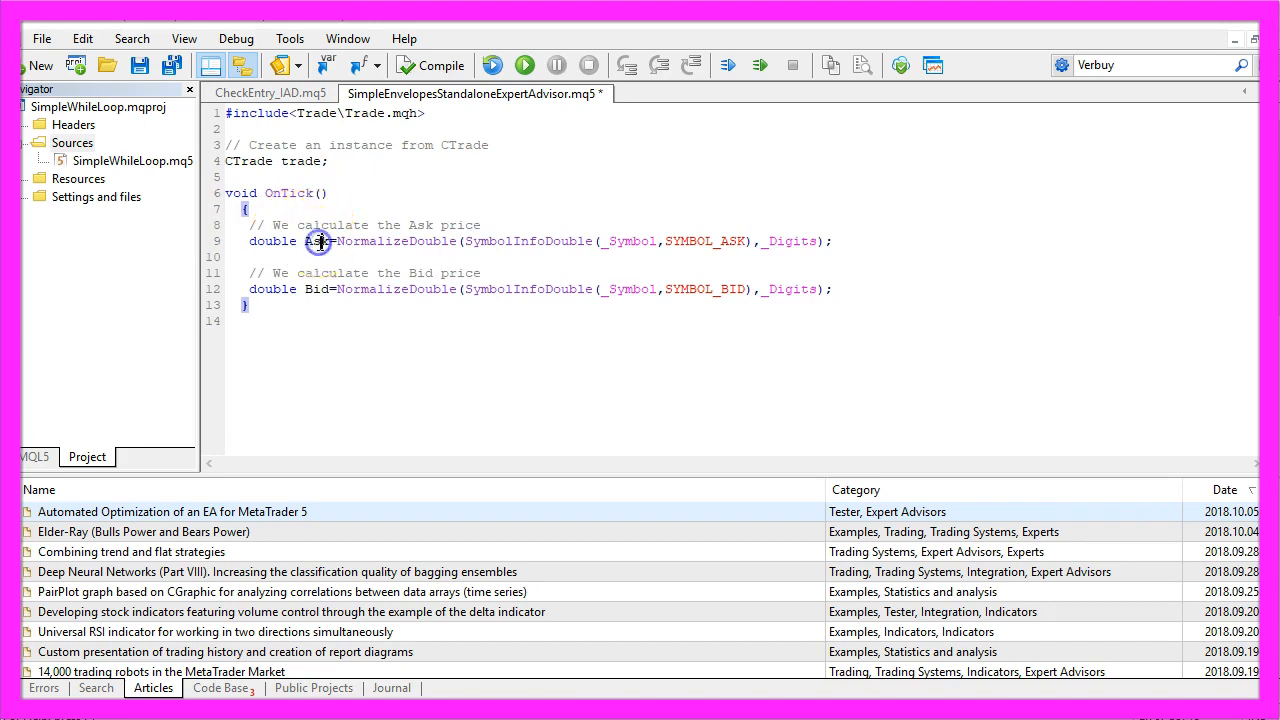
Step: Walk through the Ask and Bid lines using NormalizeDouble(SymbolInfoDouble(_Symbol,SYMBOL_ASK),_Digits)
double_click(316, 288)
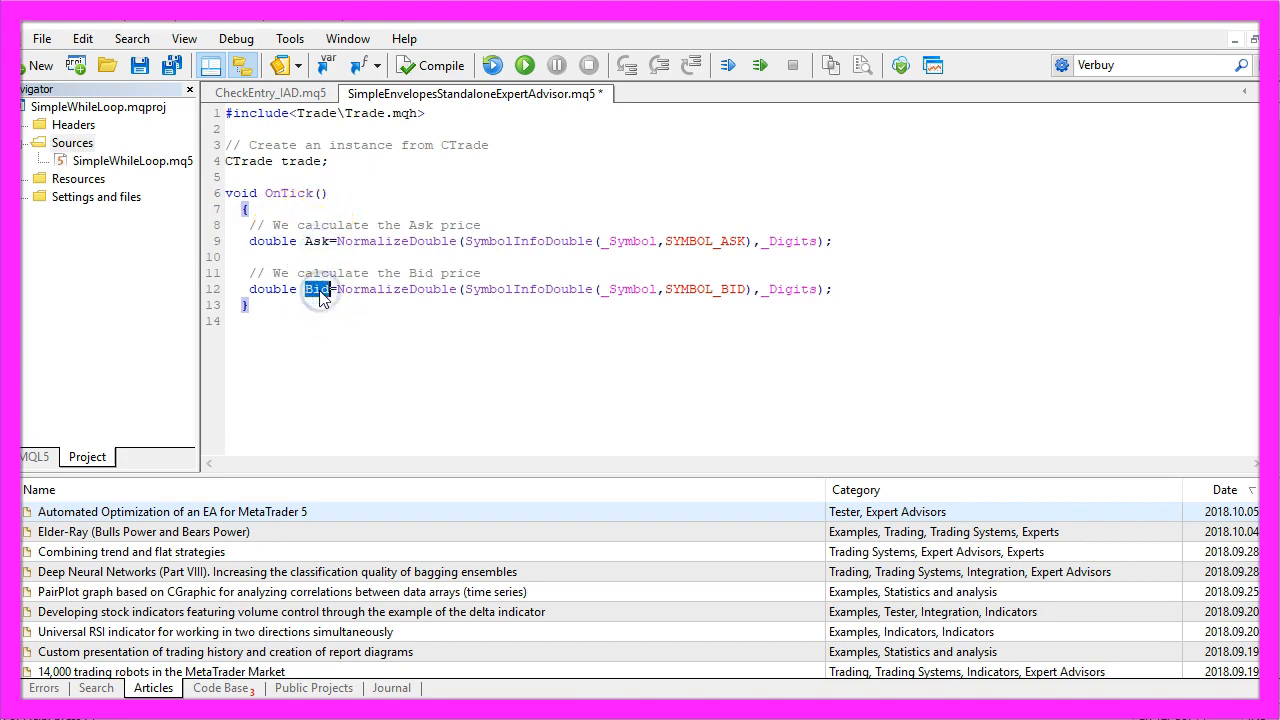
double_click(528, 240)
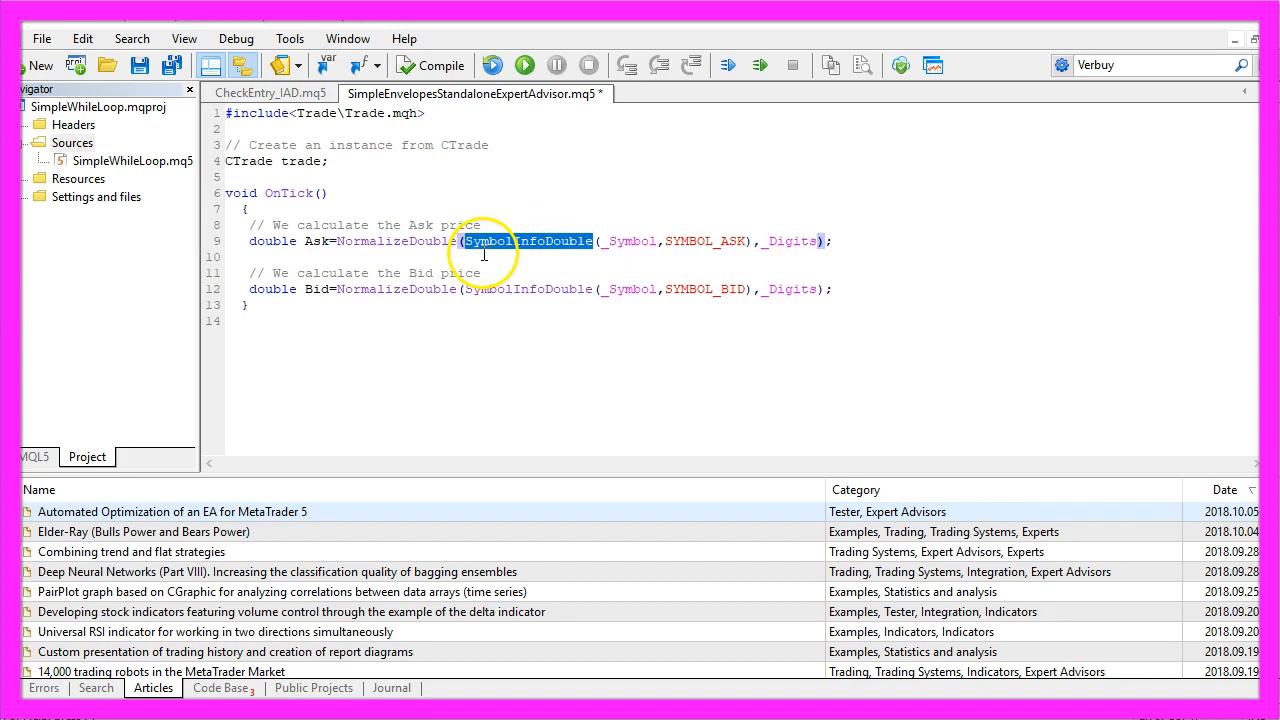
click(640, 240)
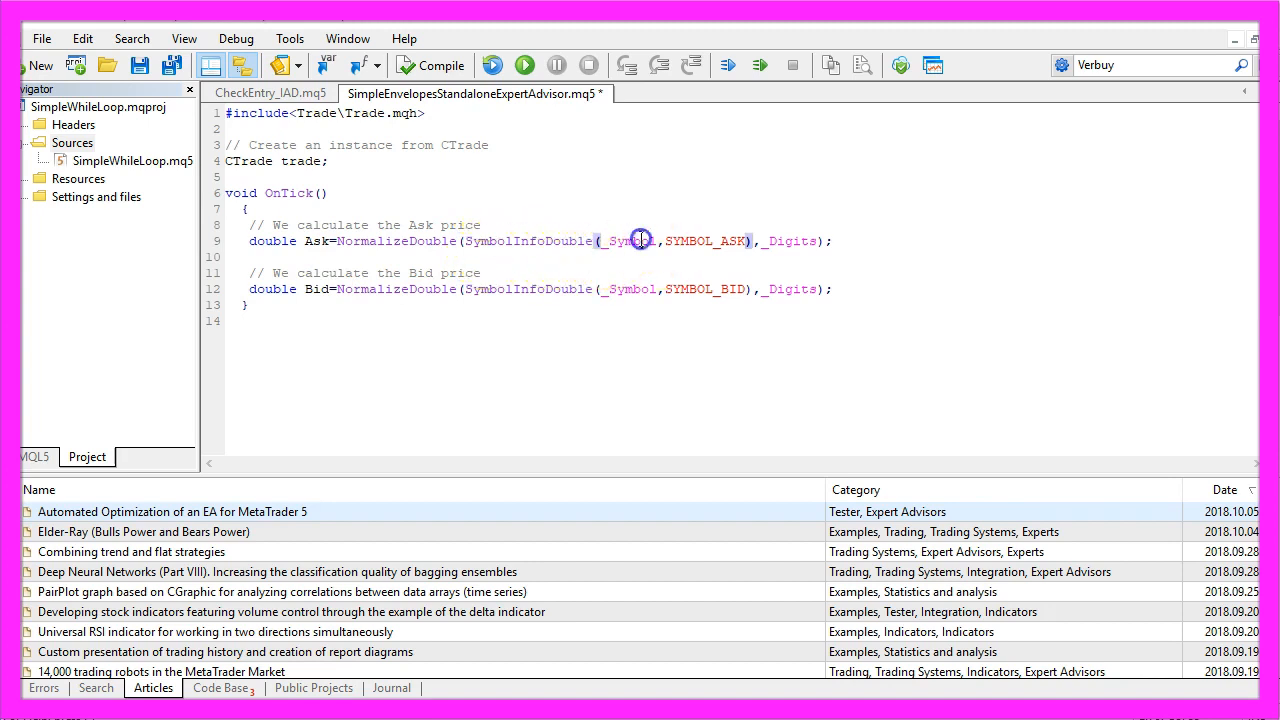
double_click(628, 240)
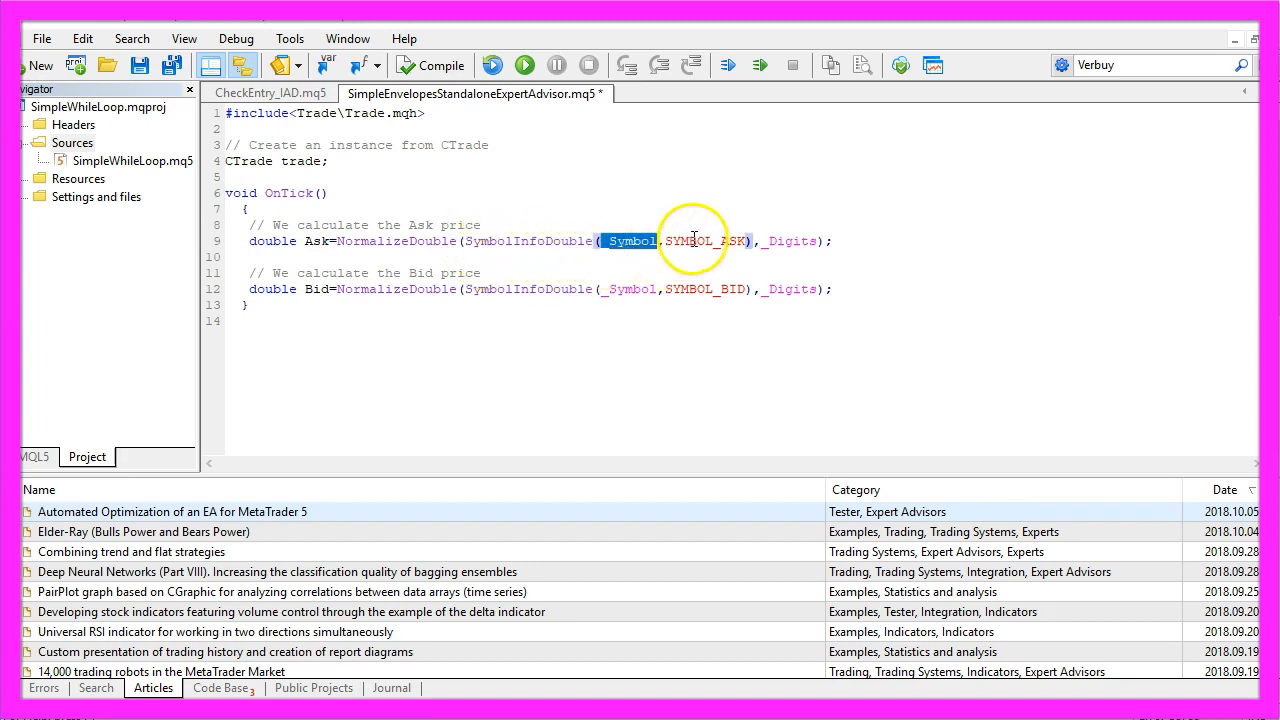
double_click(696, 240)
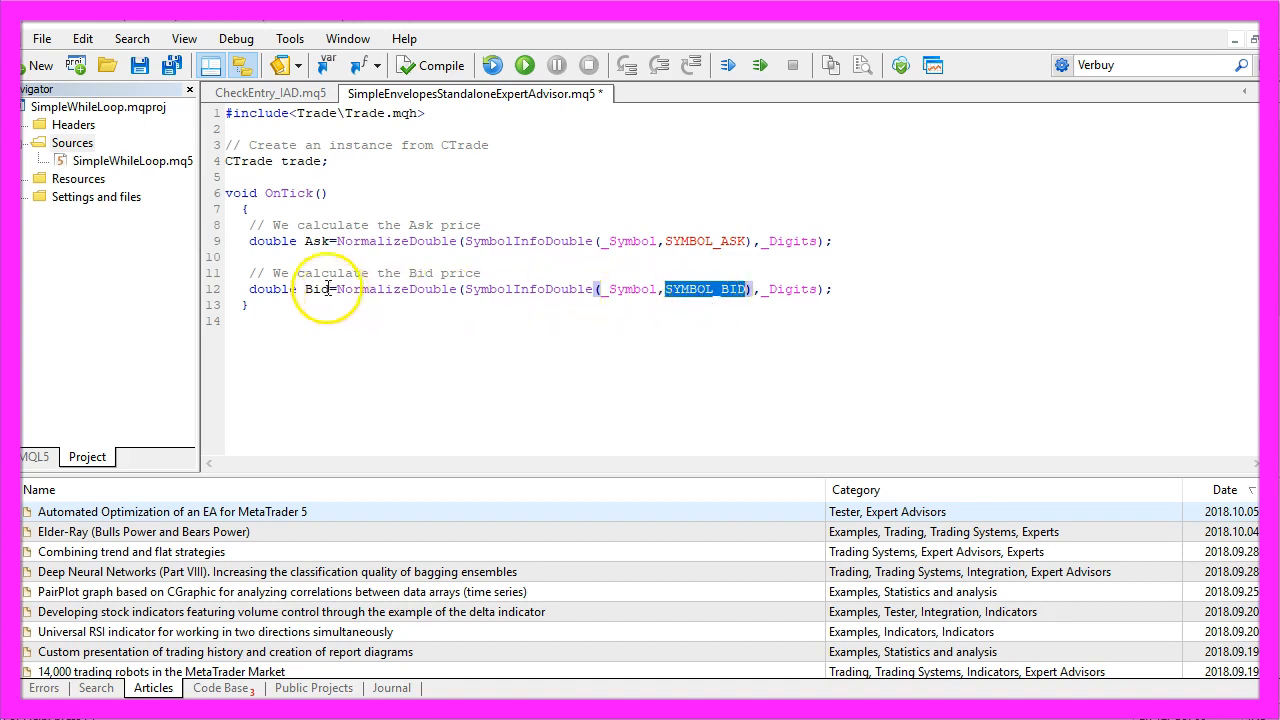
double_click(316, 288)
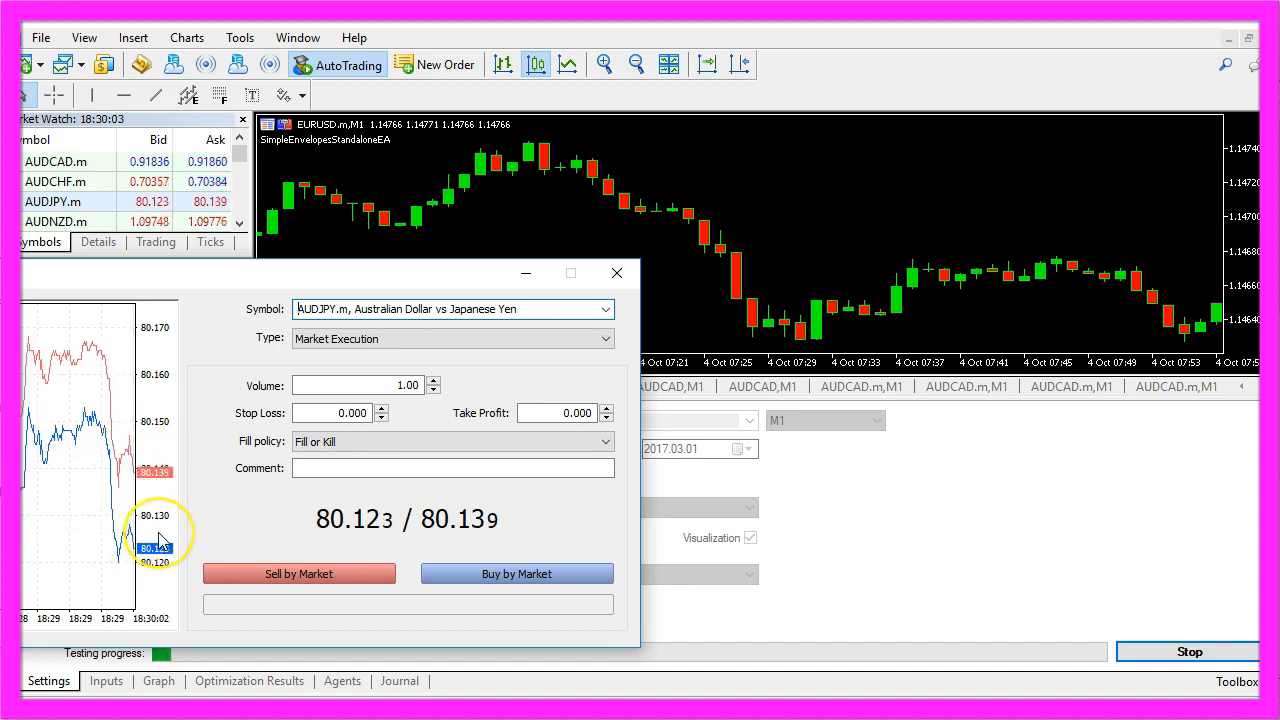
click(616, 272)
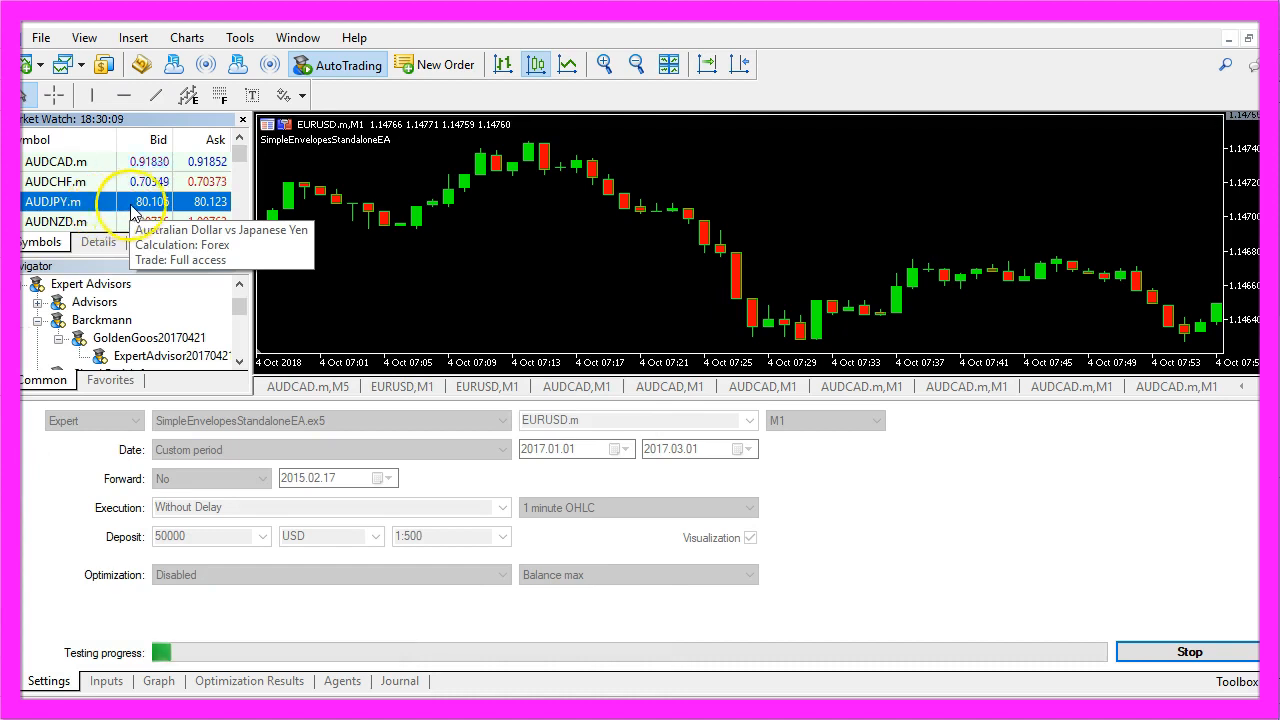
mouse_move(170, 220)
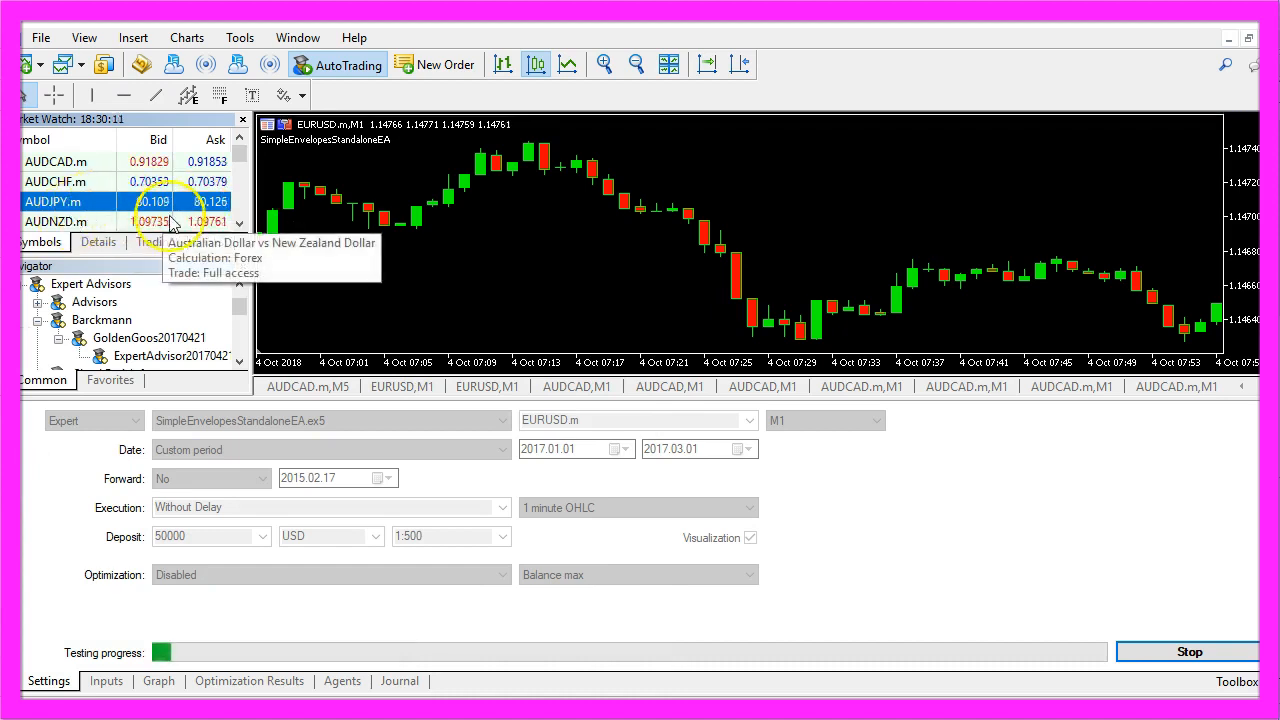
click(64, 180)
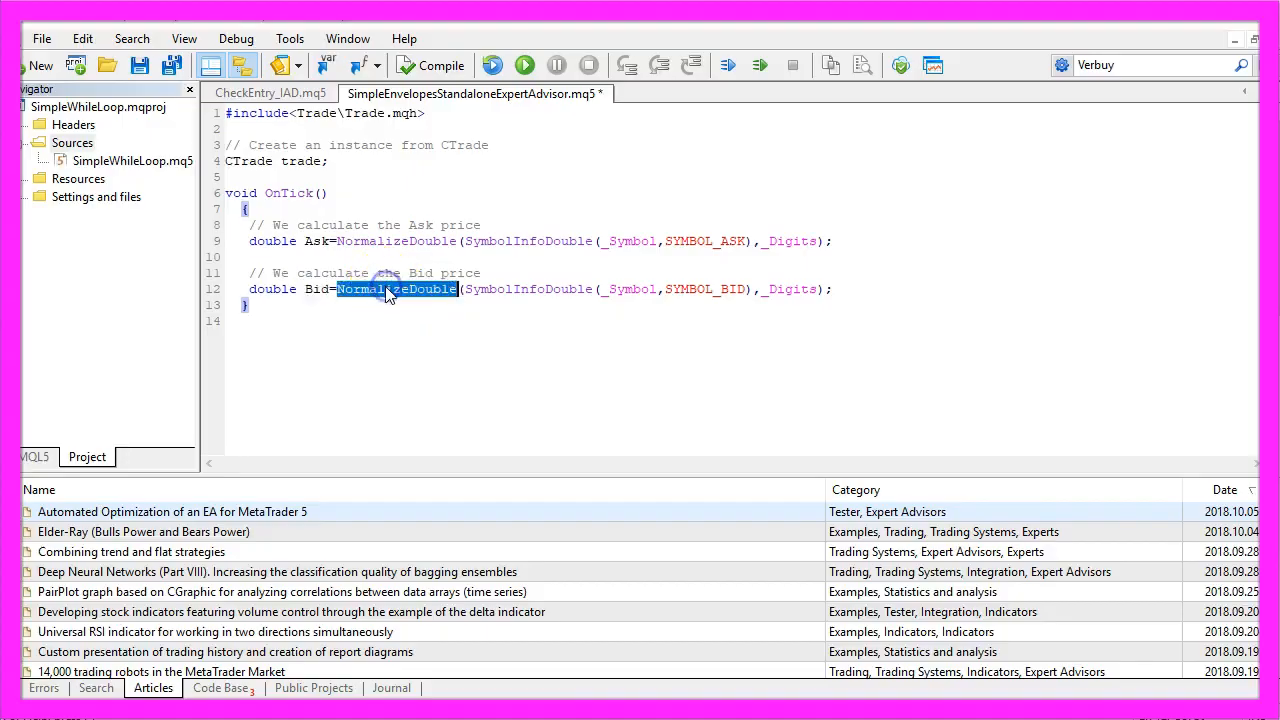
Step: Review the empty signal string and MqlRates PriceInformation array, selecting MqlRates to look it up
double_click(792, 288)
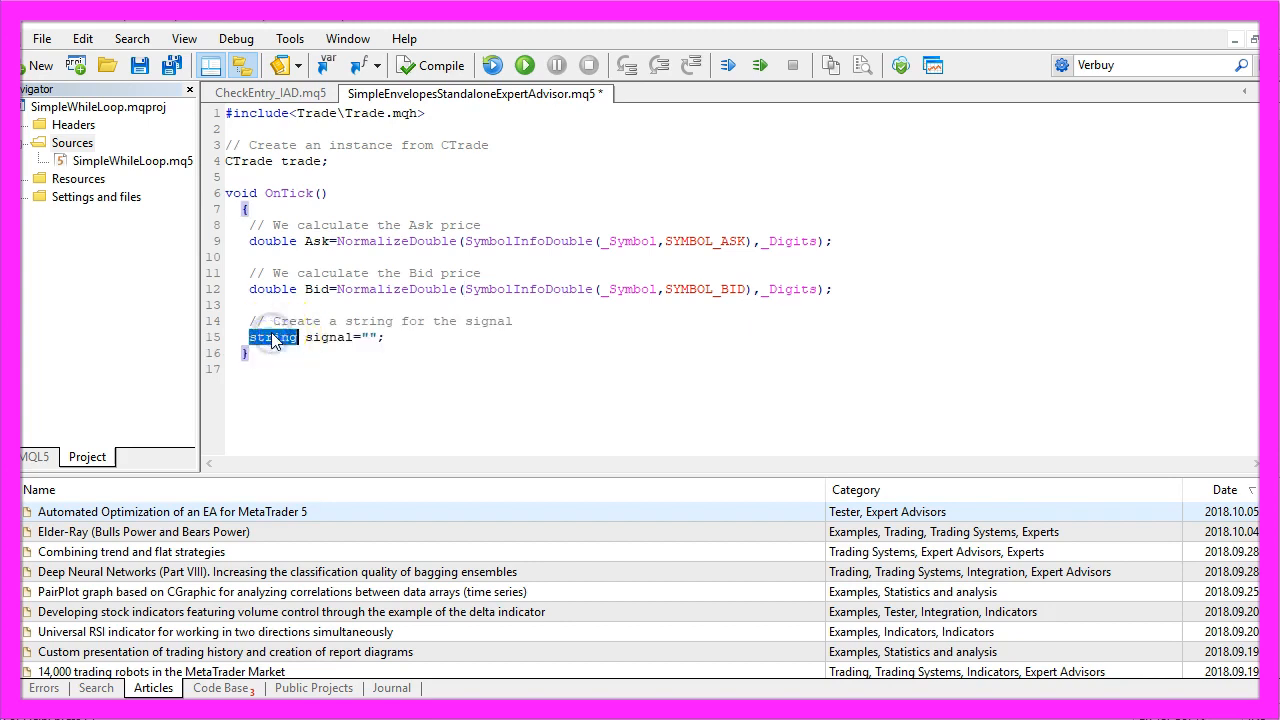
double_click(328, 336)
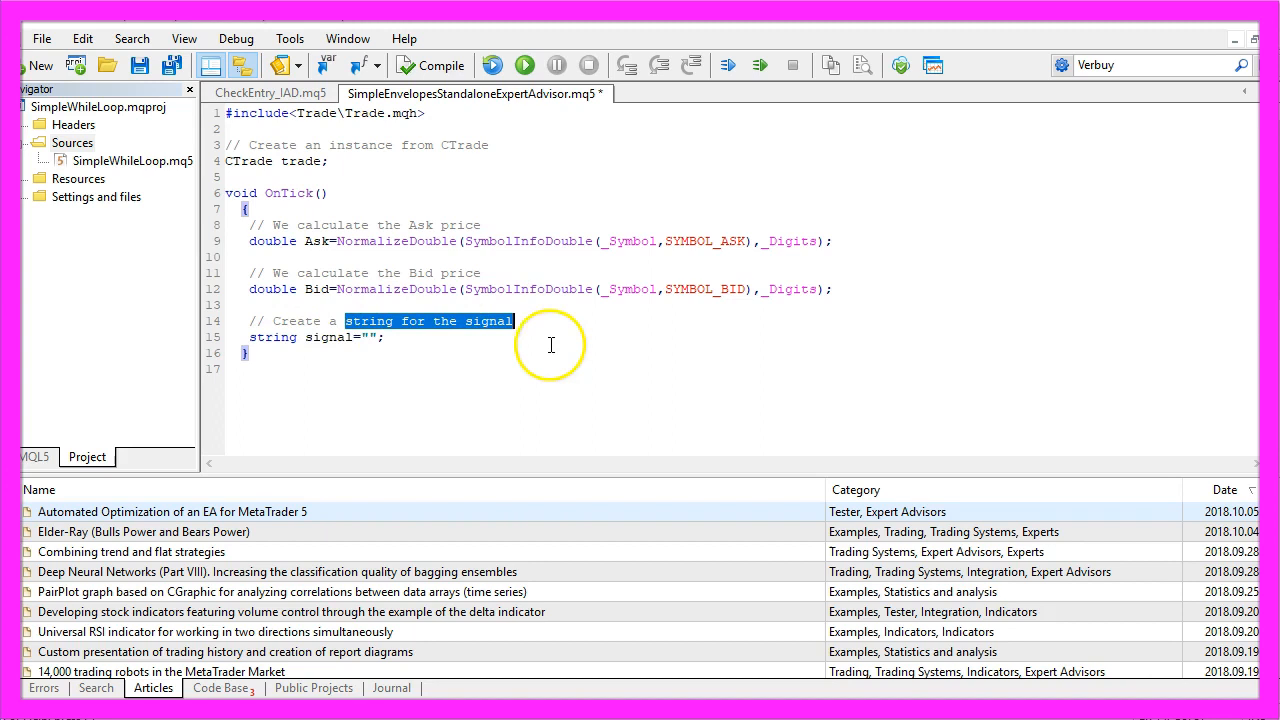
click(368, 336)
text(MqlRates PriceInformation[];)
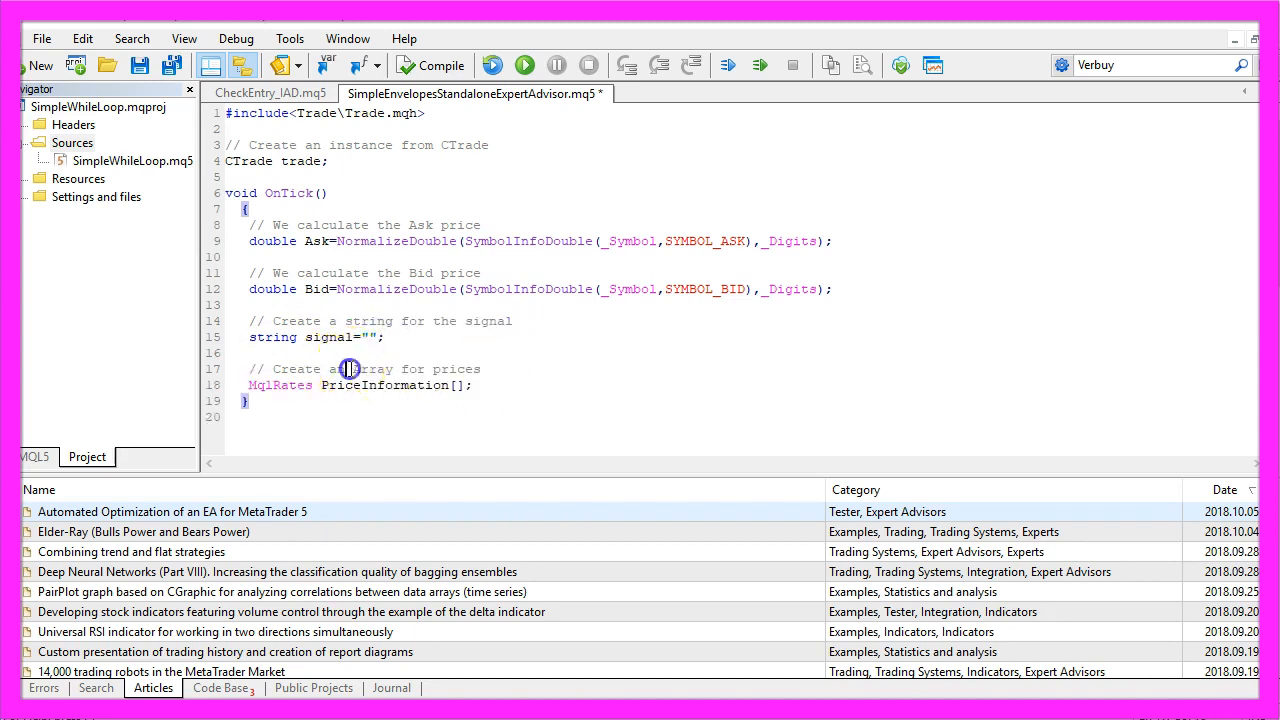
double_click(280, 384)
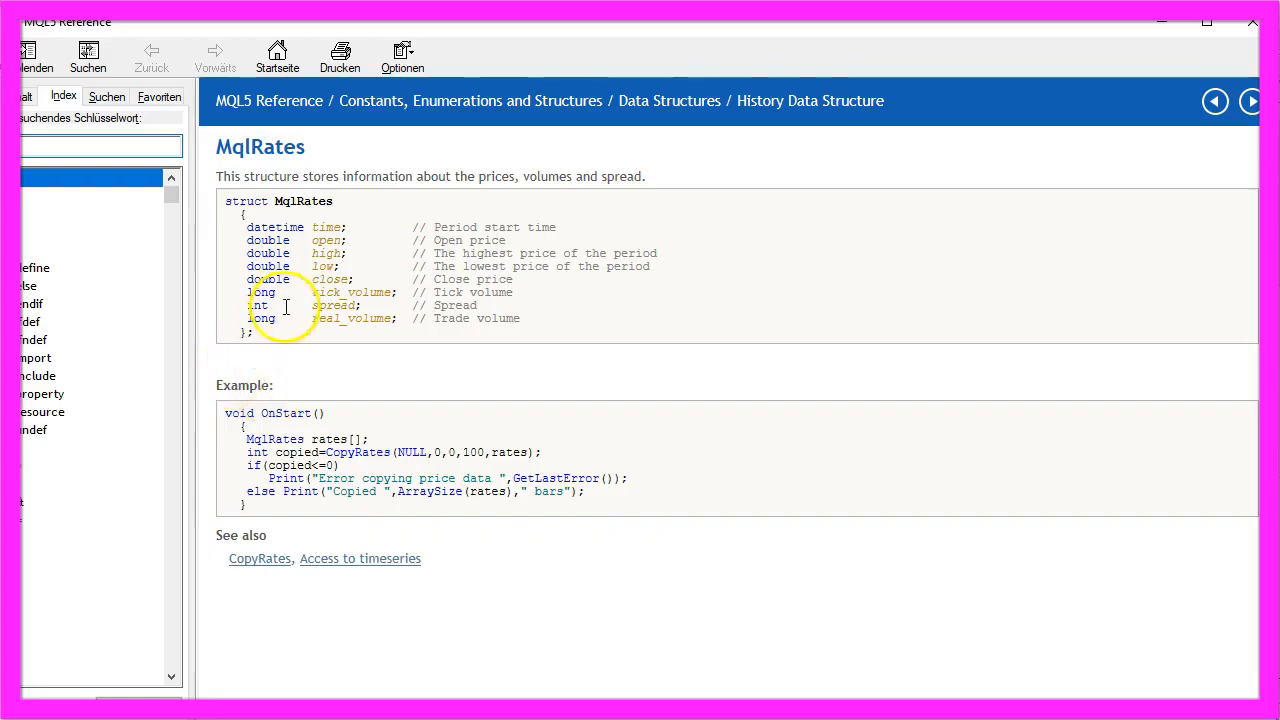
mouse_move(516, 184)
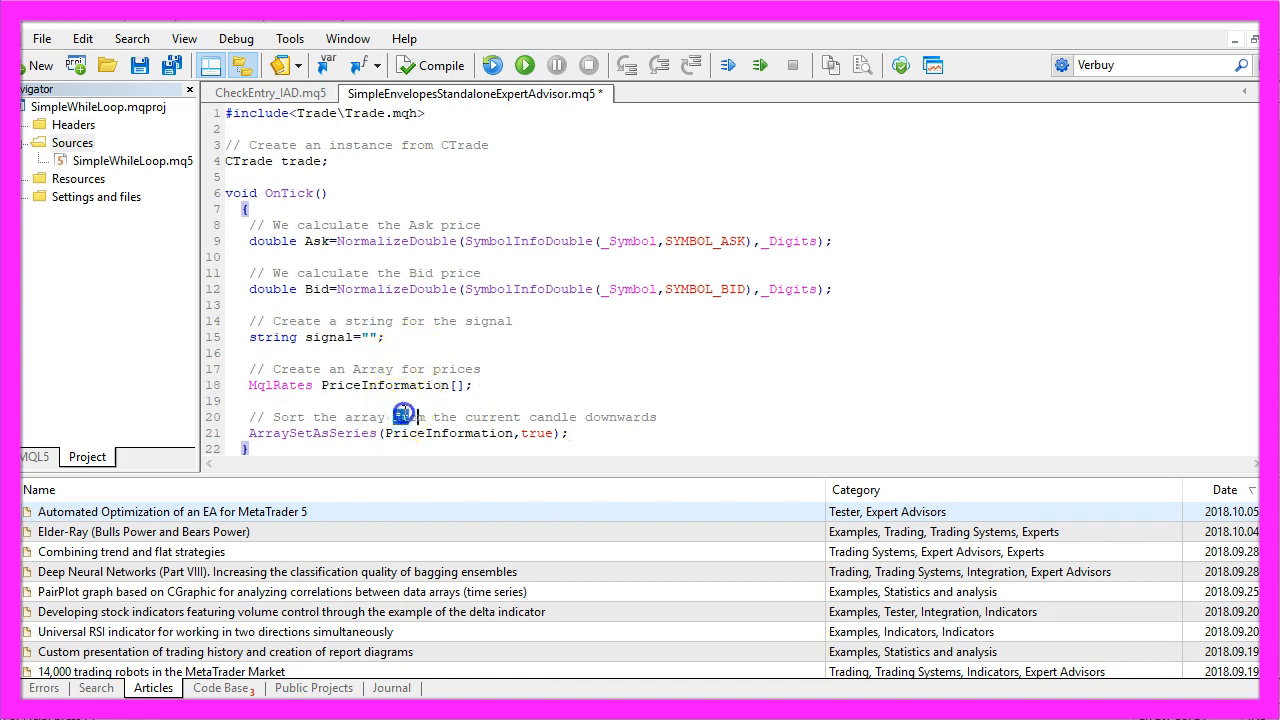
Step: Review the CopyRates call filling PriceInformation and the new UpperBandArray declaration
double_click(312, 432)
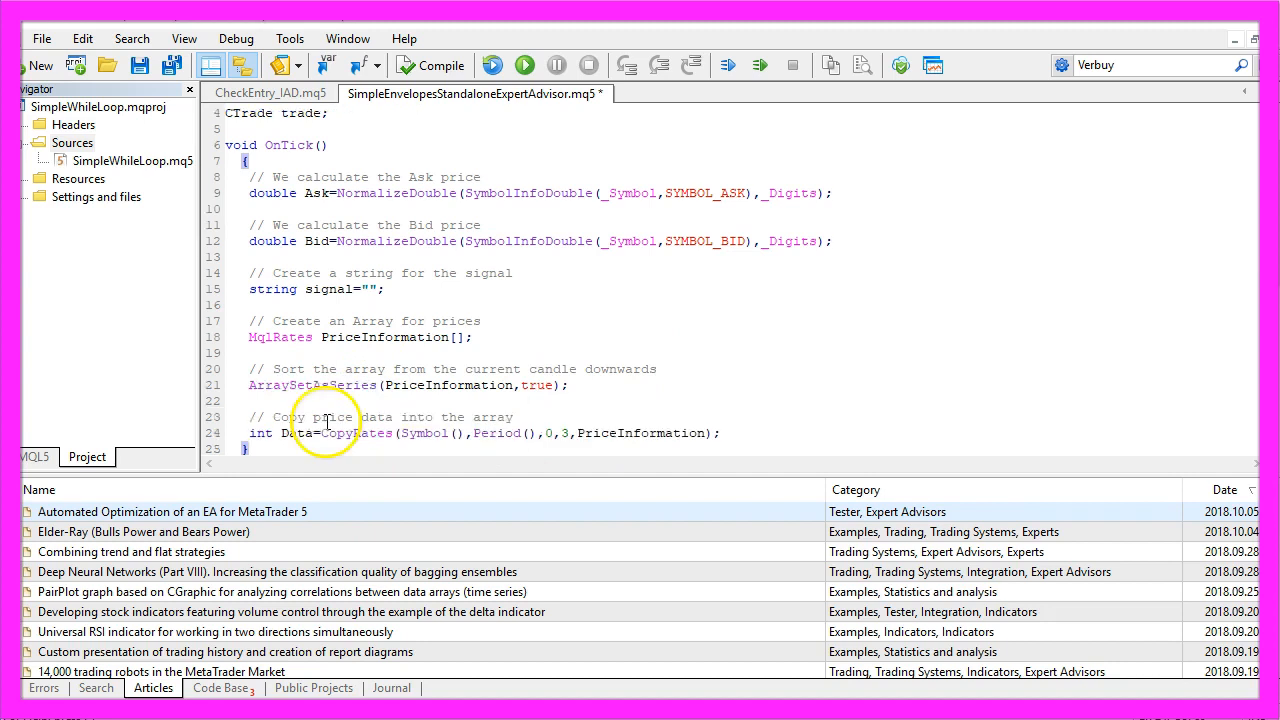
double_click(352, 432)
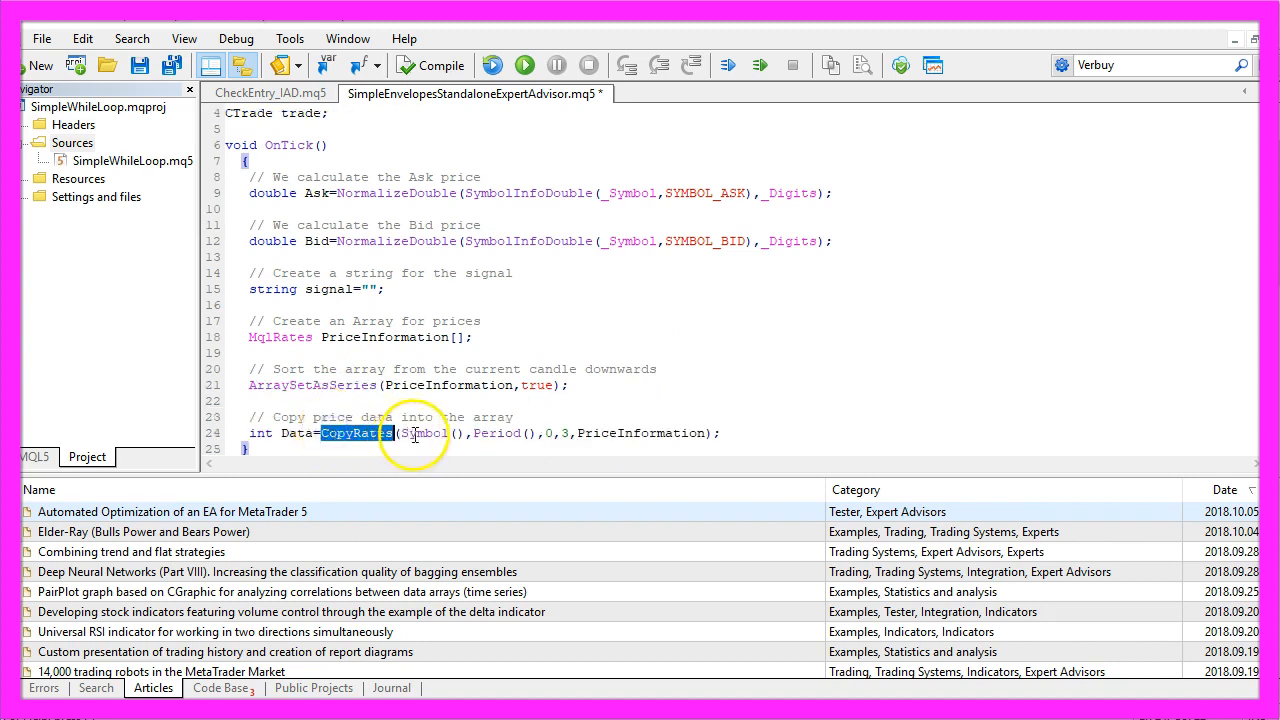
double_click(640, 432)
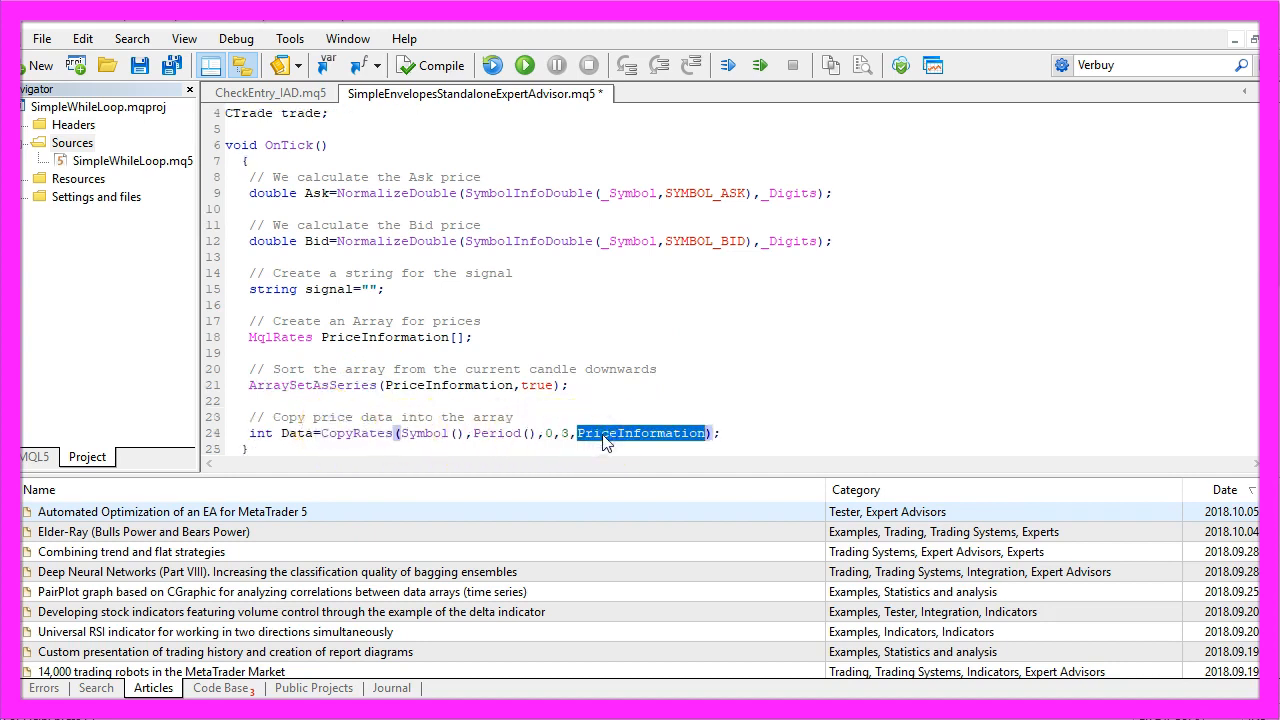
double_click(420, 432)
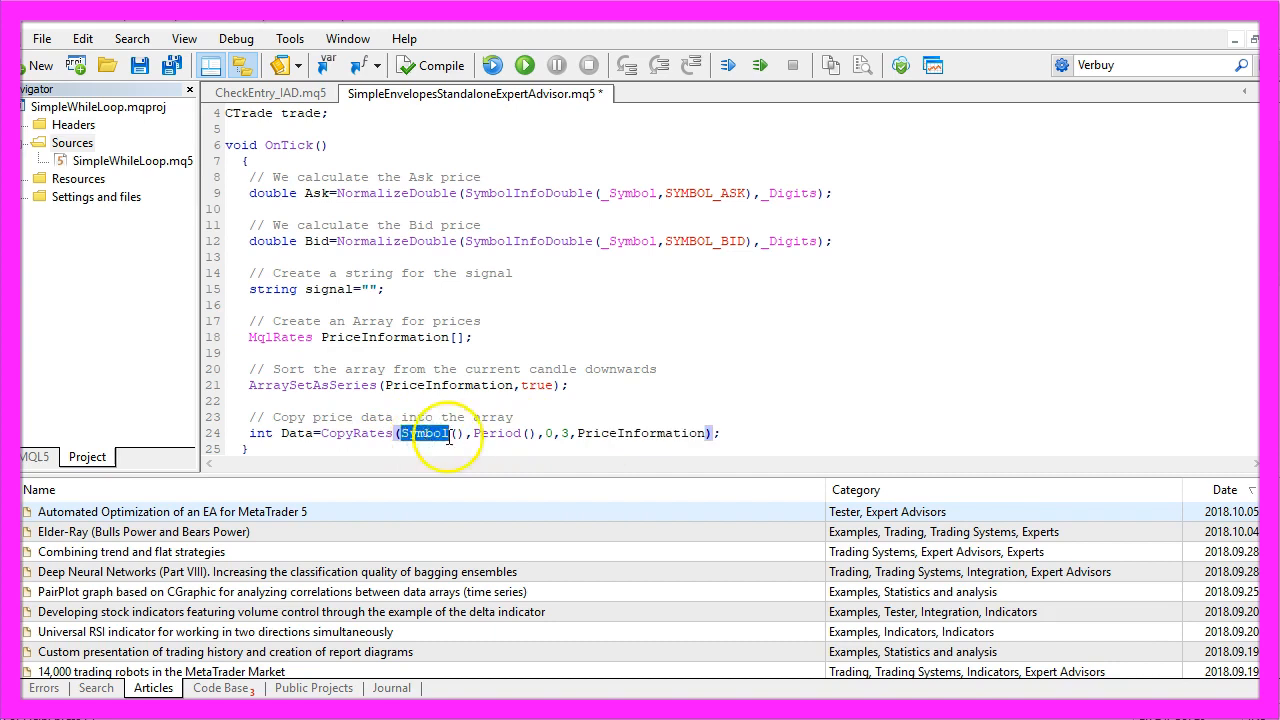
double_click(496, 432)
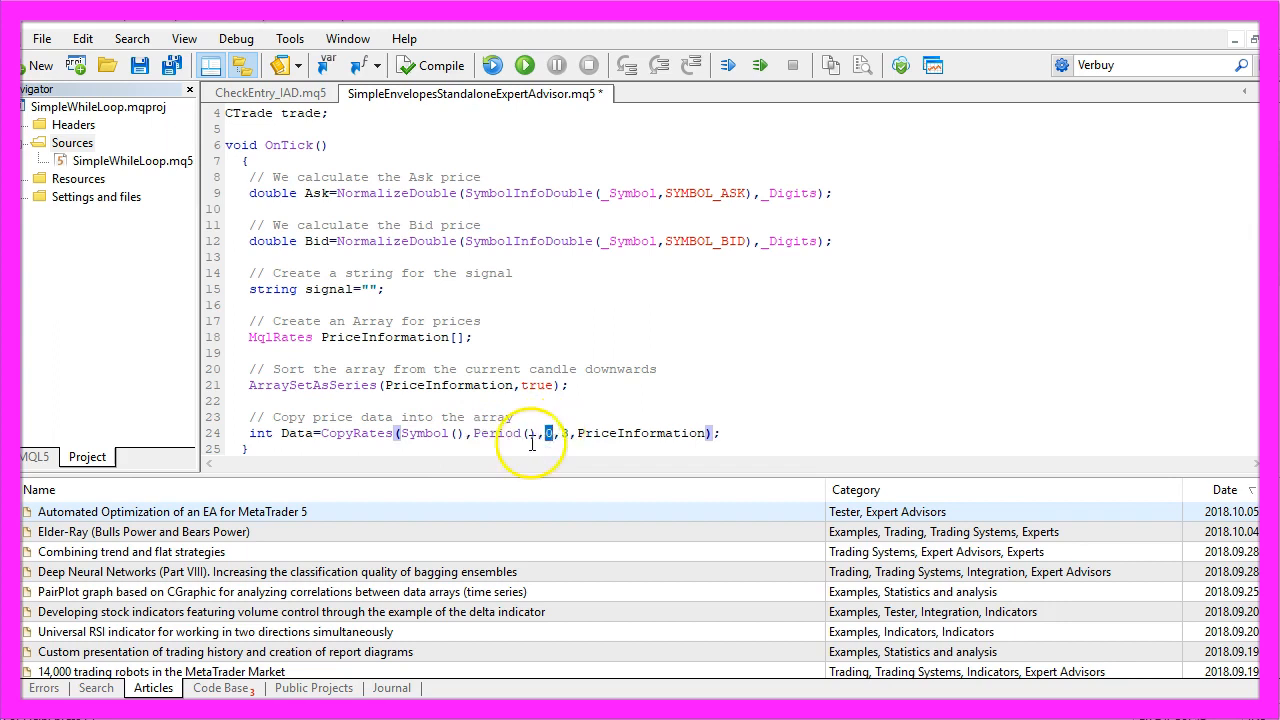
scroll(up, 3)
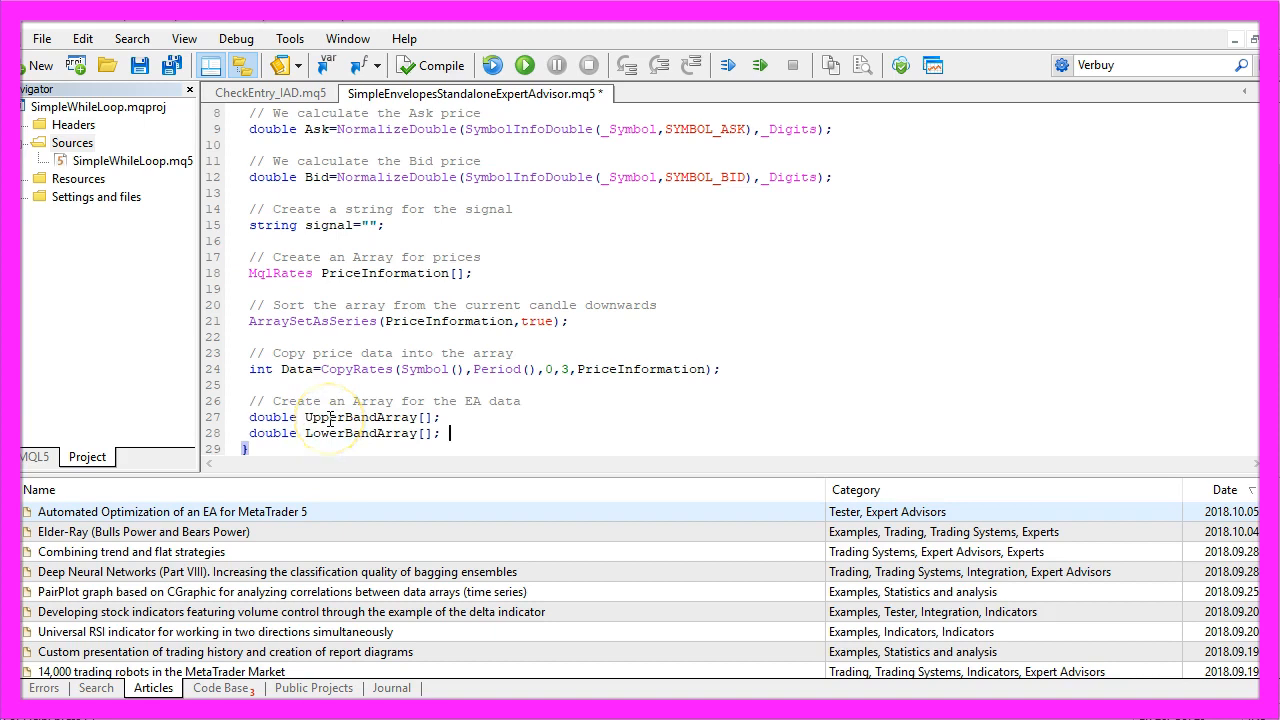
double_click(360, 432)
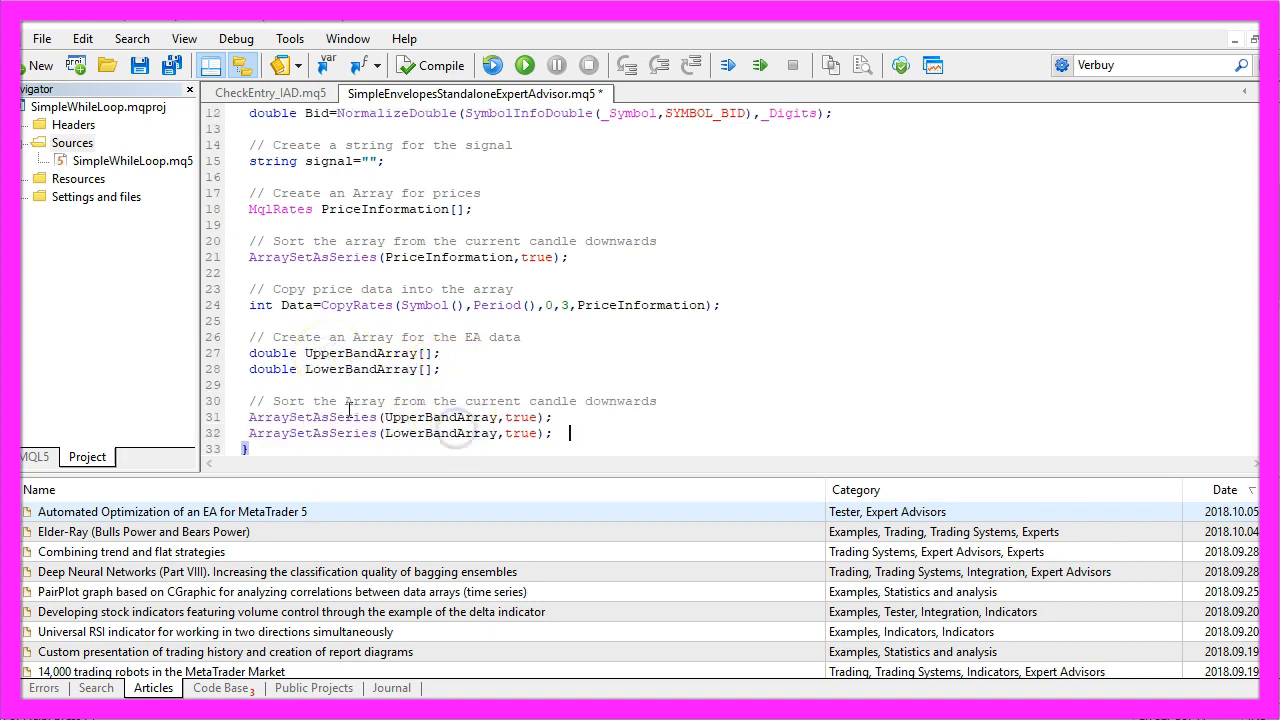
Step: Walk through EnvelopesDefinition=iEnvelopes(_Symbol,_Period,14,0,MODE_SMA,PRICE_CLOSE,0.100) argument by argument
double_click(312, 418)
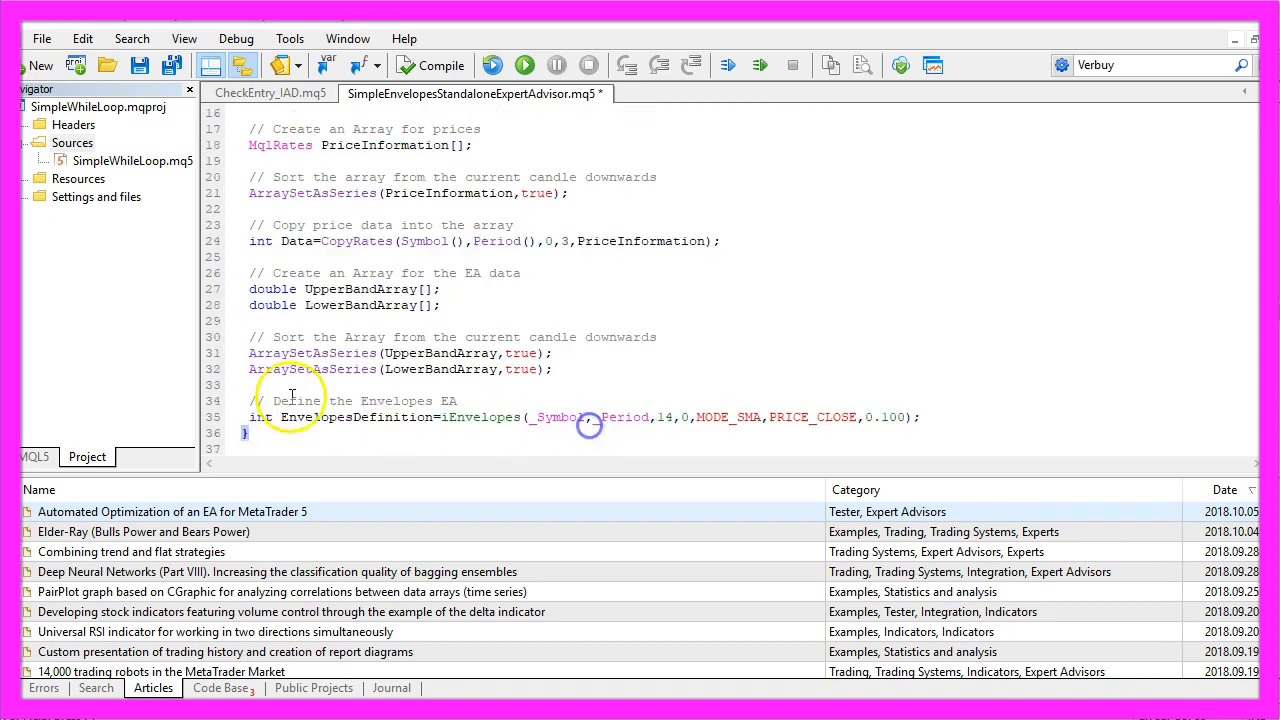
double_click(356, 418)
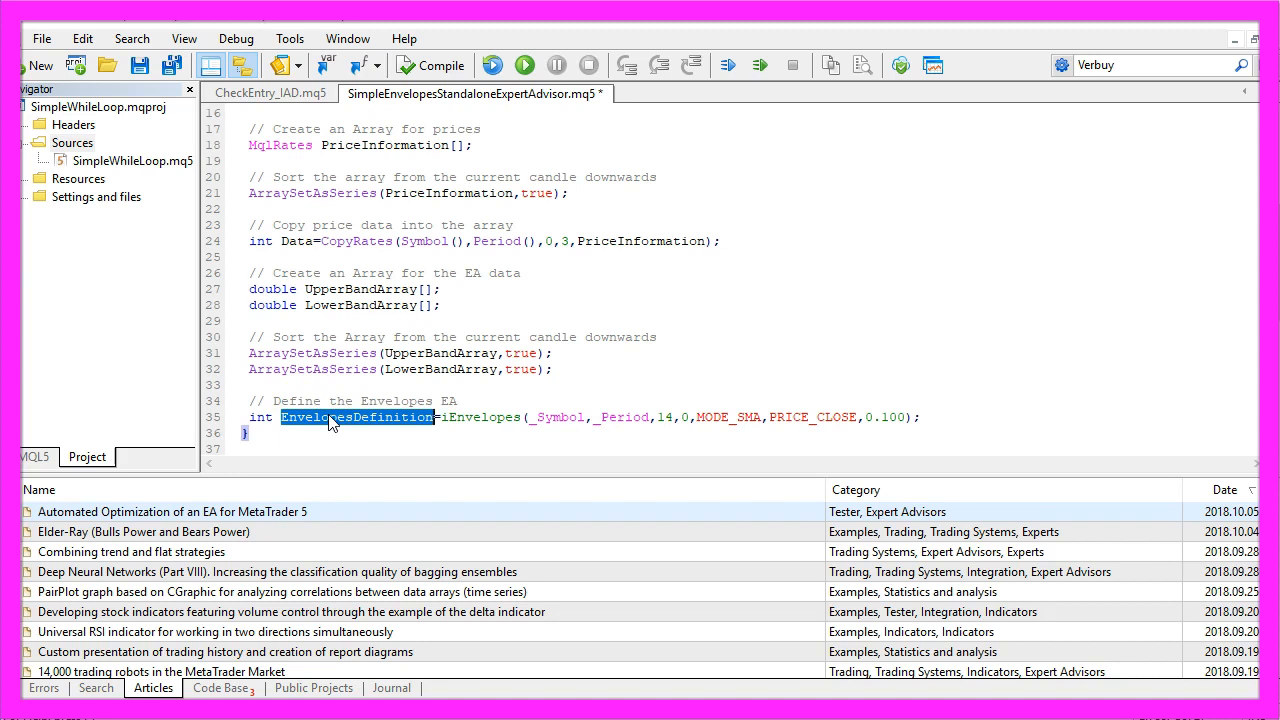
double_click(480, 418)
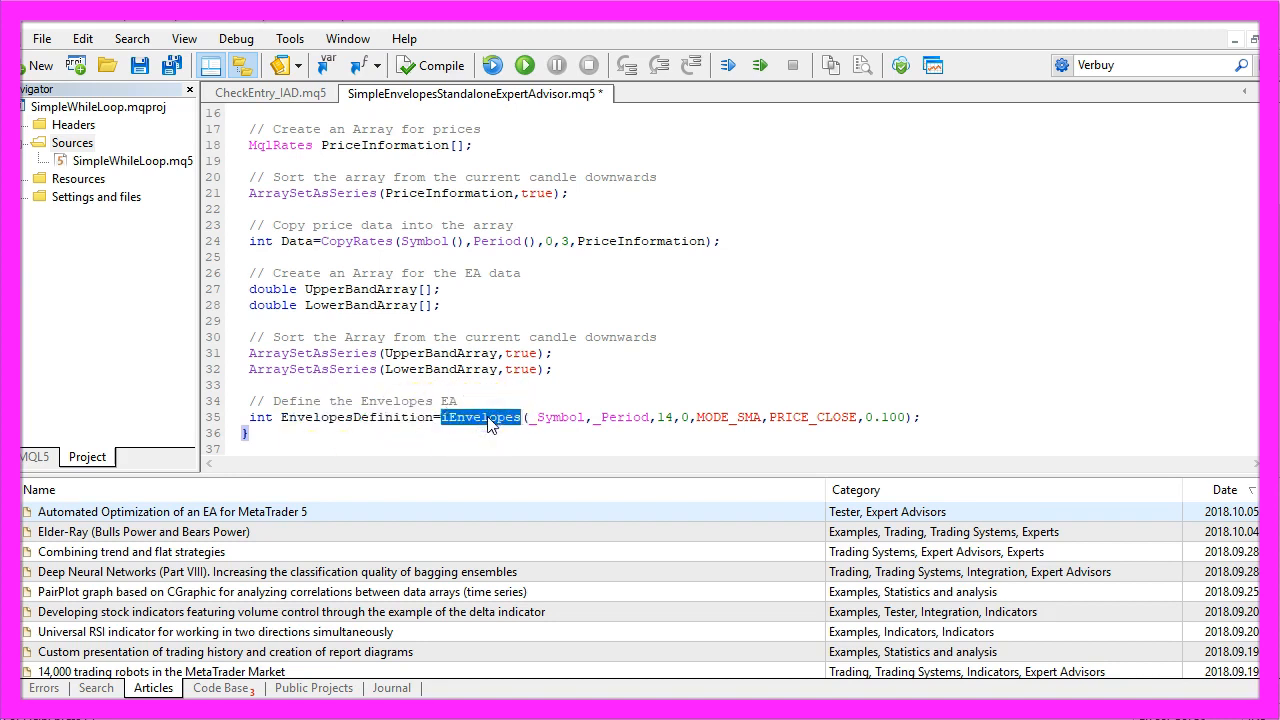
mouse_move(476, 420)
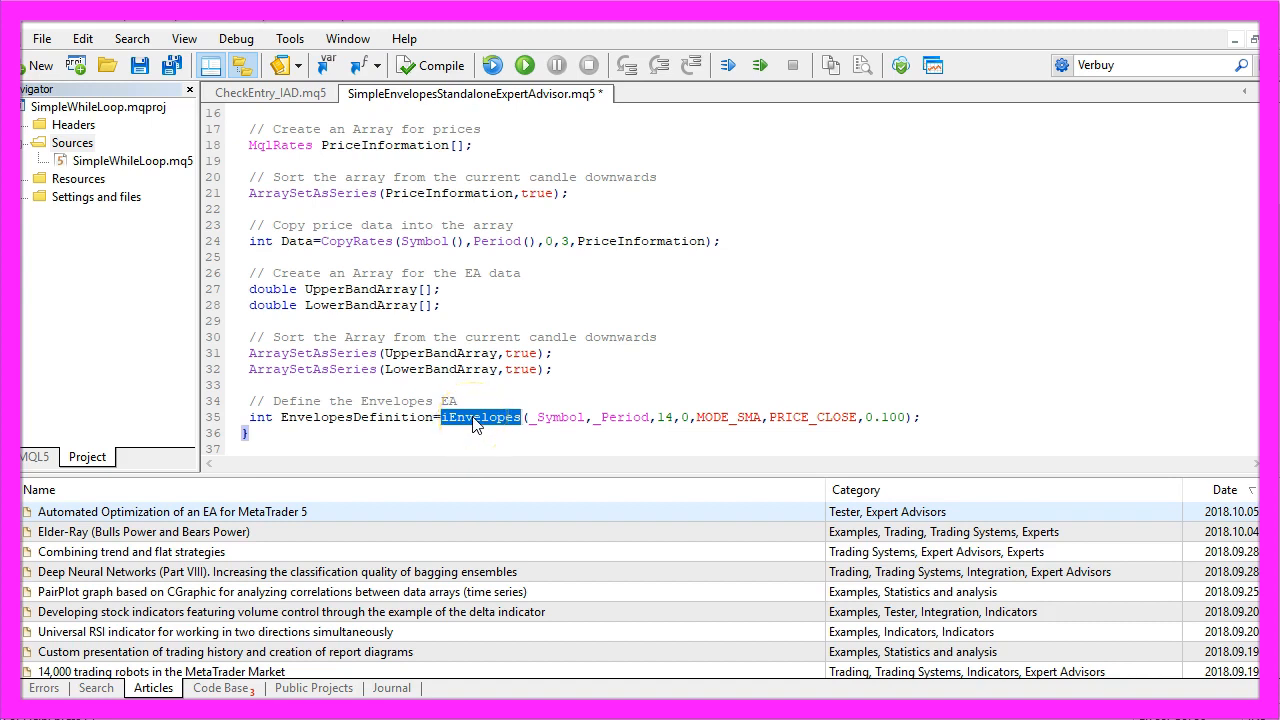
mouse_move(478, 418)
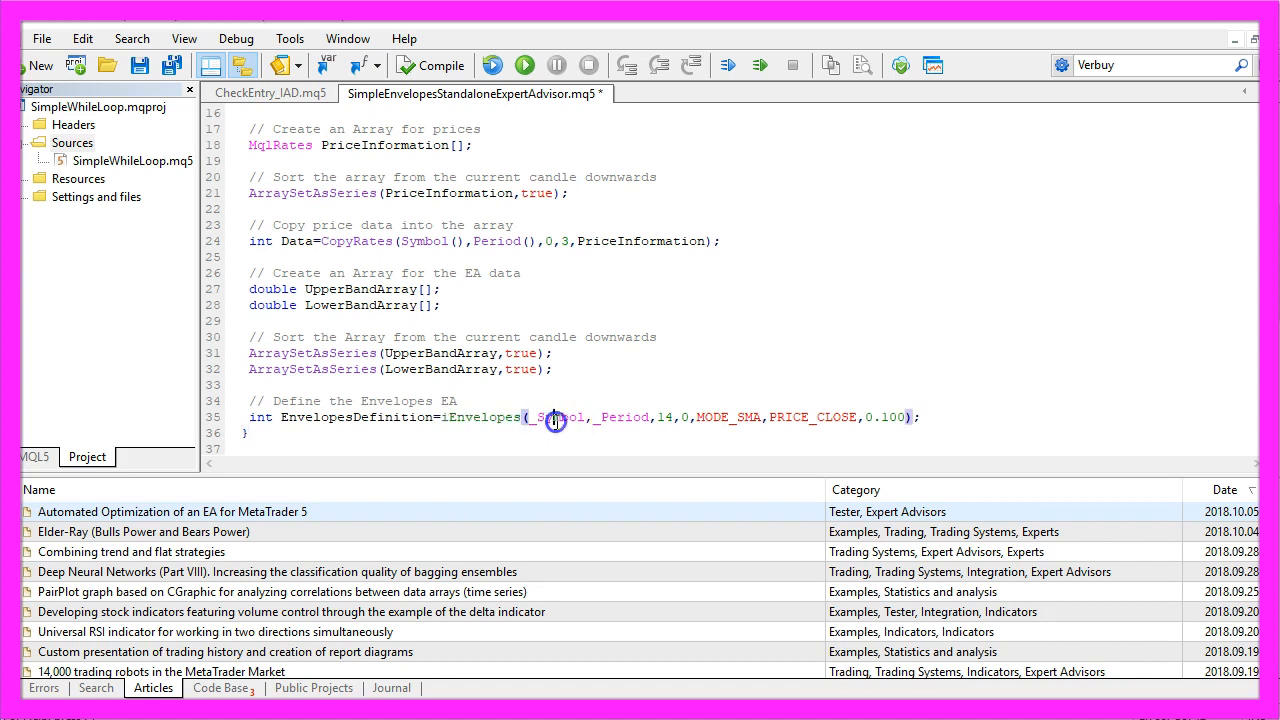
double_click(556, 418)
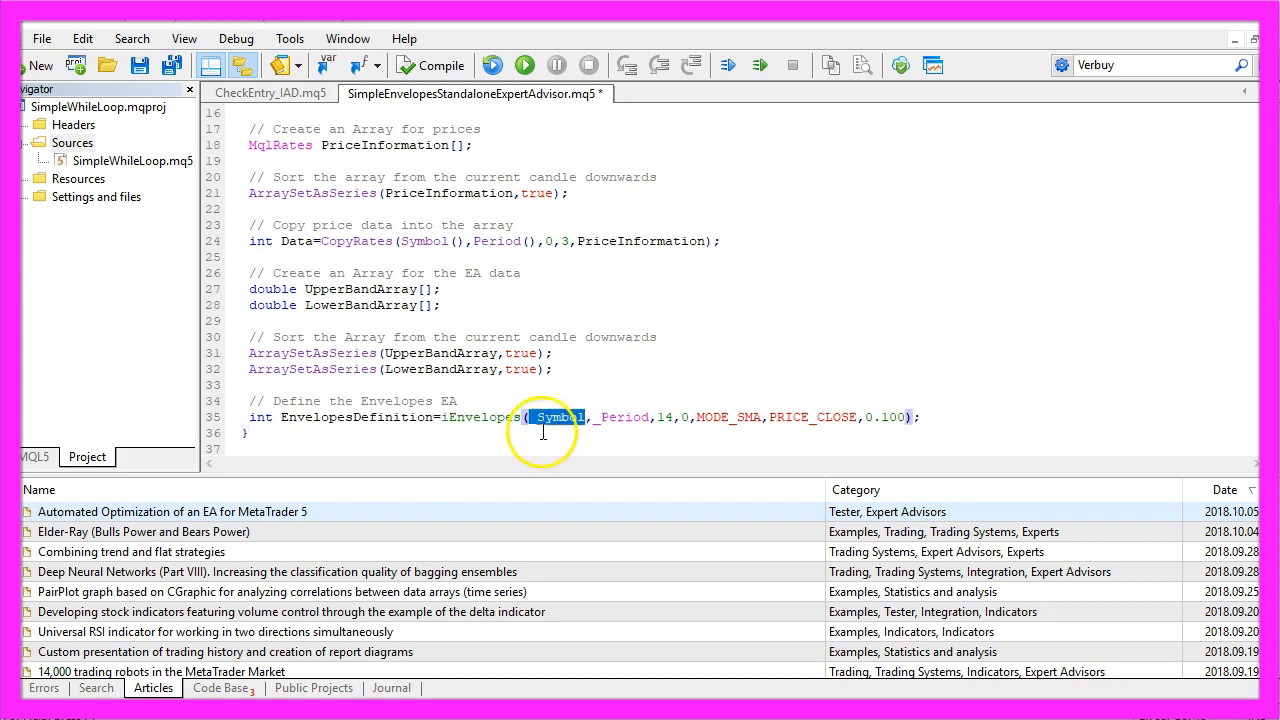
double_click(624, 418)
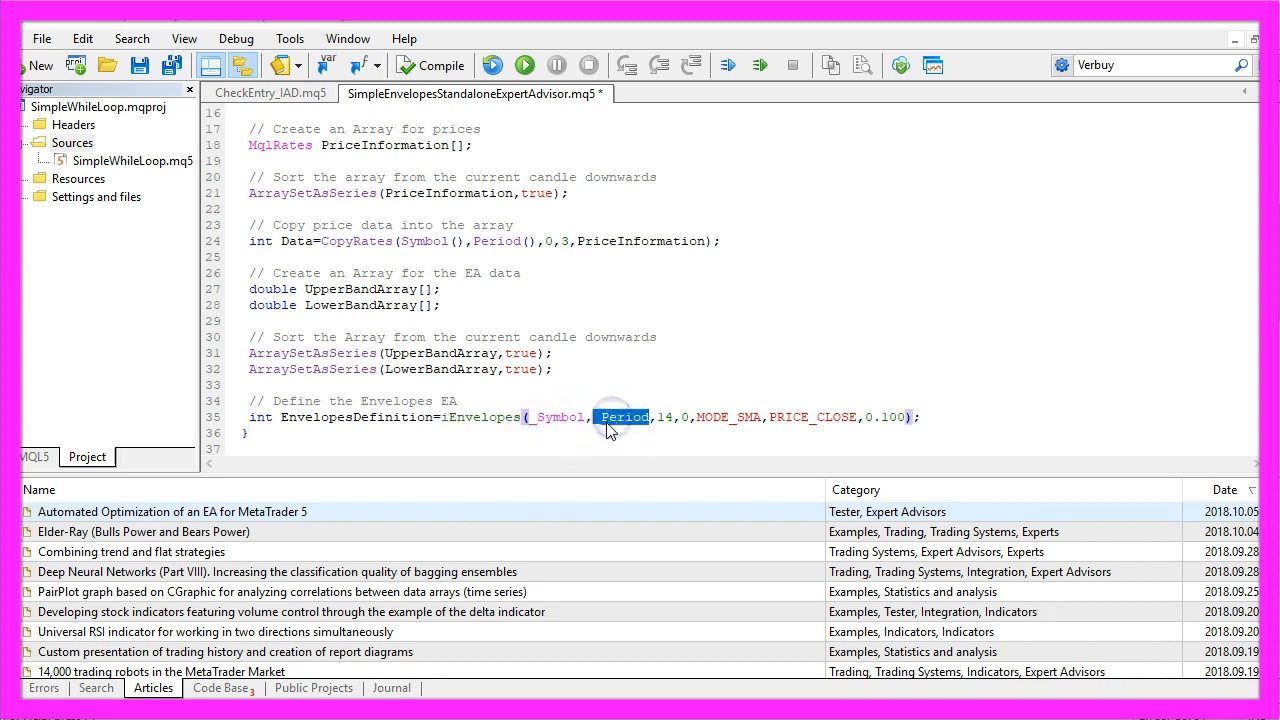
mouse_move(620, 418)
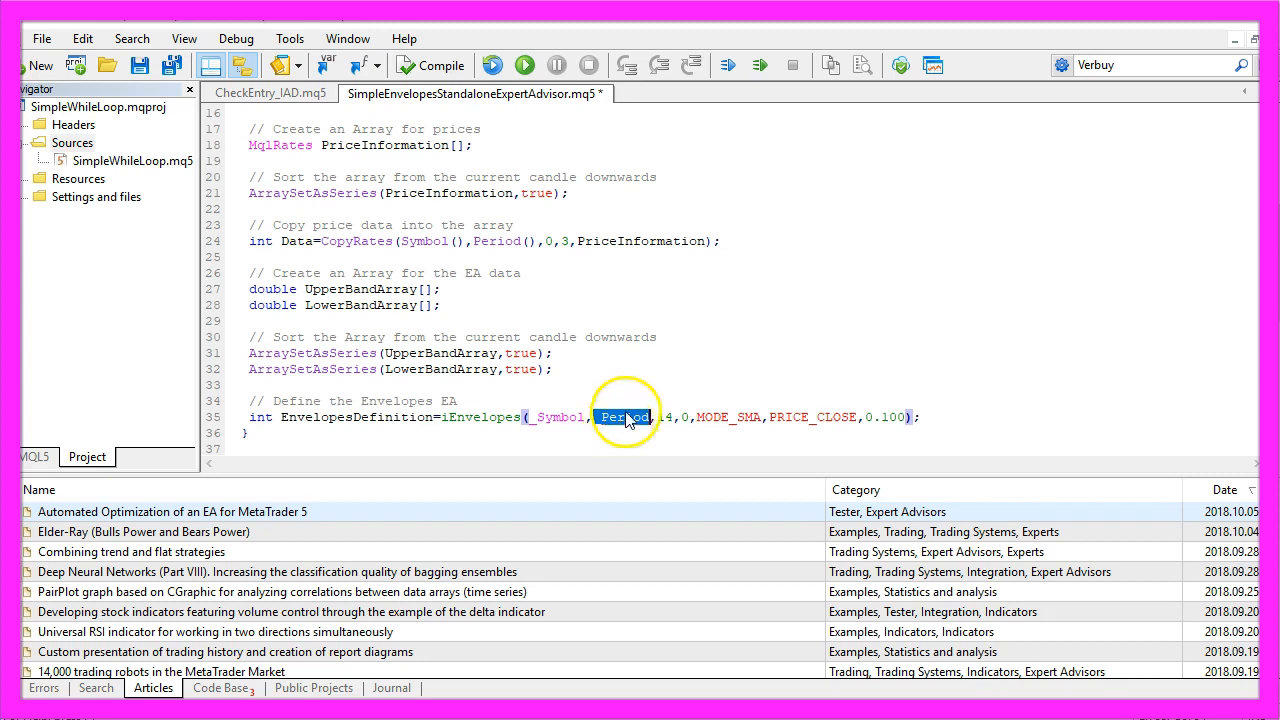
double_click(672, 418)
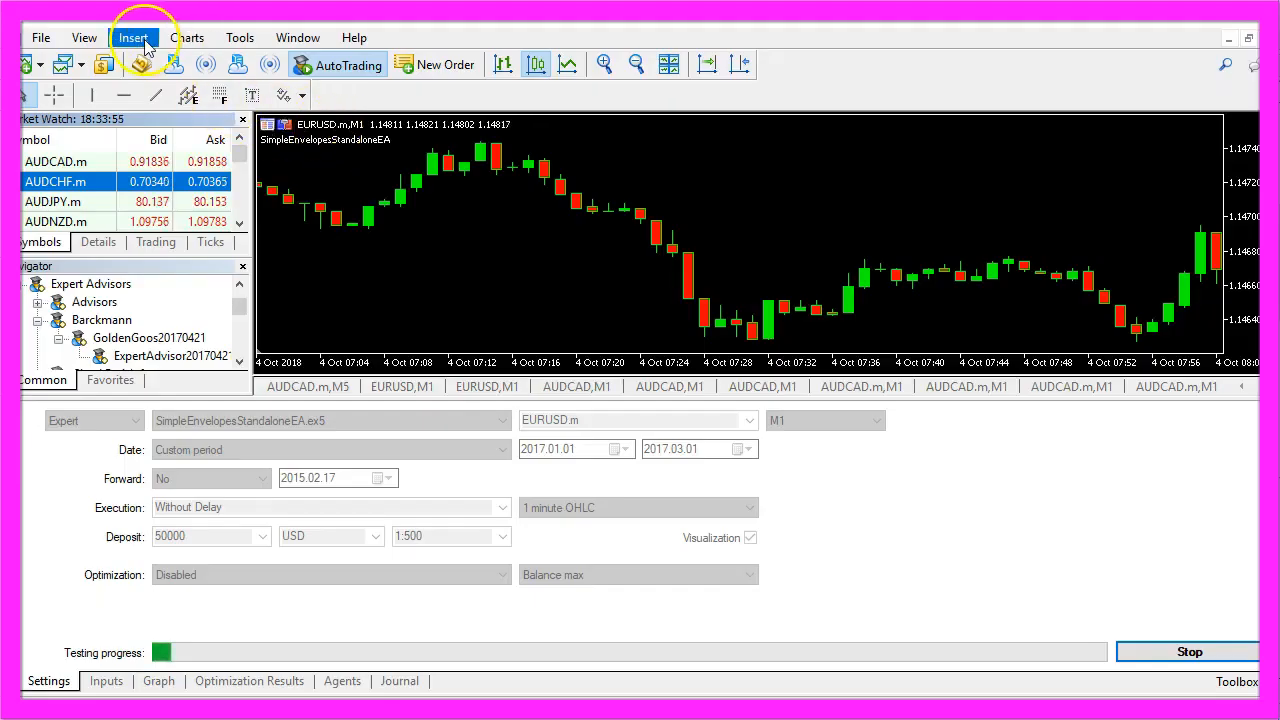
Step: Insert the Envelopes indicator and inspect its period 14, shift 0 and deviation 0.100 settings
click(132, 36)
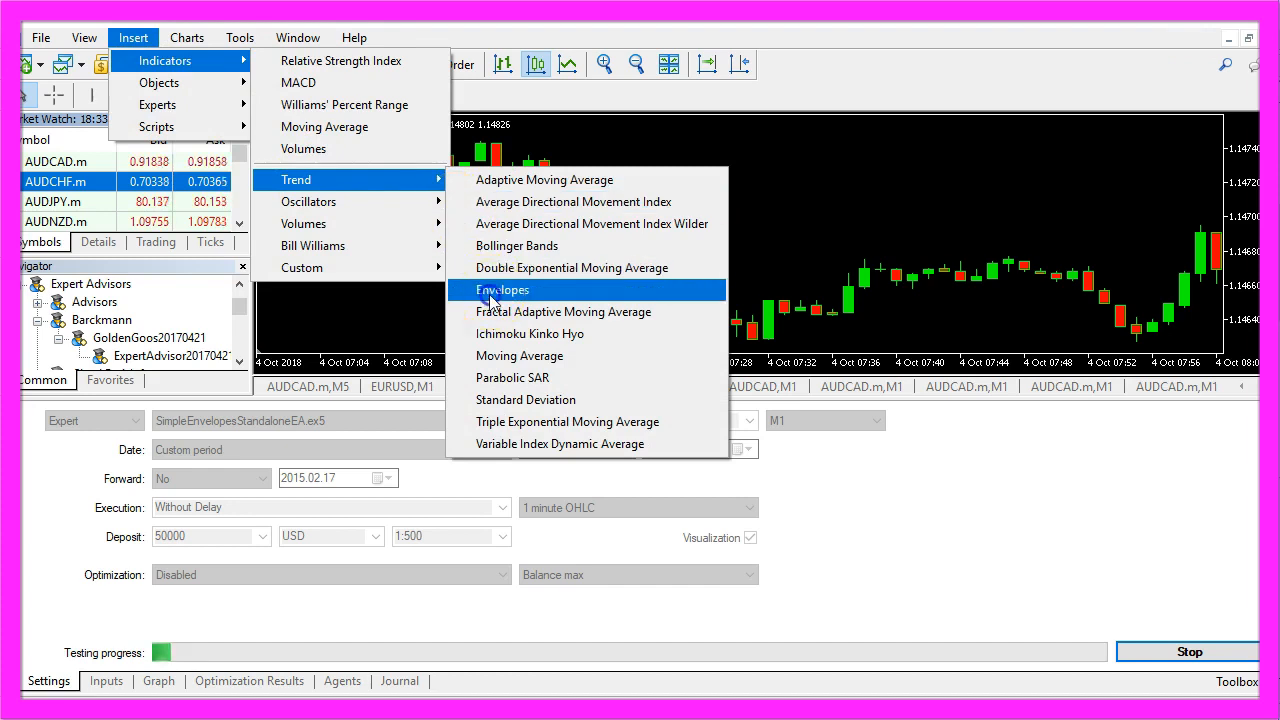
click(502, 288)
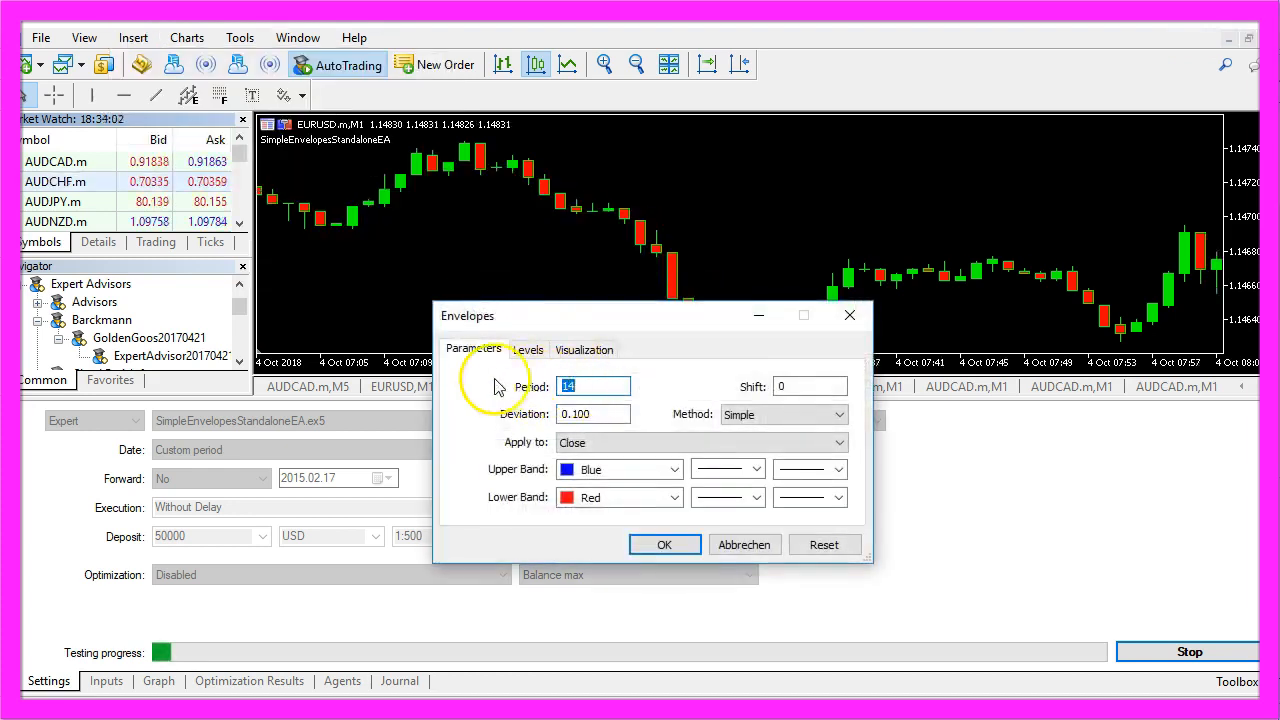
click(810, 386)
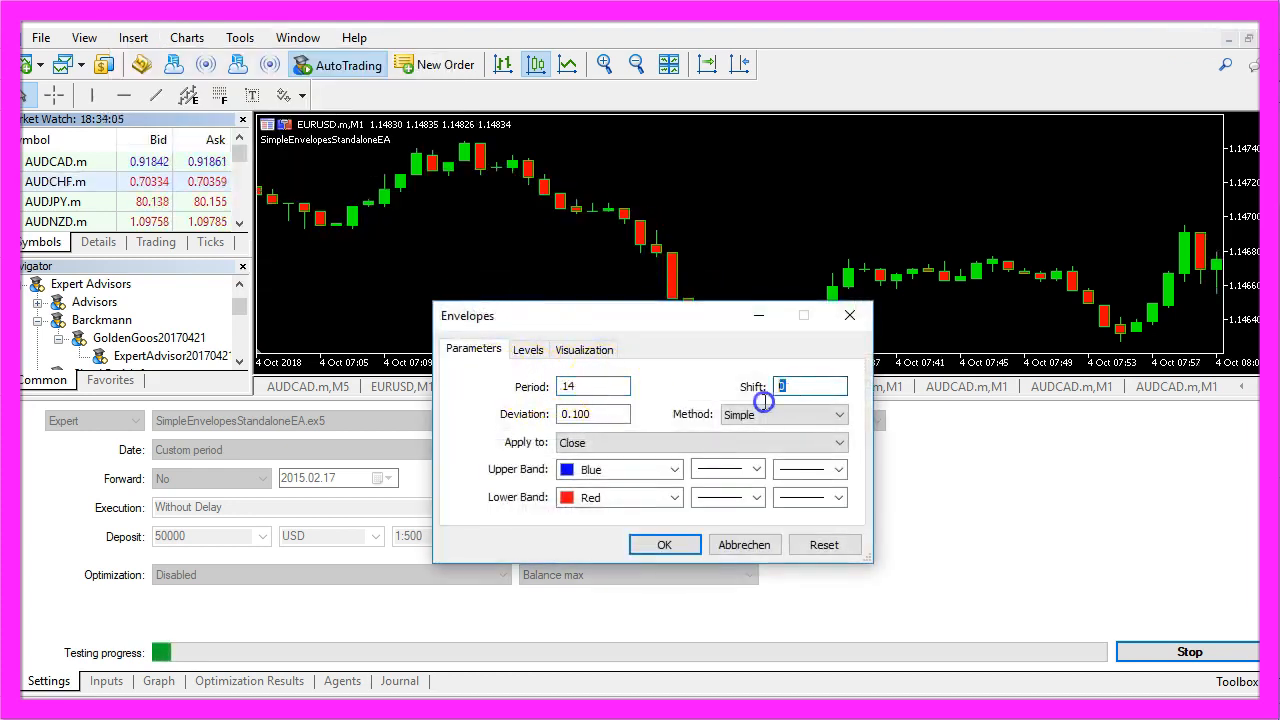
triple_click(592, 414)
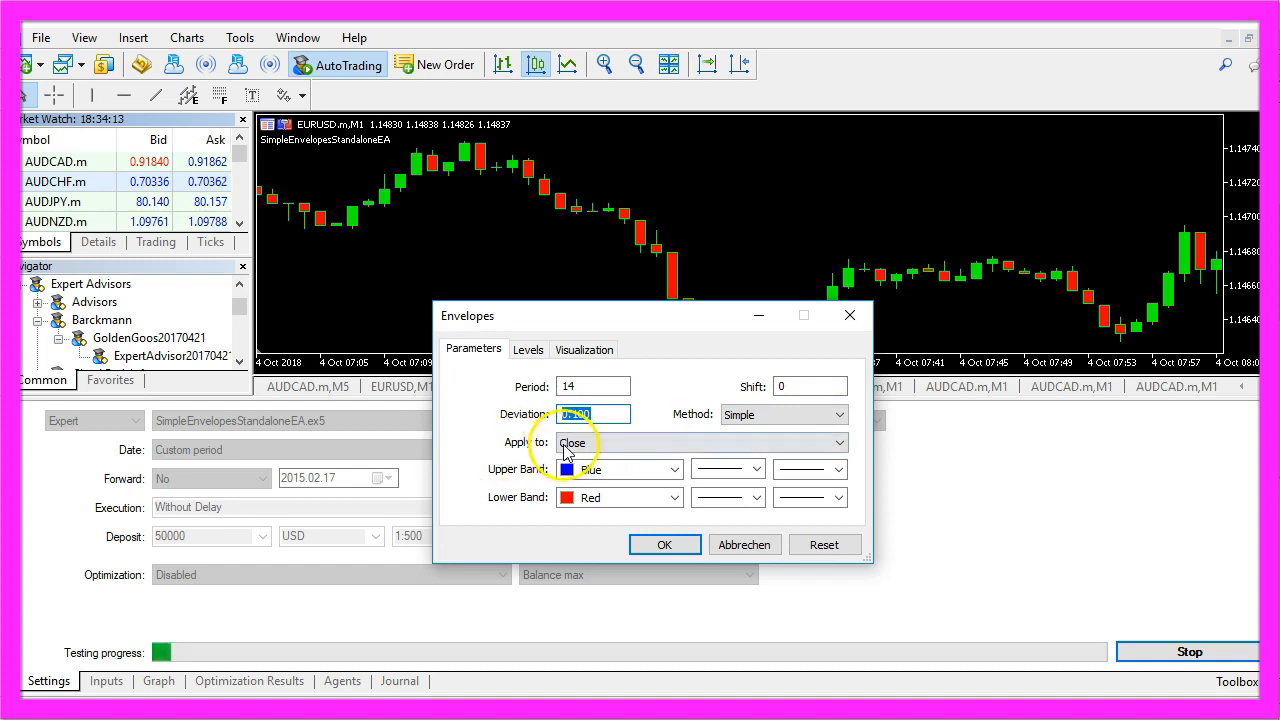
mouse_move(640, 442)
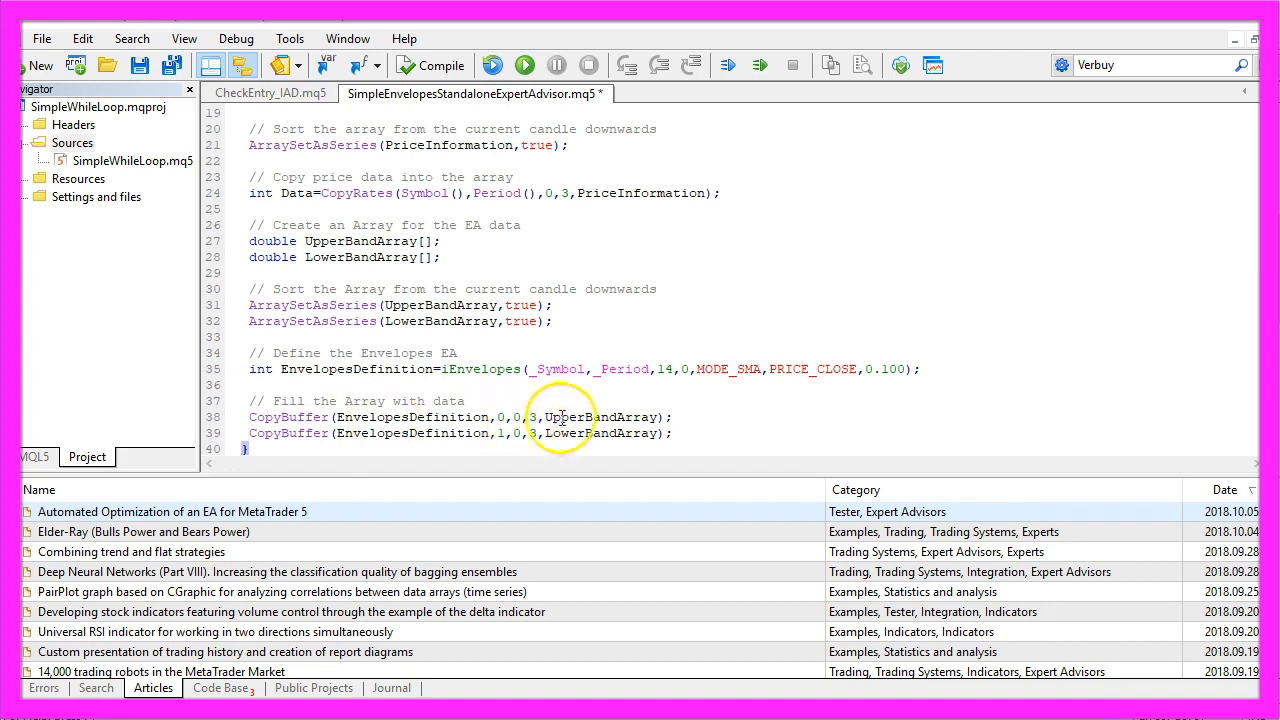
Step: Review the CopyBuffer calls filling UpperBandArray and LowerBandArray from buffers 0 and 1
double_click(600, 432)
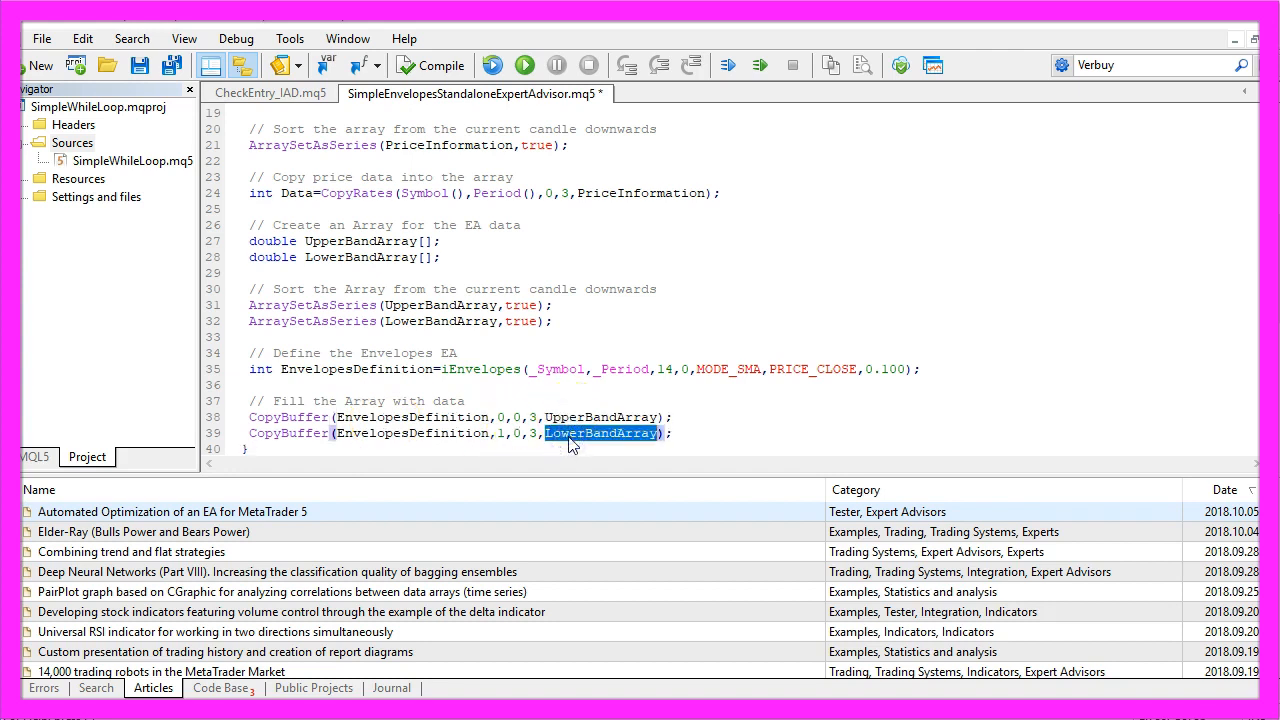
double_click(412, 418)
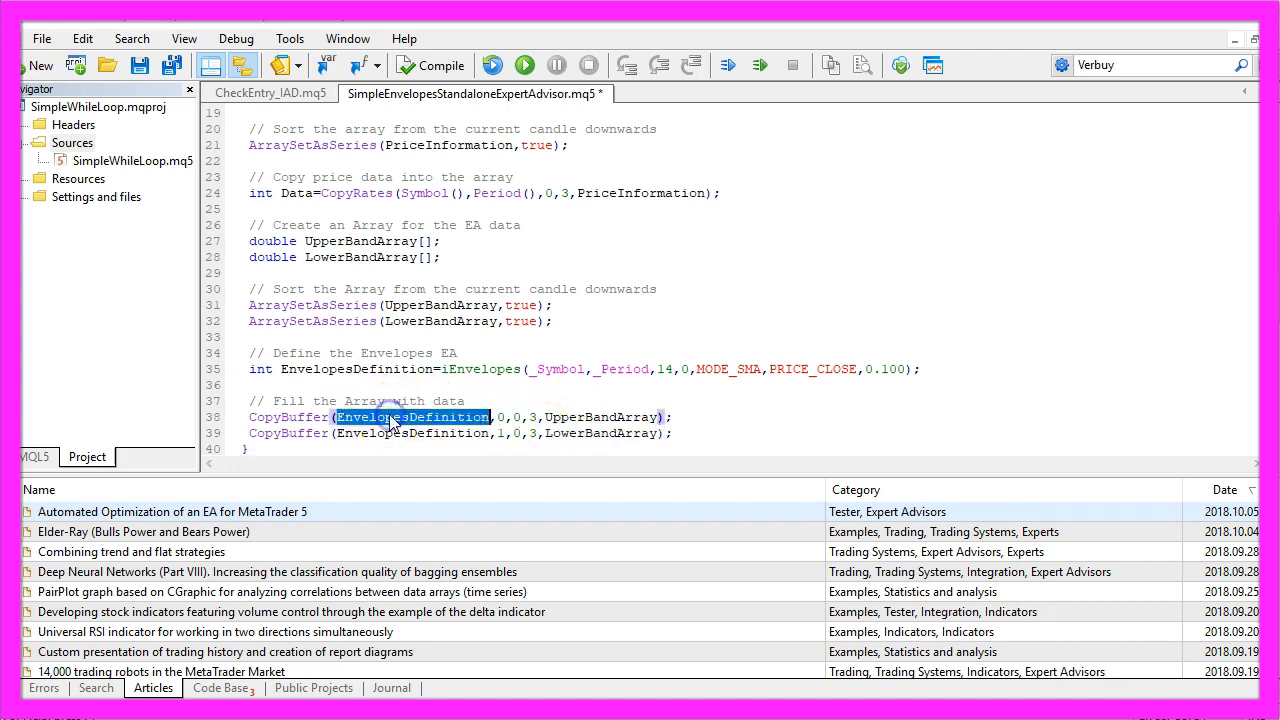
double_click(356, 368)
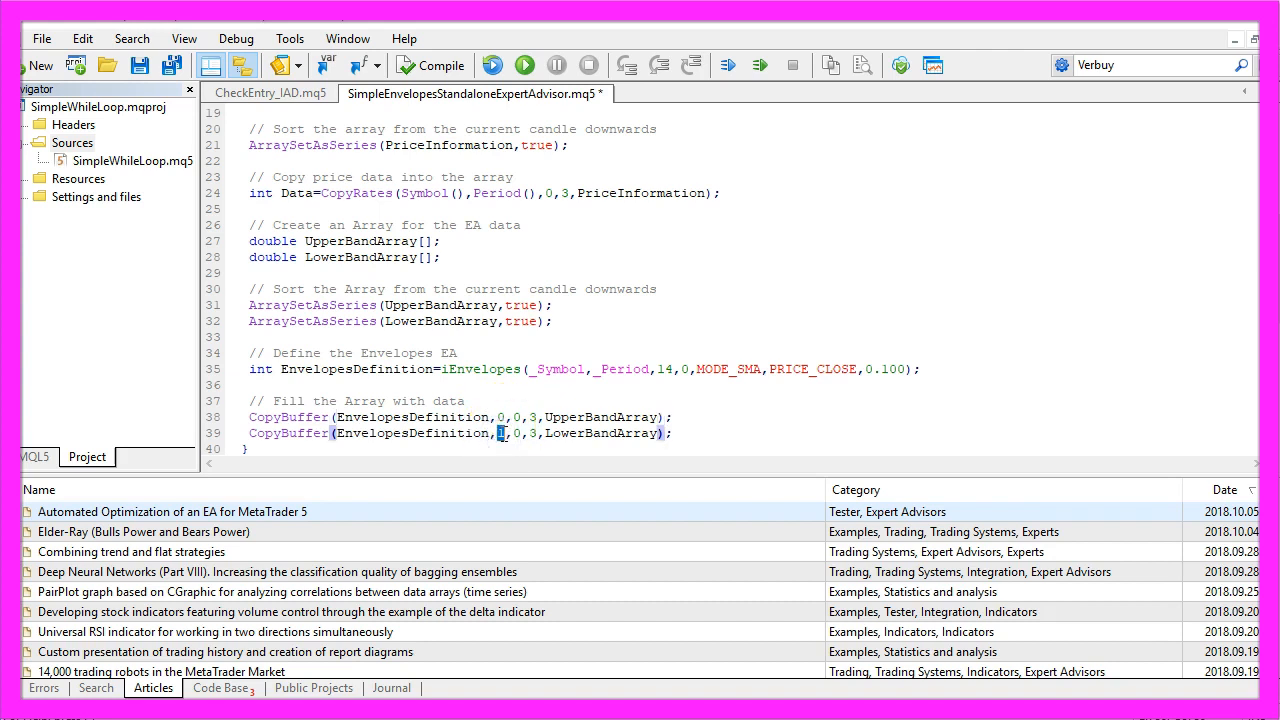
text(0],6);)
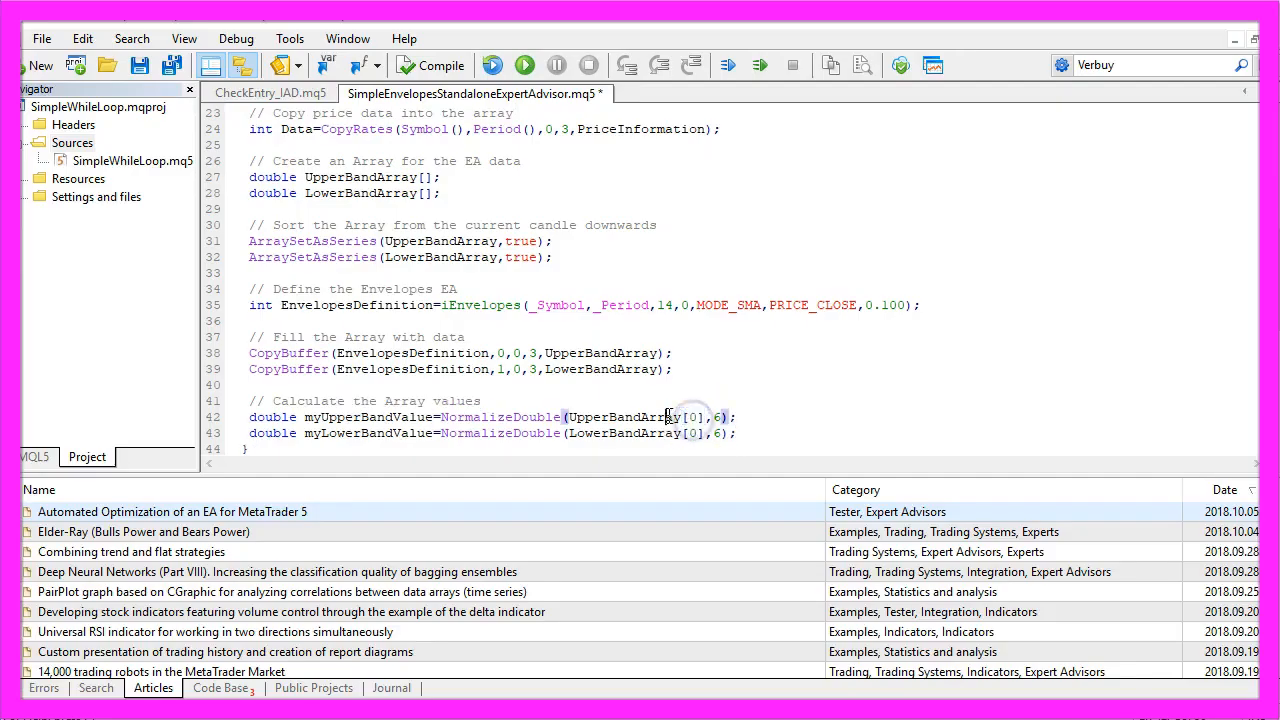
Step: Review the myLowerBandValue line rounding LowerBandArray[0] to six digits
double_click(620, 432)
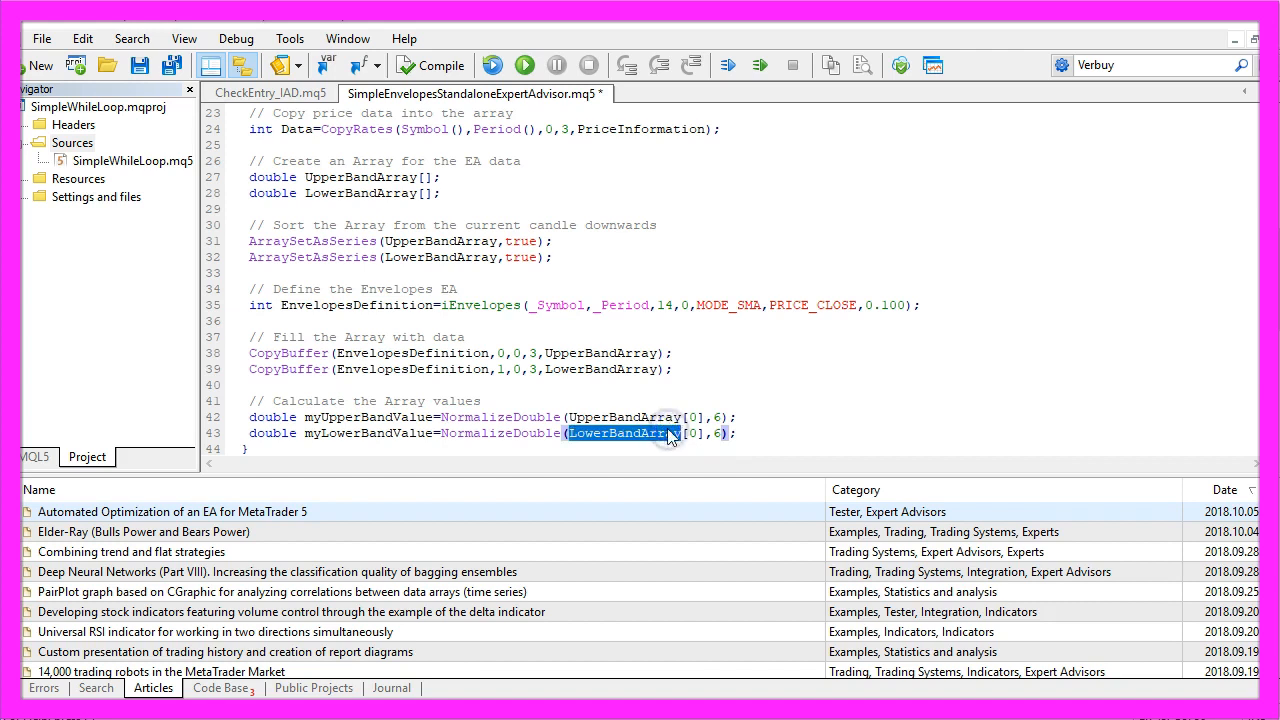
double_click(500, 418)
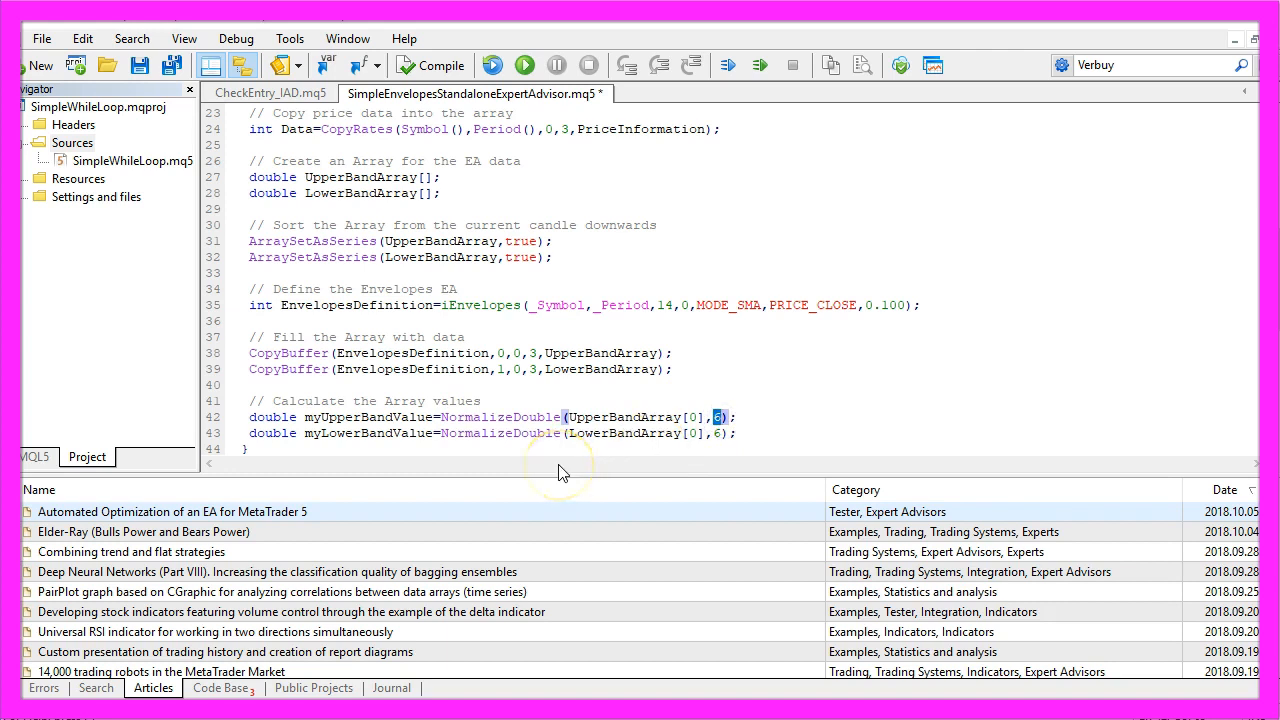
mouse_move(544, 464)
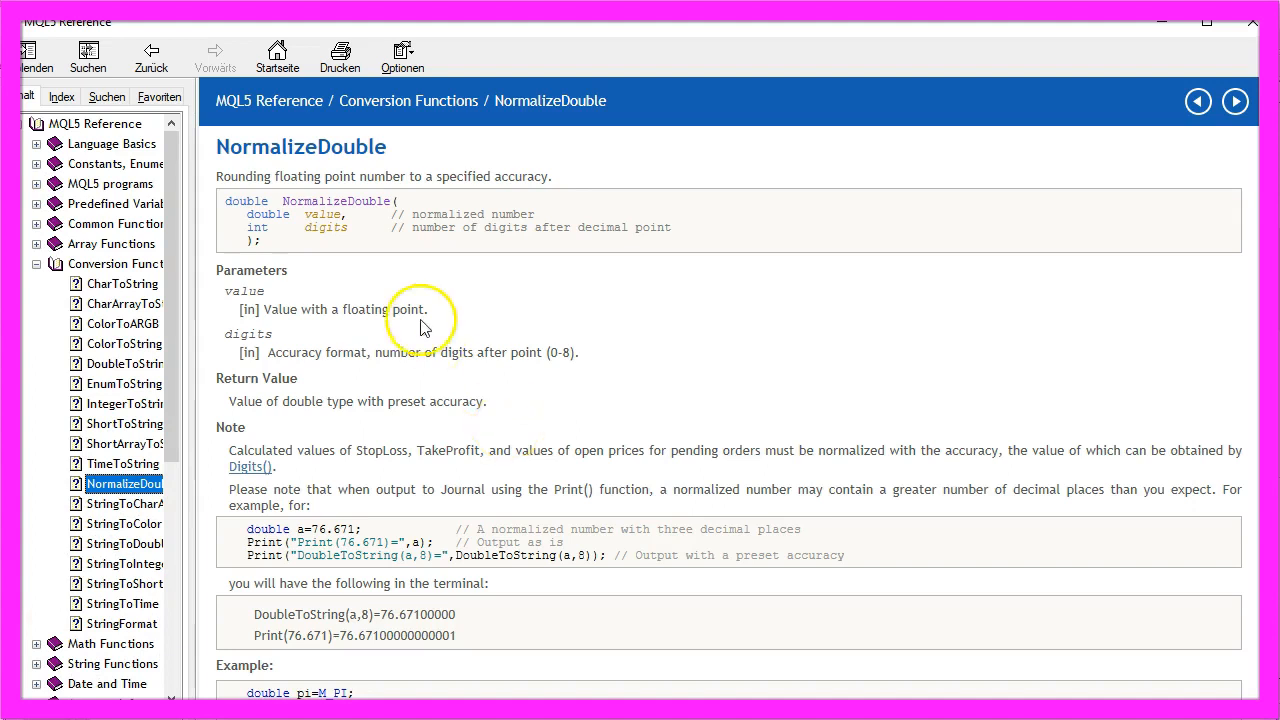
mouse_move(336, 184)
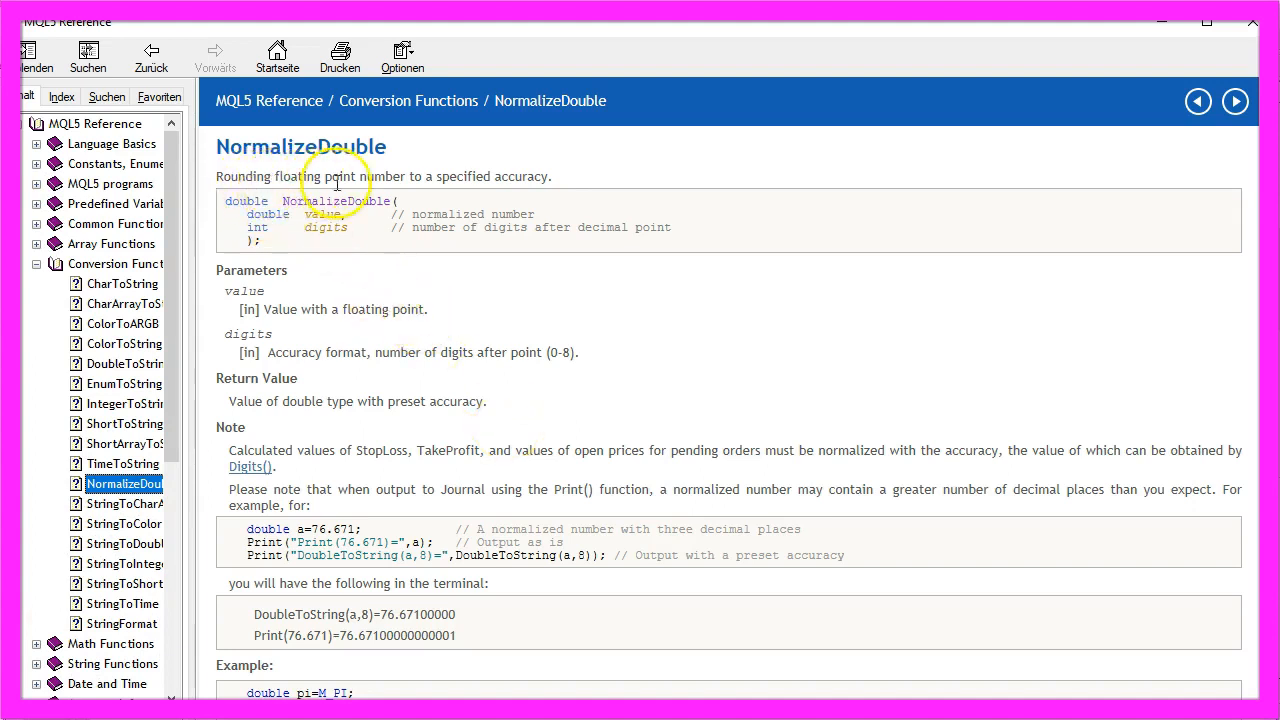
mouse_move(552, 178)
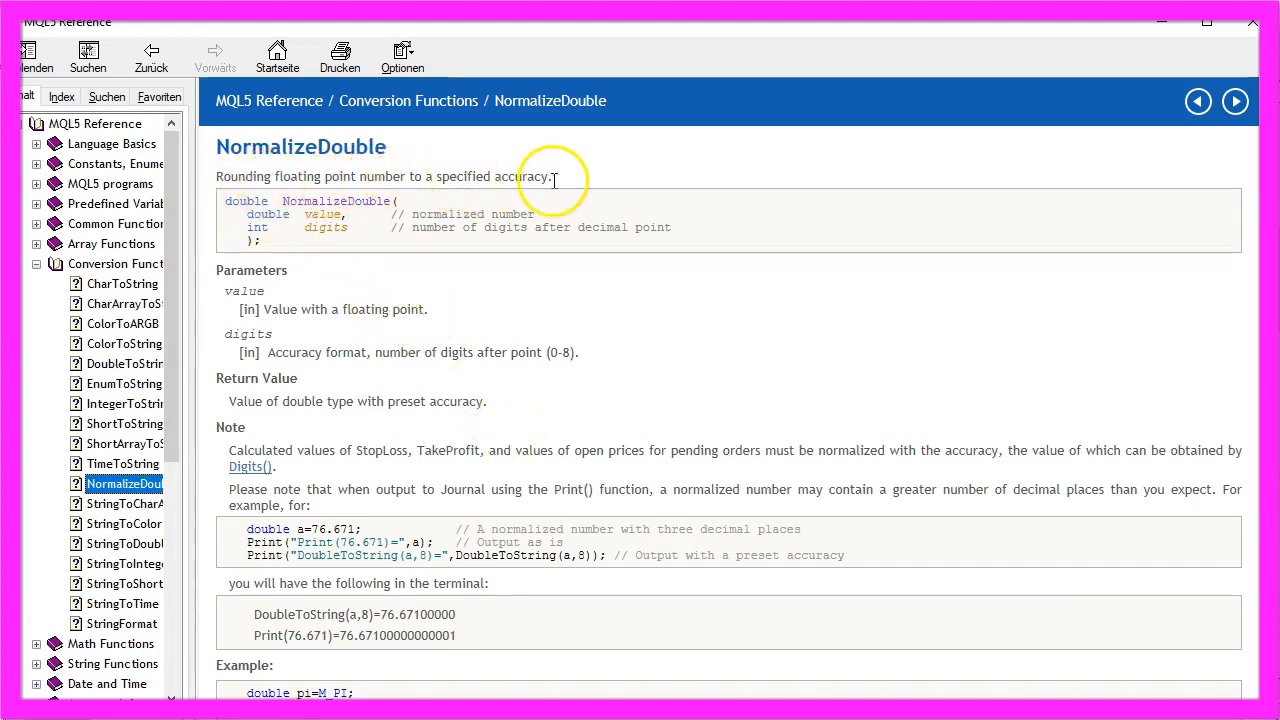
Step: Highlight the digits parameter on the NormalizeDouble reference page
double_click(322, 214)
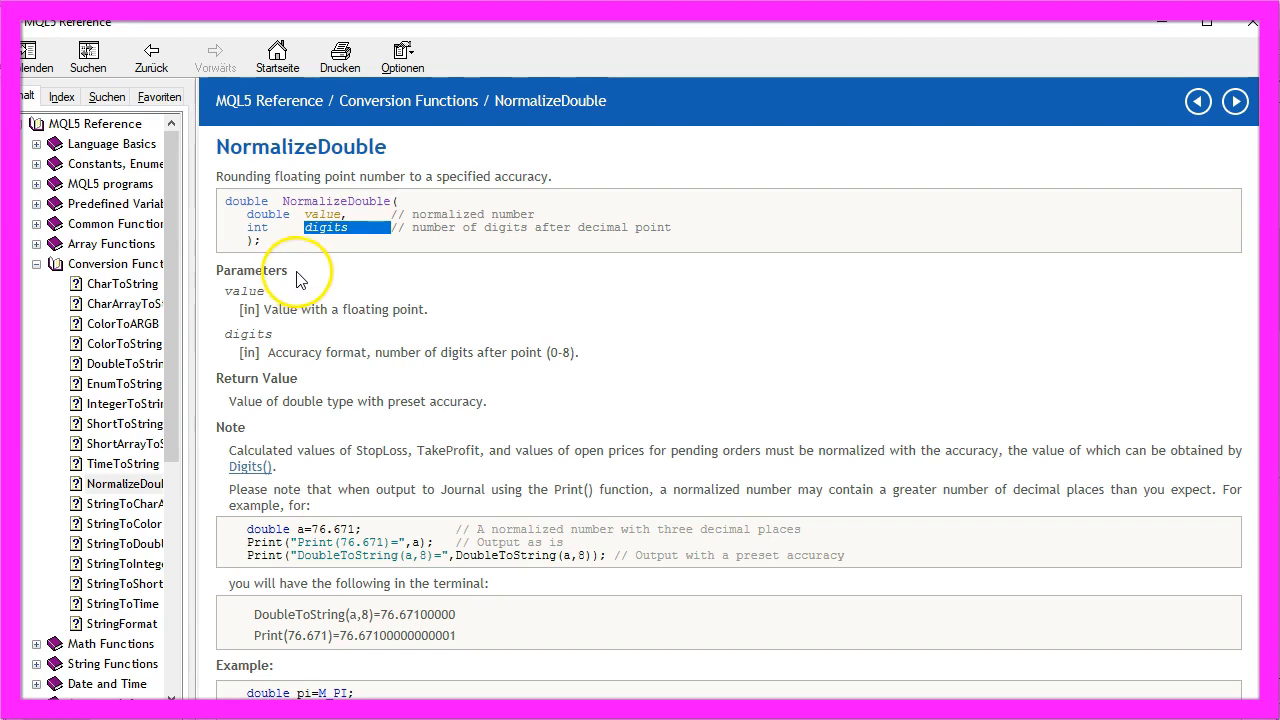
mouse_move(604, 264)
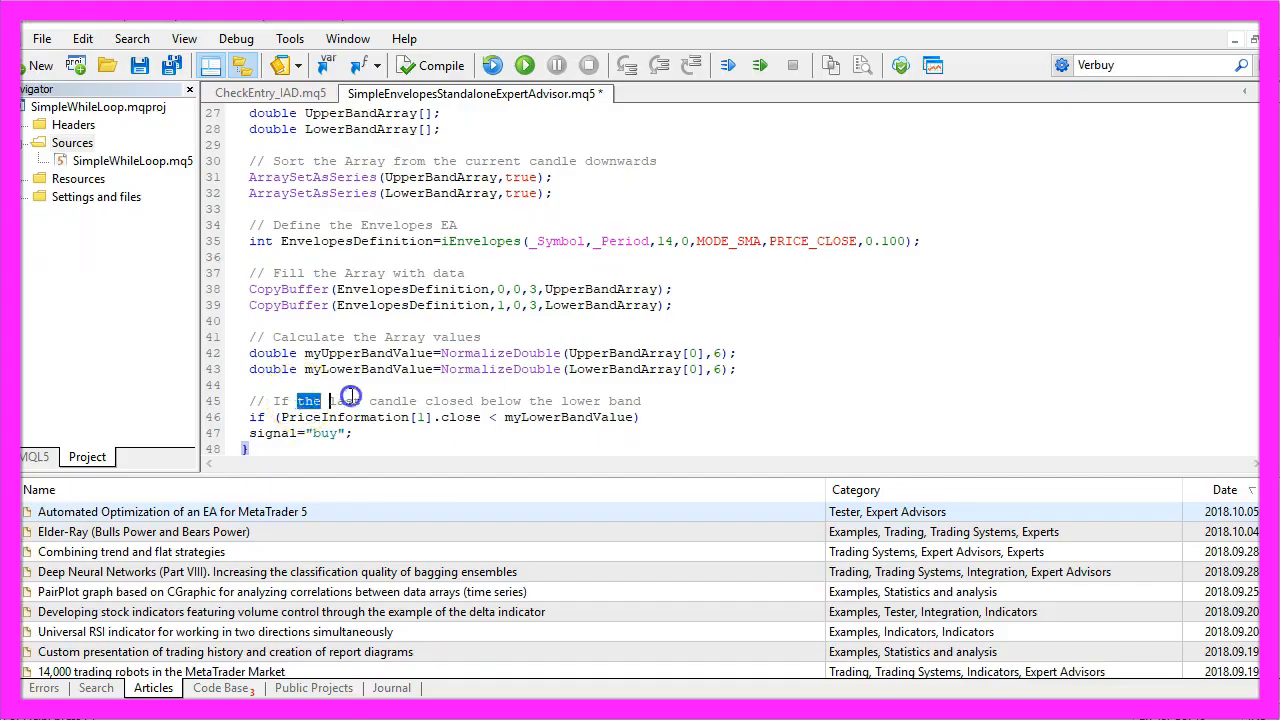
Step: Review the buy condition comparing the last candle's close against the lower band
drag(334, 400, 640, 400)
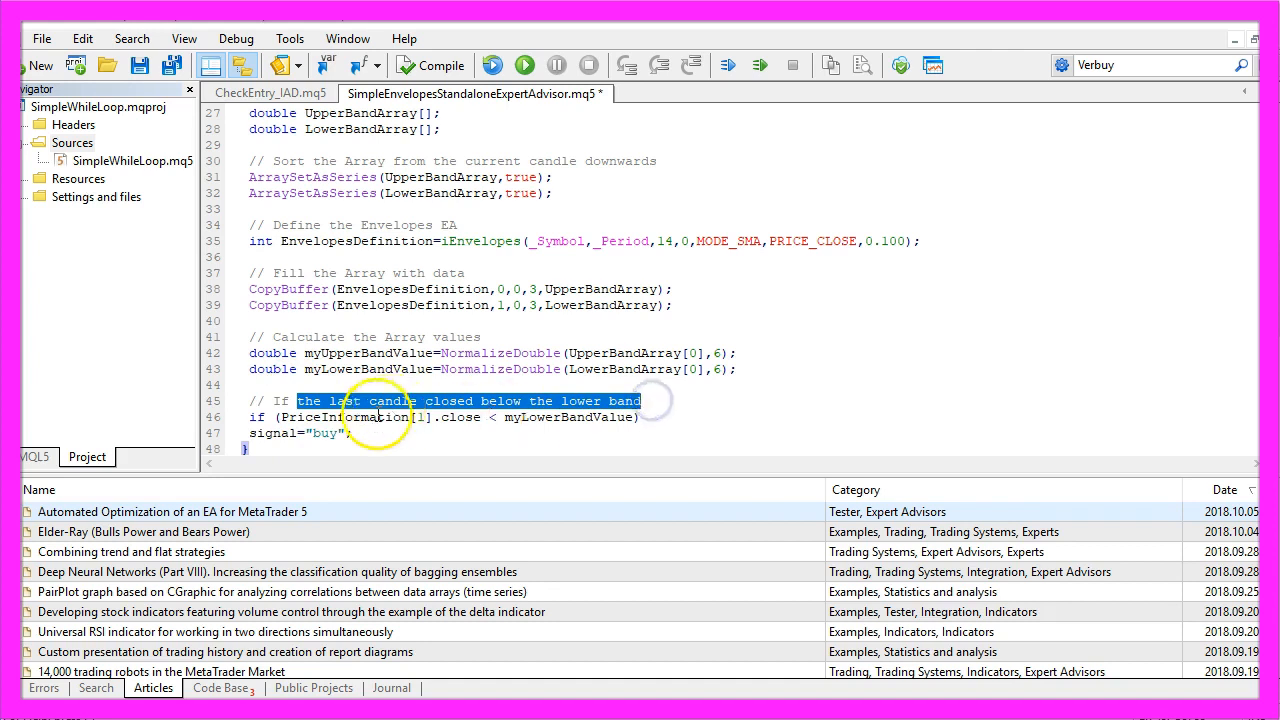
double_click(460, 418)
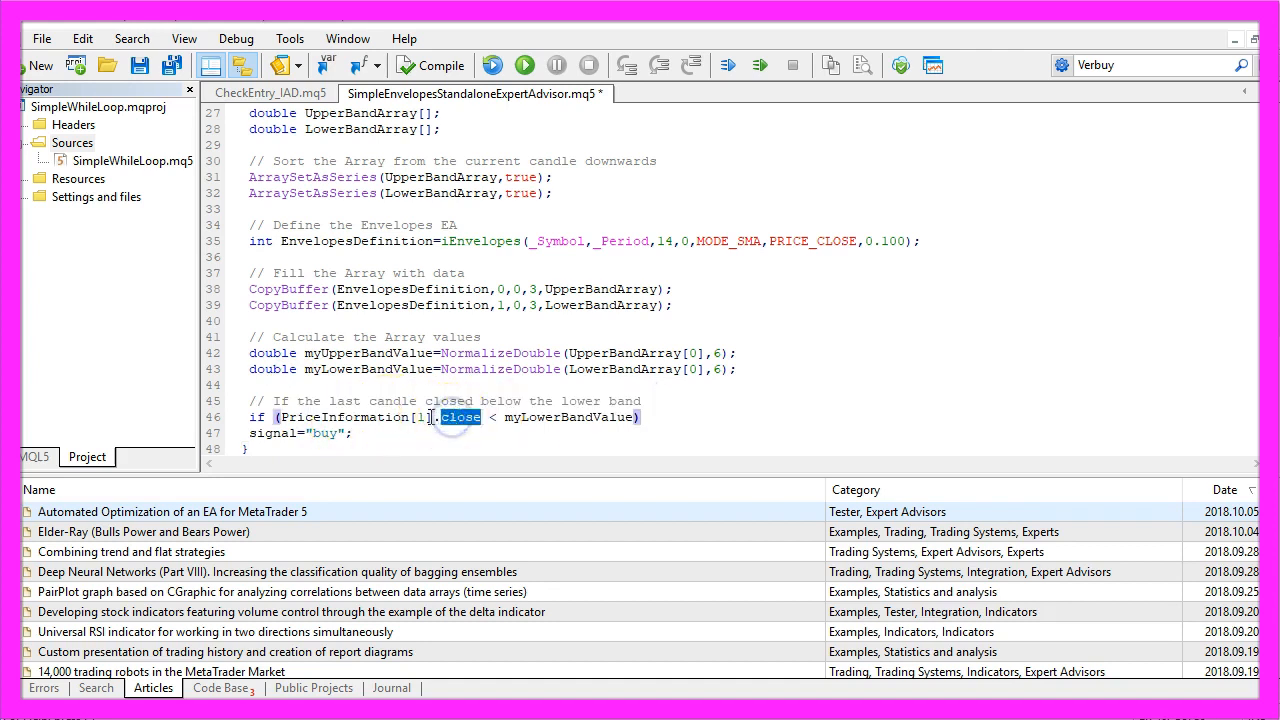
double_click(344, 418)
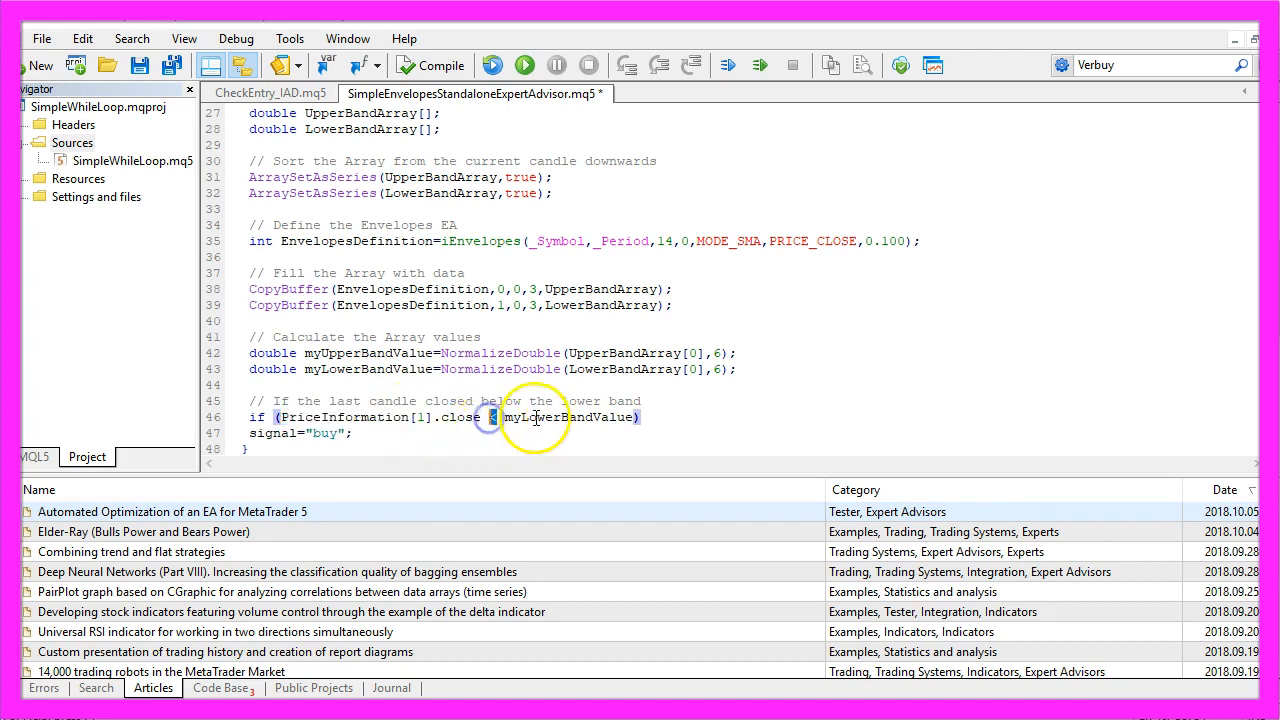
double_click(570, 418)
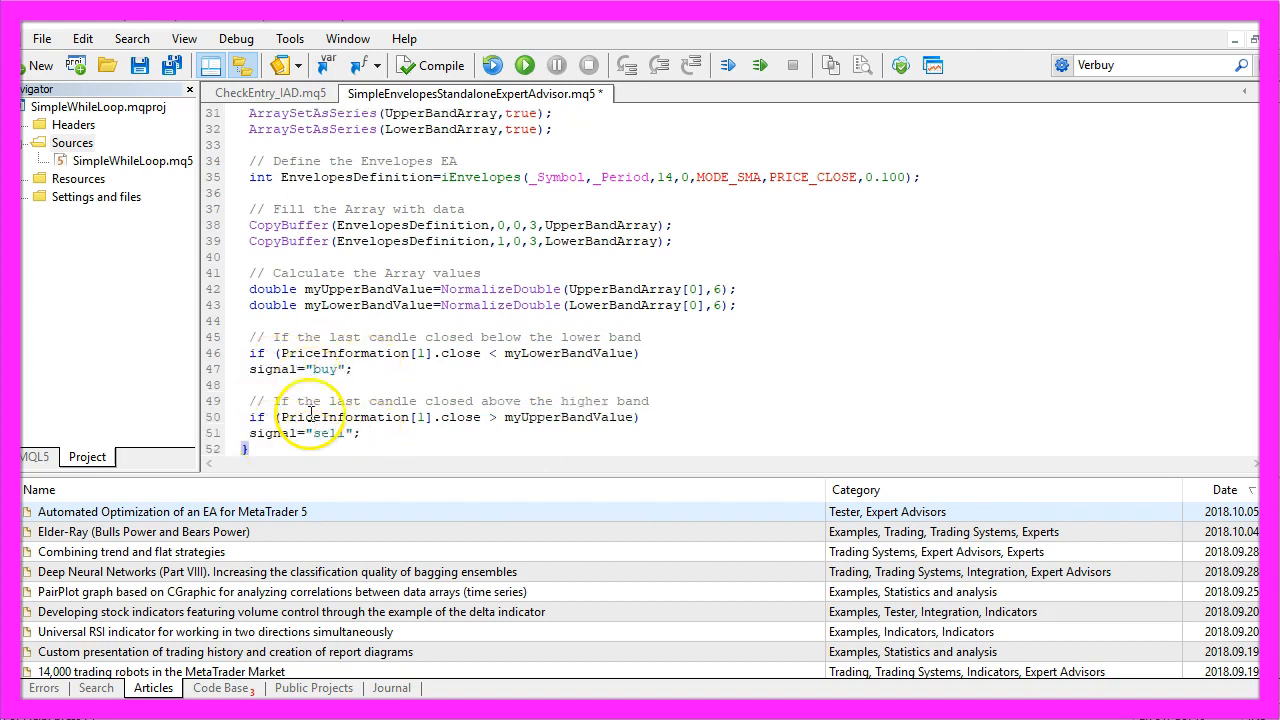
Step: Add the sell condition: signal="sell" when PriceInformation[1].close exceeds myUpperBandValue
double_click(460, 418)
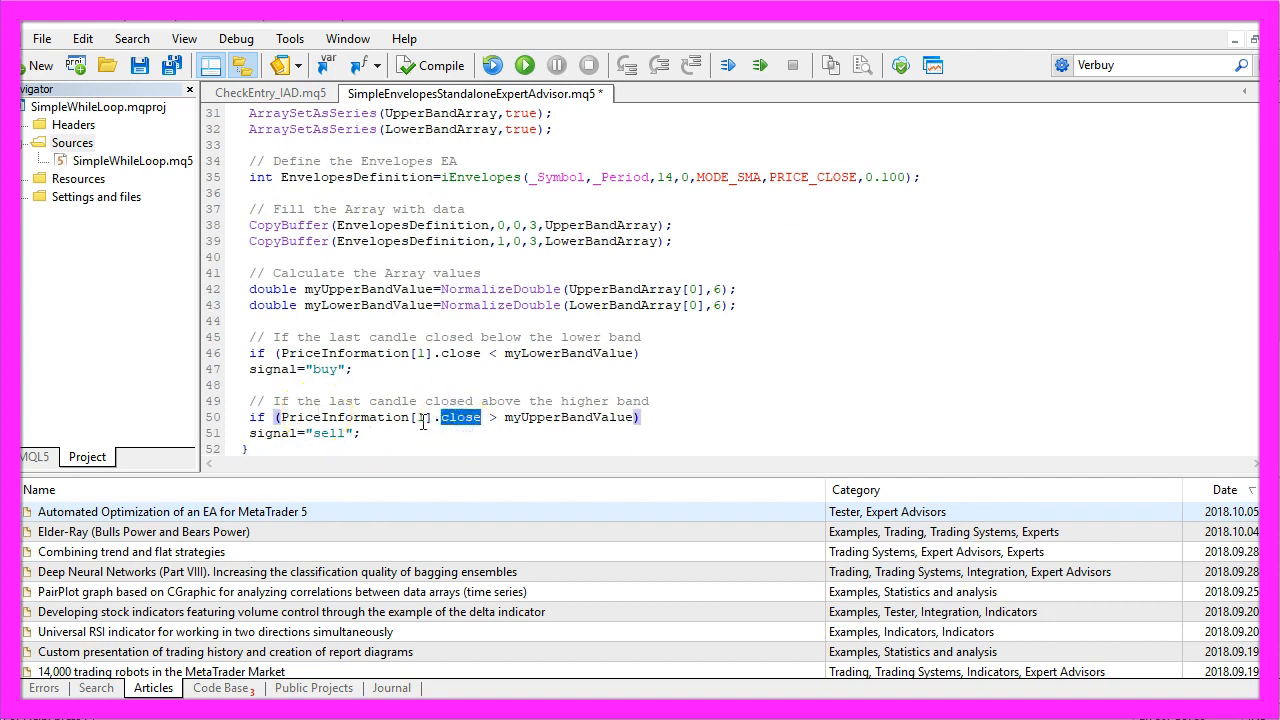
double_click(342, 418)
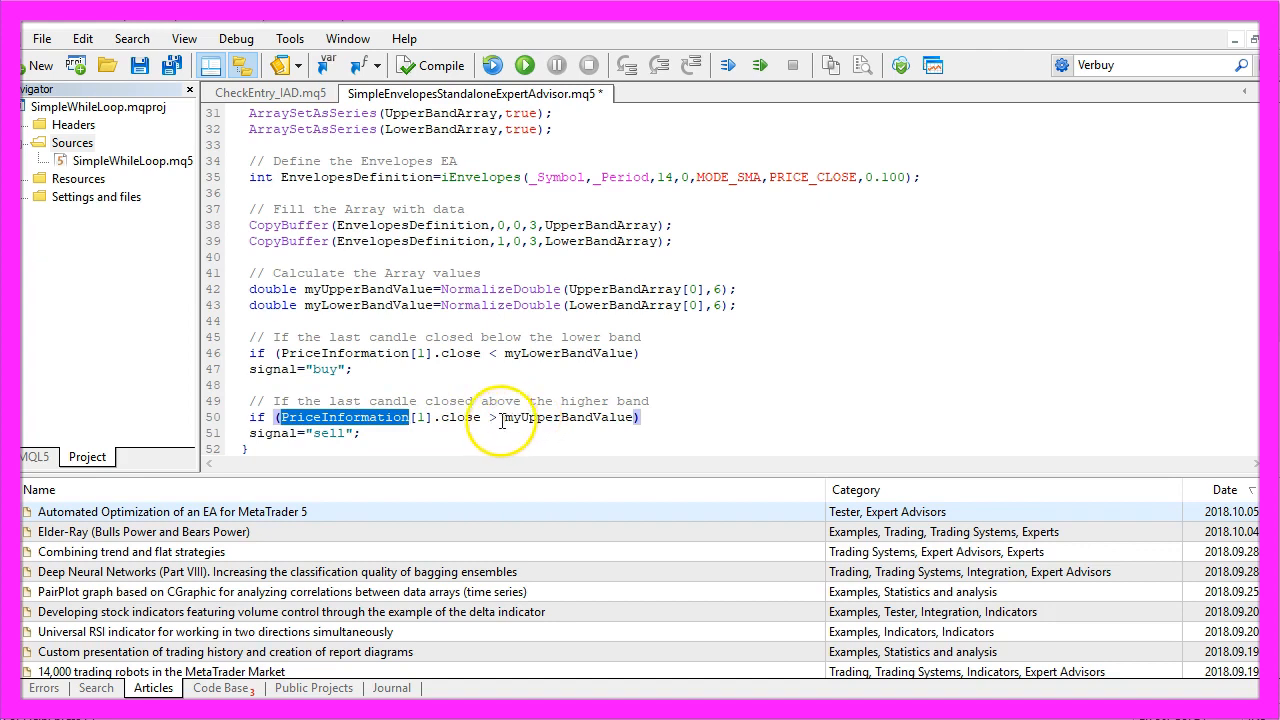
double_click(570, 418)
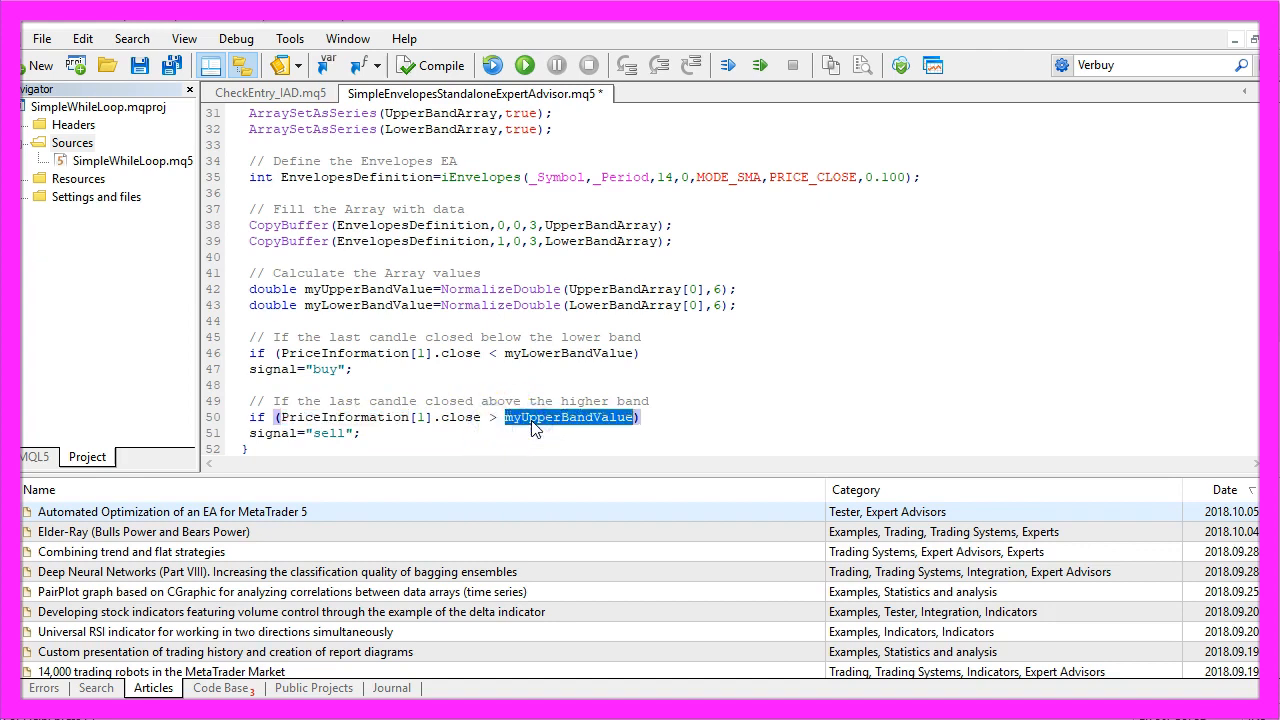
double_click(328, 432)
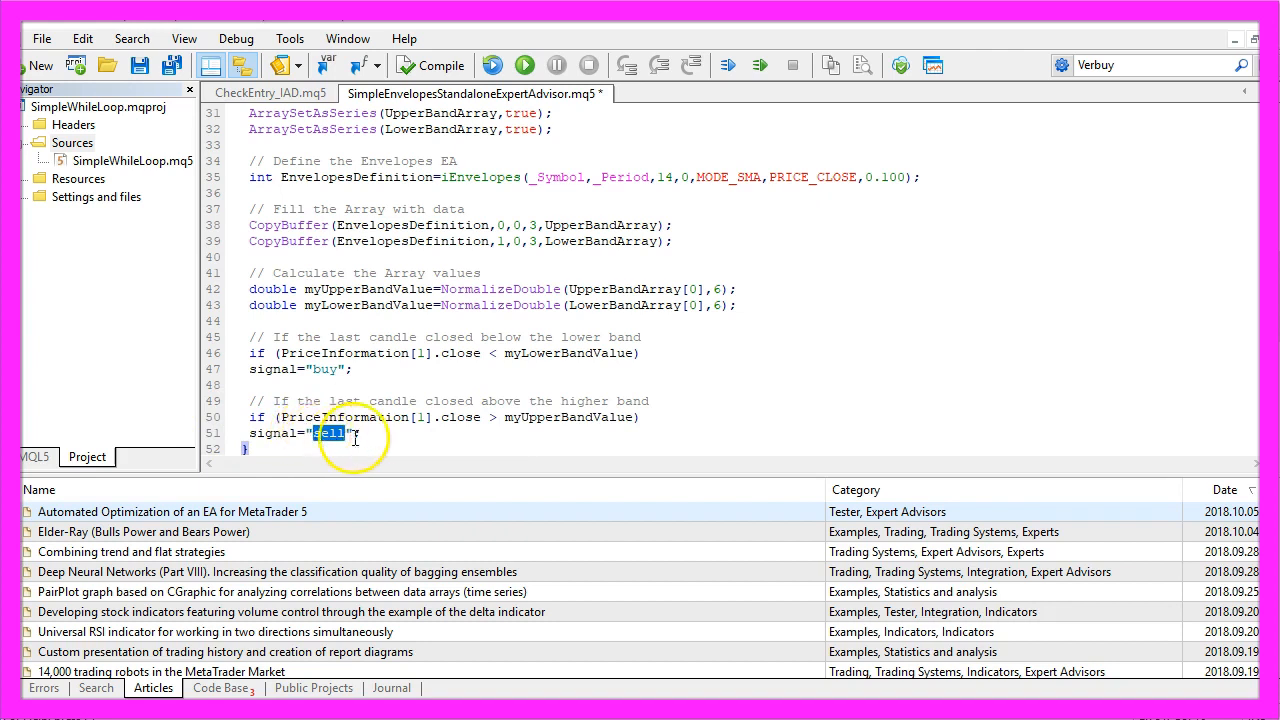
double_click(272, 432)
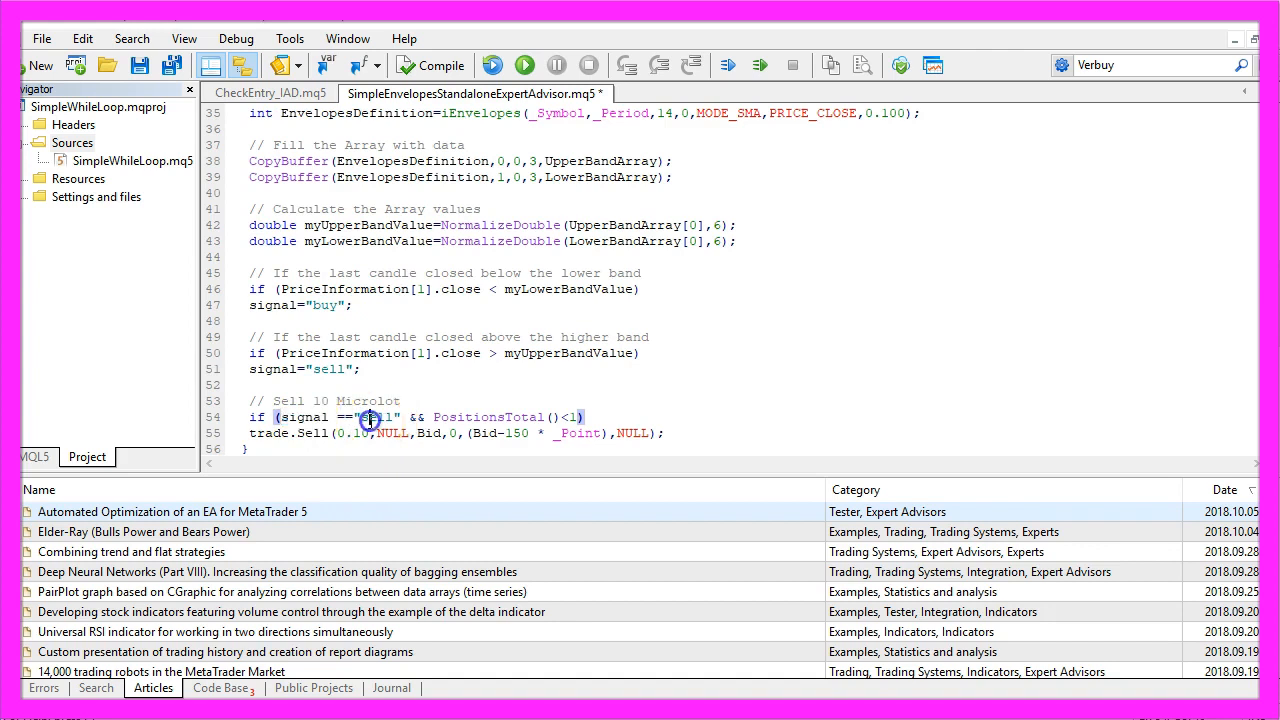
Step: Add 0.10-lot trade.Sell and trade.Buy blocks guarded by the signal and PositionsTotal()<1
double_click(504, 418)
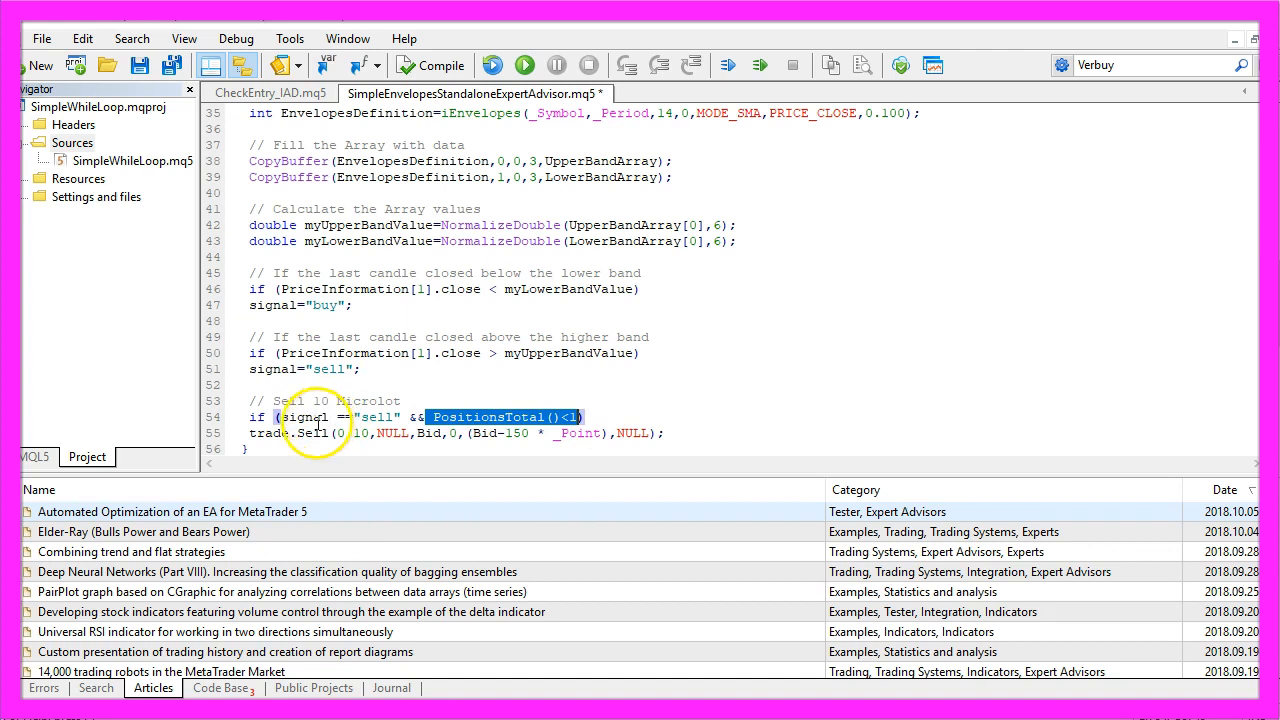
double_click(312, 432)
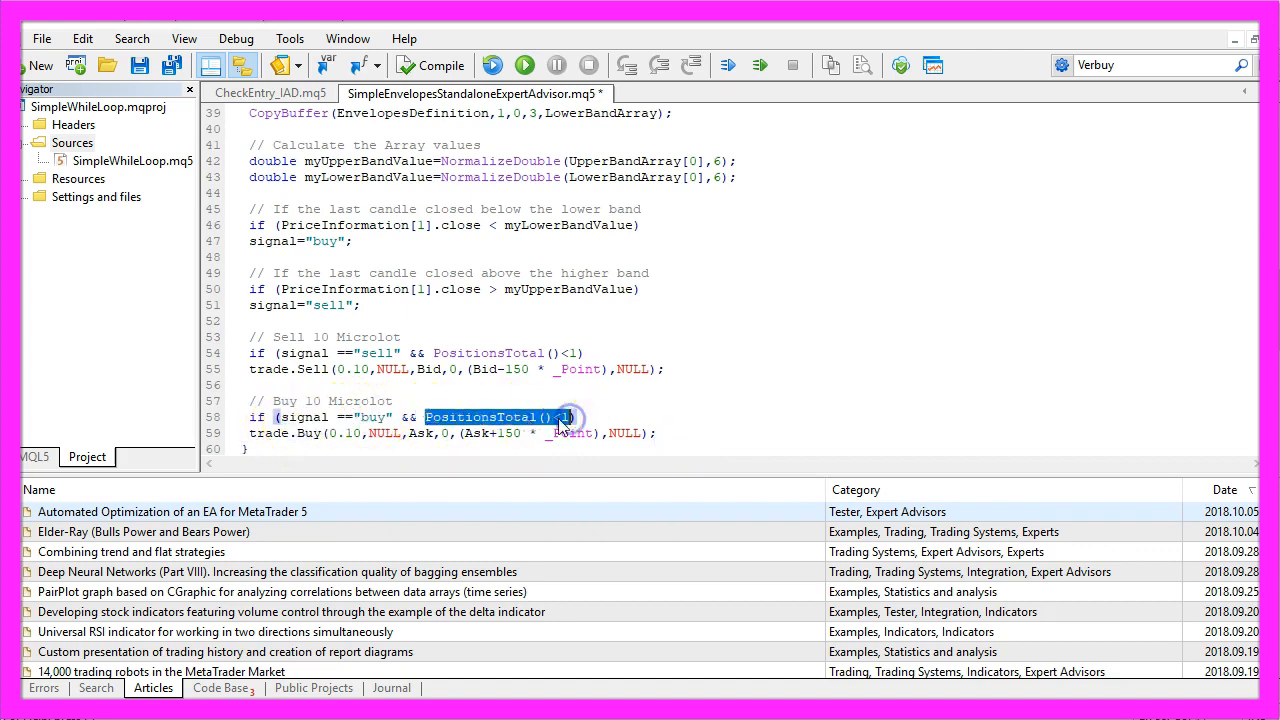
click(308, 432)
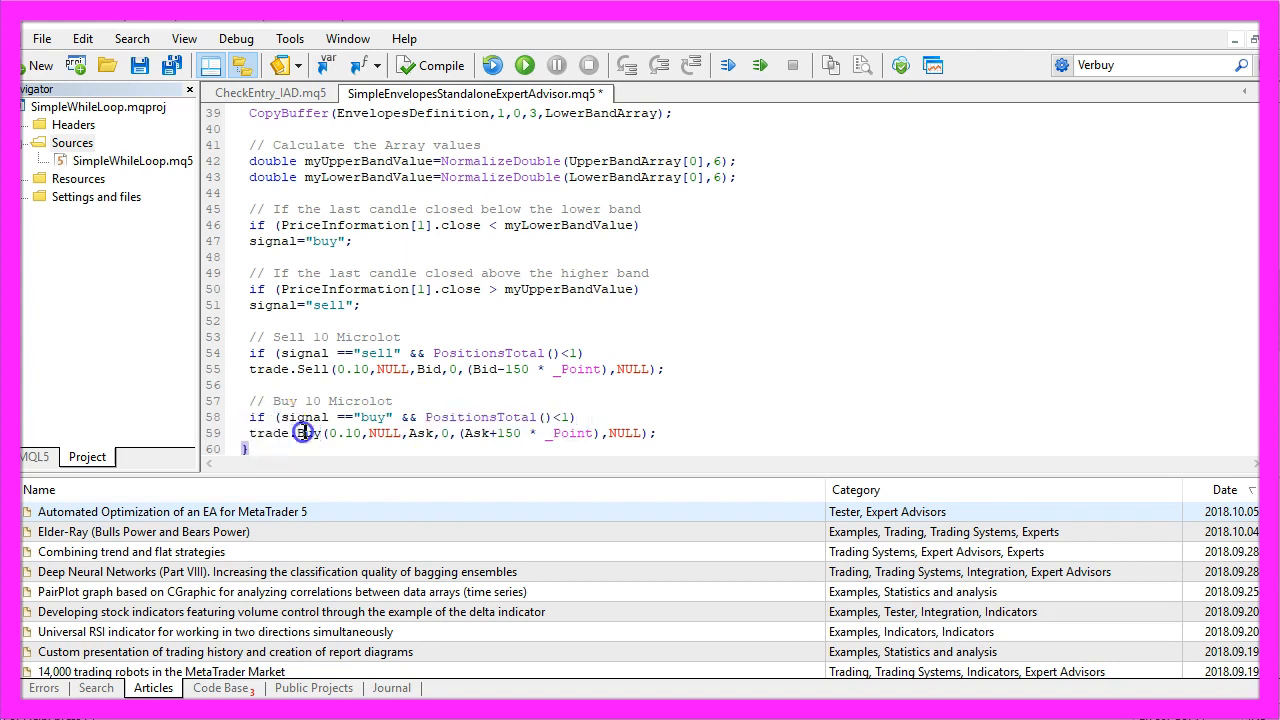
double_click(352, 432)
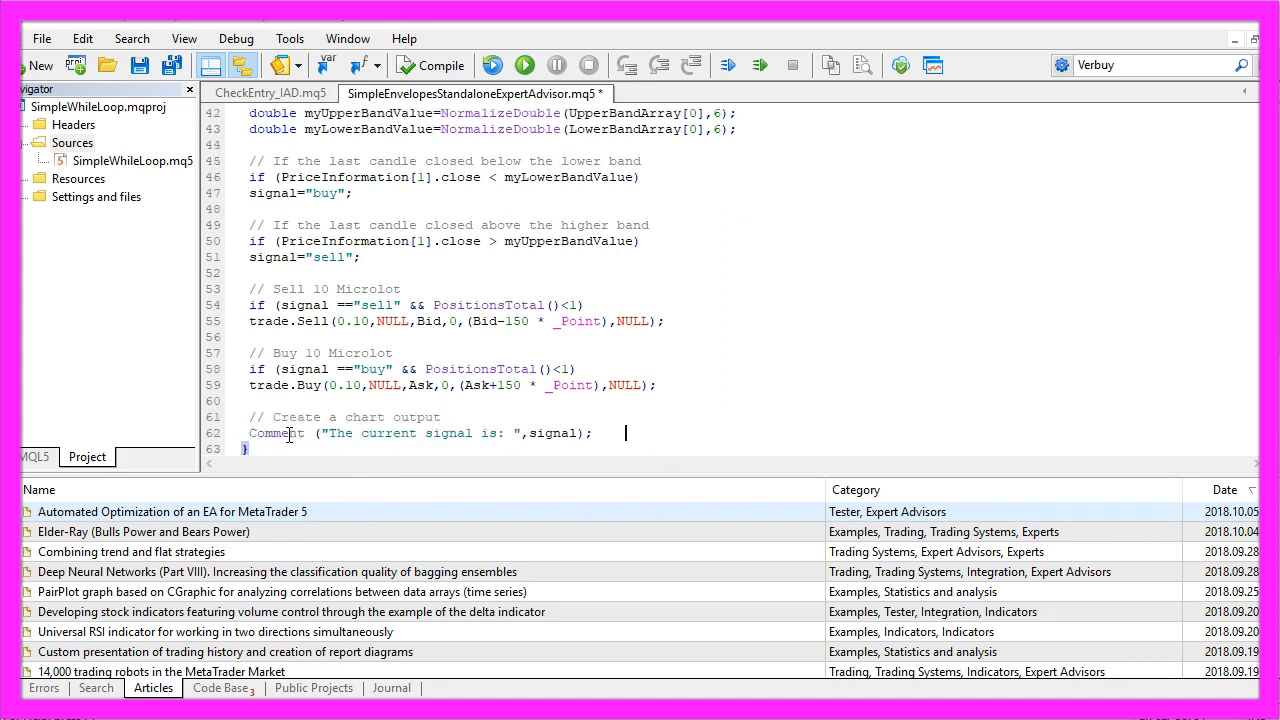
Step: End OnTick with Comment("The current signal is: ",signal) as the chart output
double_click(364, 418)
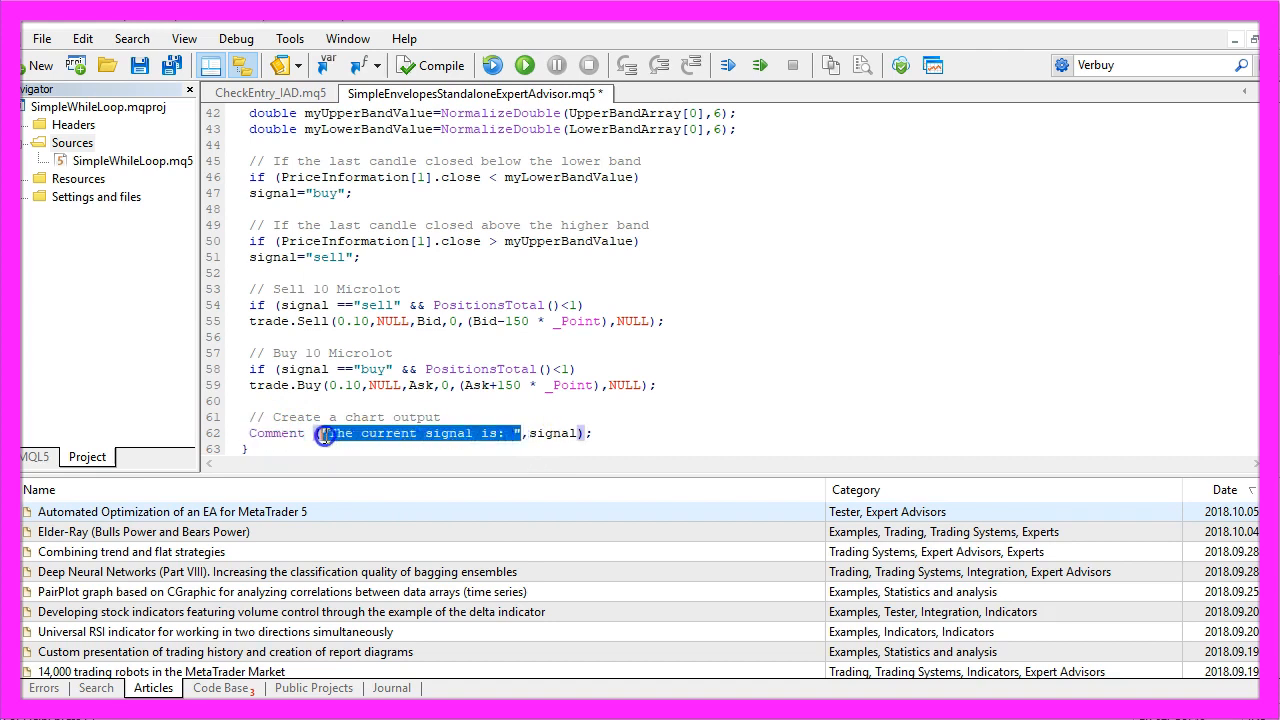
click(548, 432)
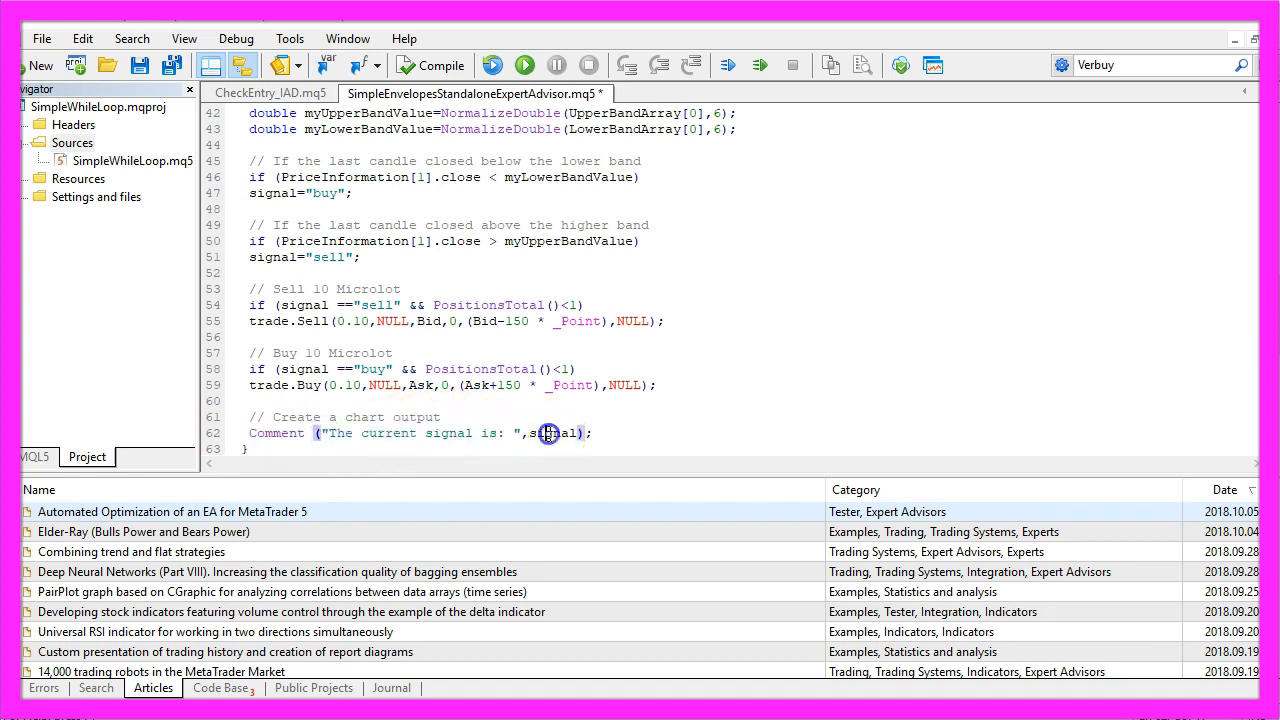
double_click(554, 432)
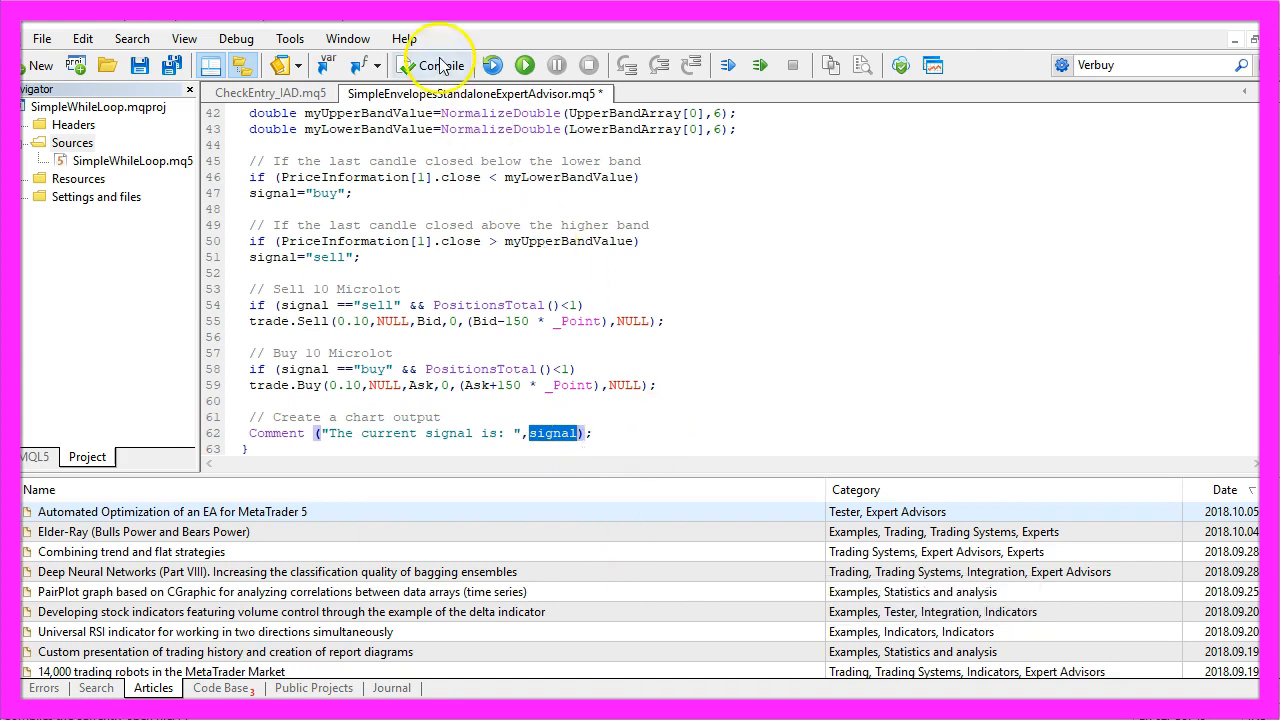
mouse_move(436, 64)
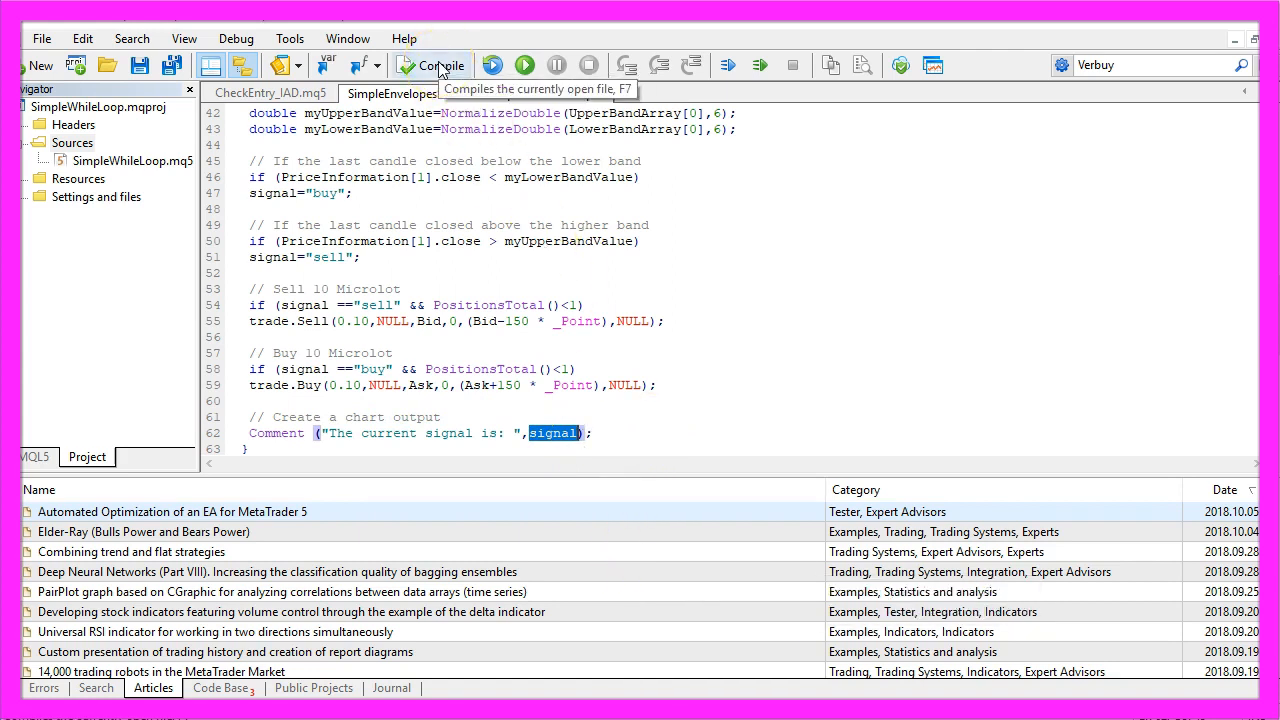
Step: Compile the advisor with 0 errors and switch to the MetaTrader terminal
click(432, 64)
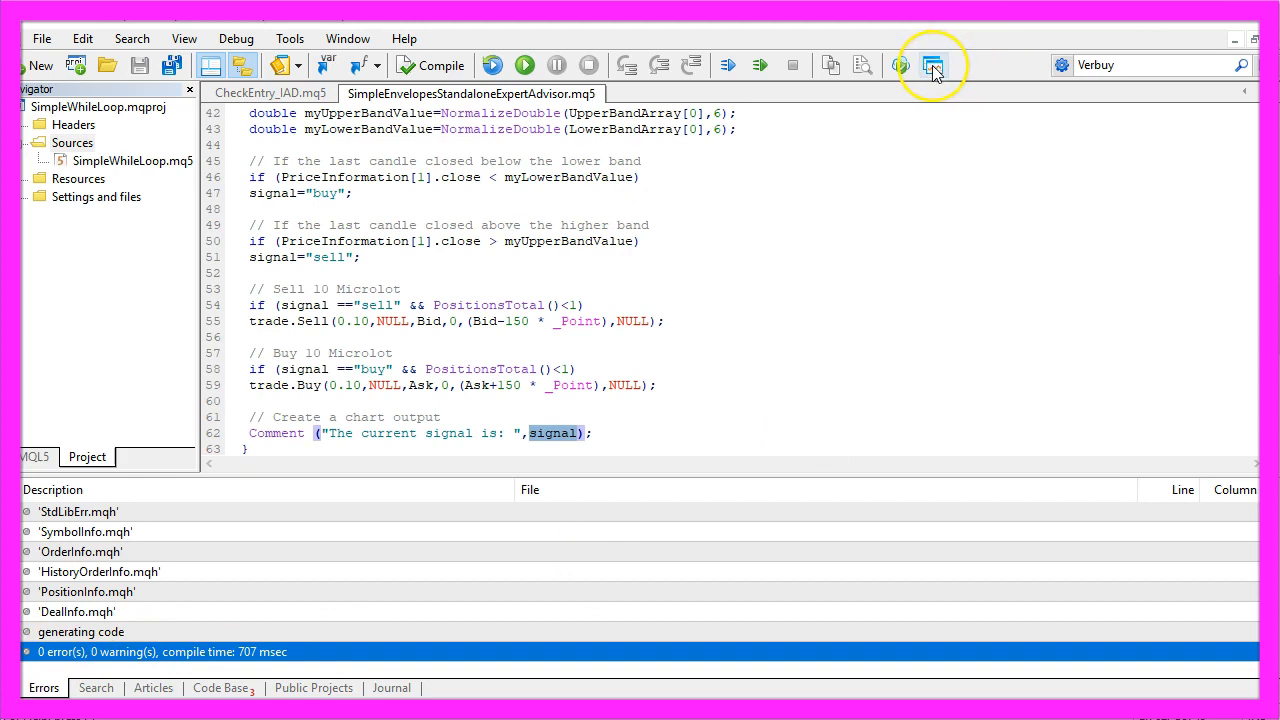
mouse_move(932, 64)
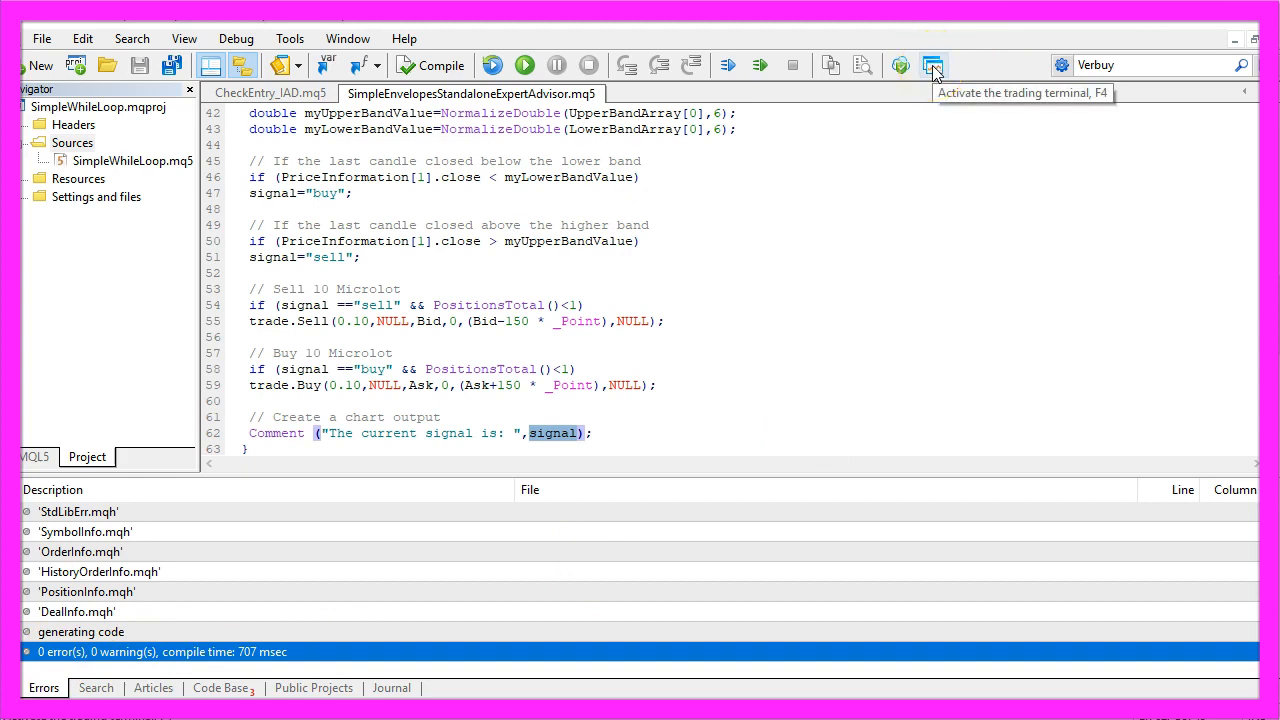
click(932, 64)
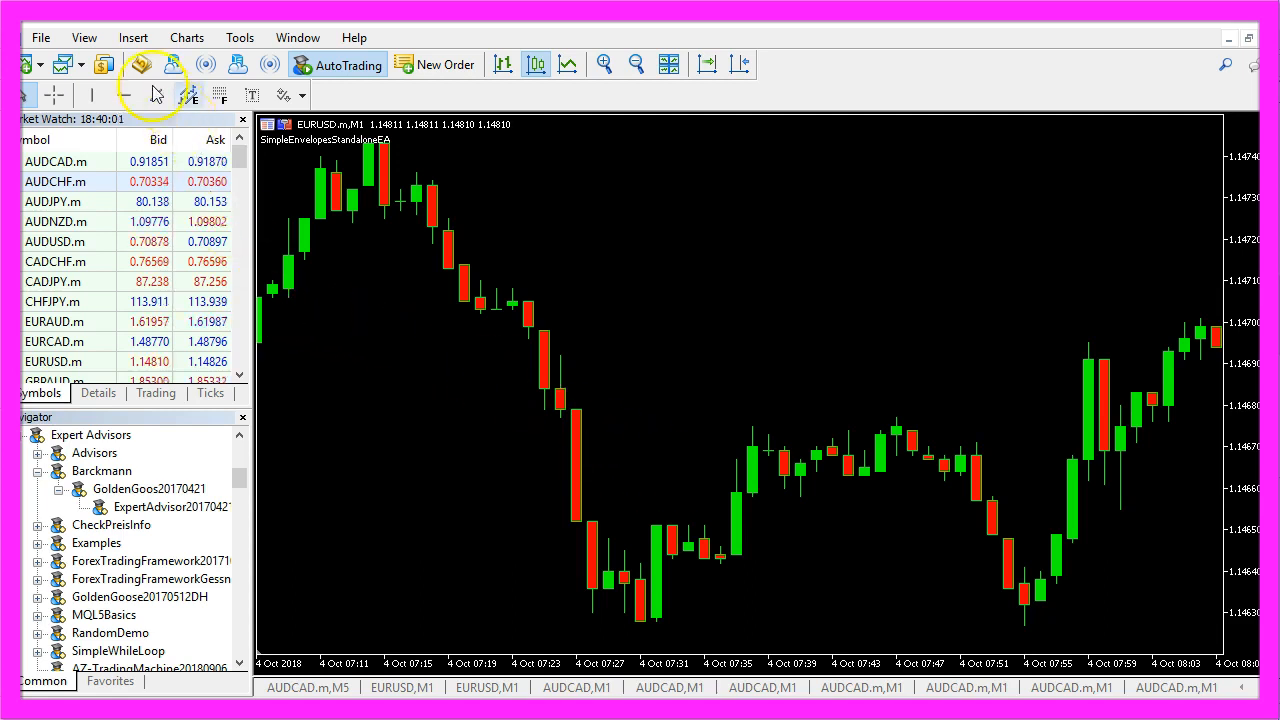
Step: Show the Strategy Tester and select SimpleEnvelopesStandaloneEA.ex5 as the expert
click(84, 36)
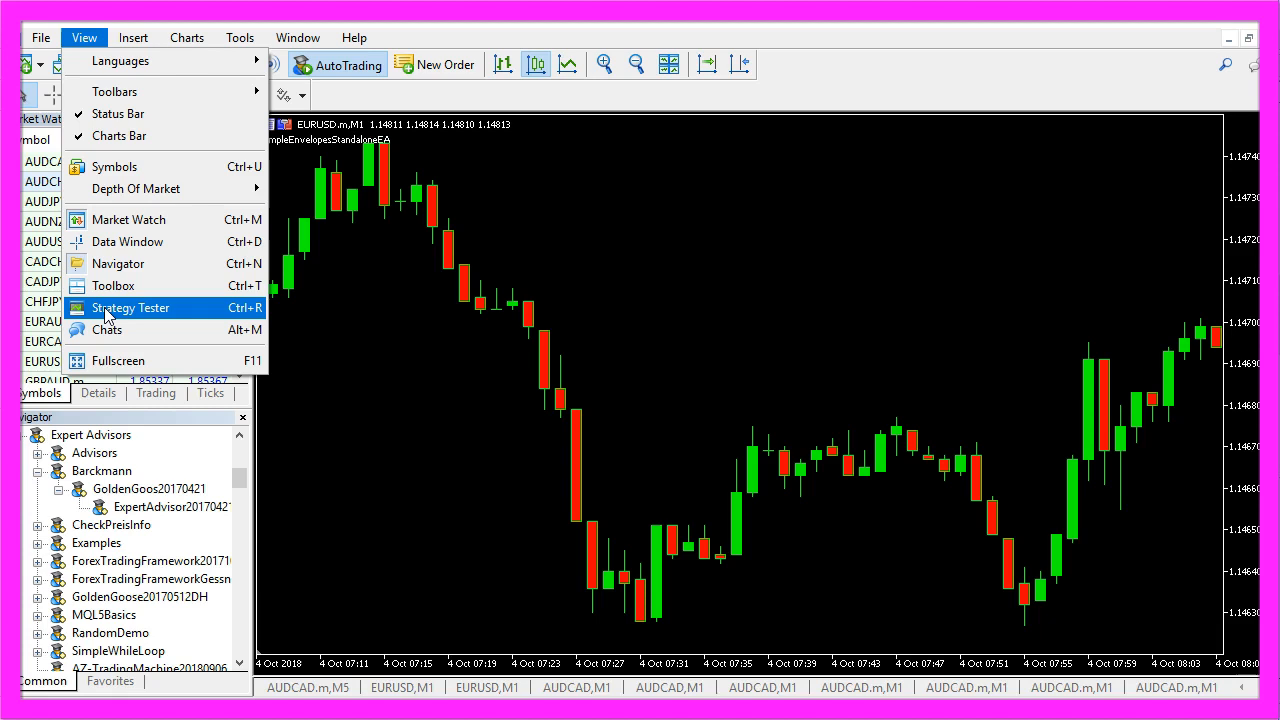
click(130, 308)
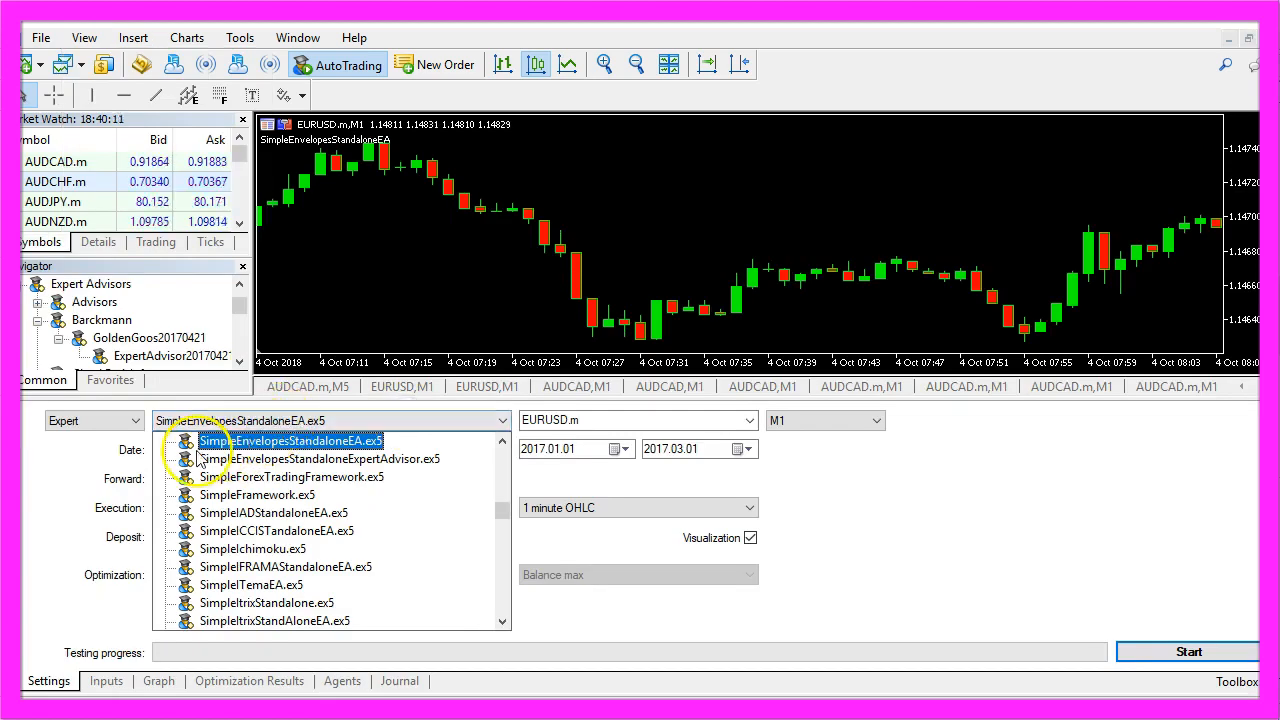
mouse_move(358, 444)
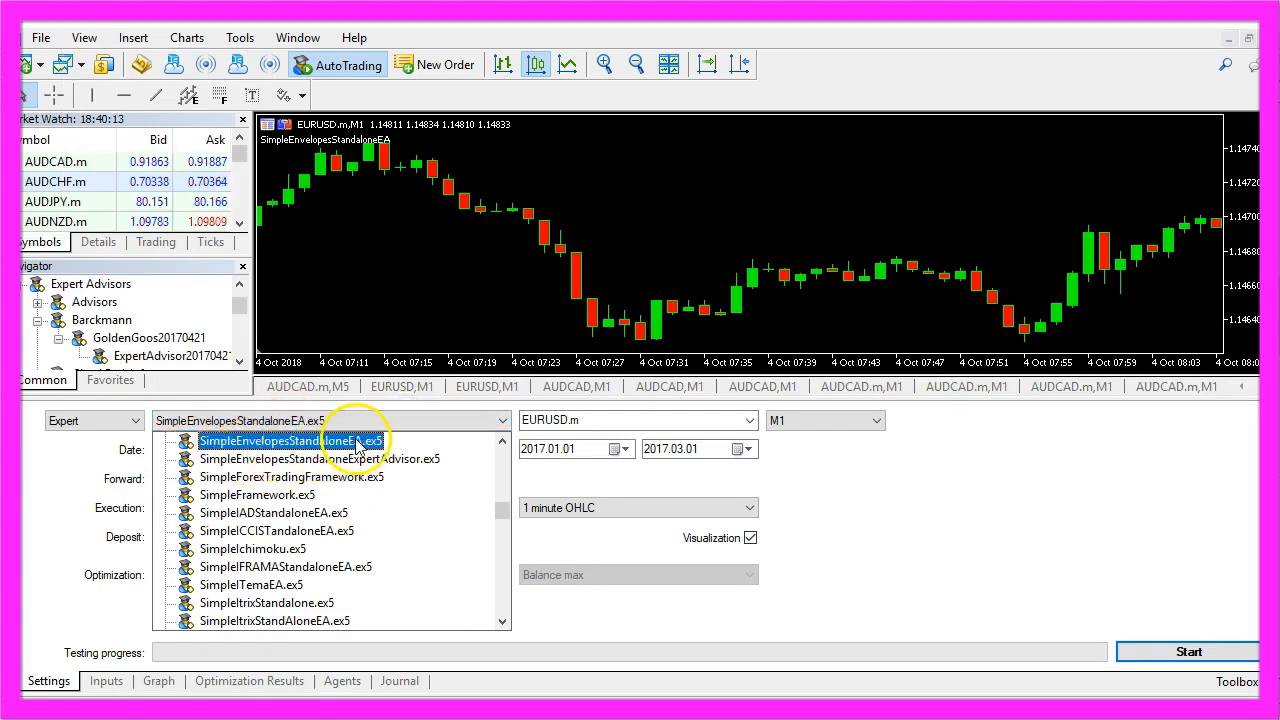
click(290, 440)
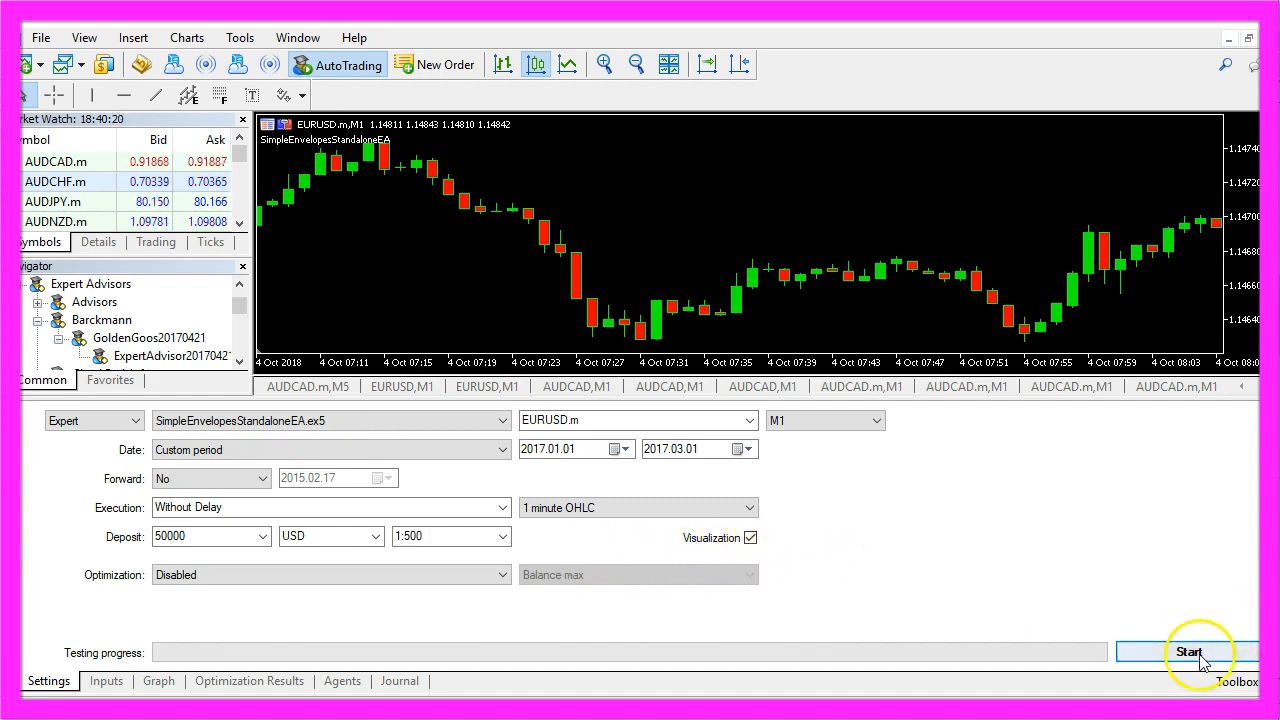
Step: Start the visual backtest and watch the EA open 0.10-lot sell and buy trades on EURUSD
click(1188, 652)
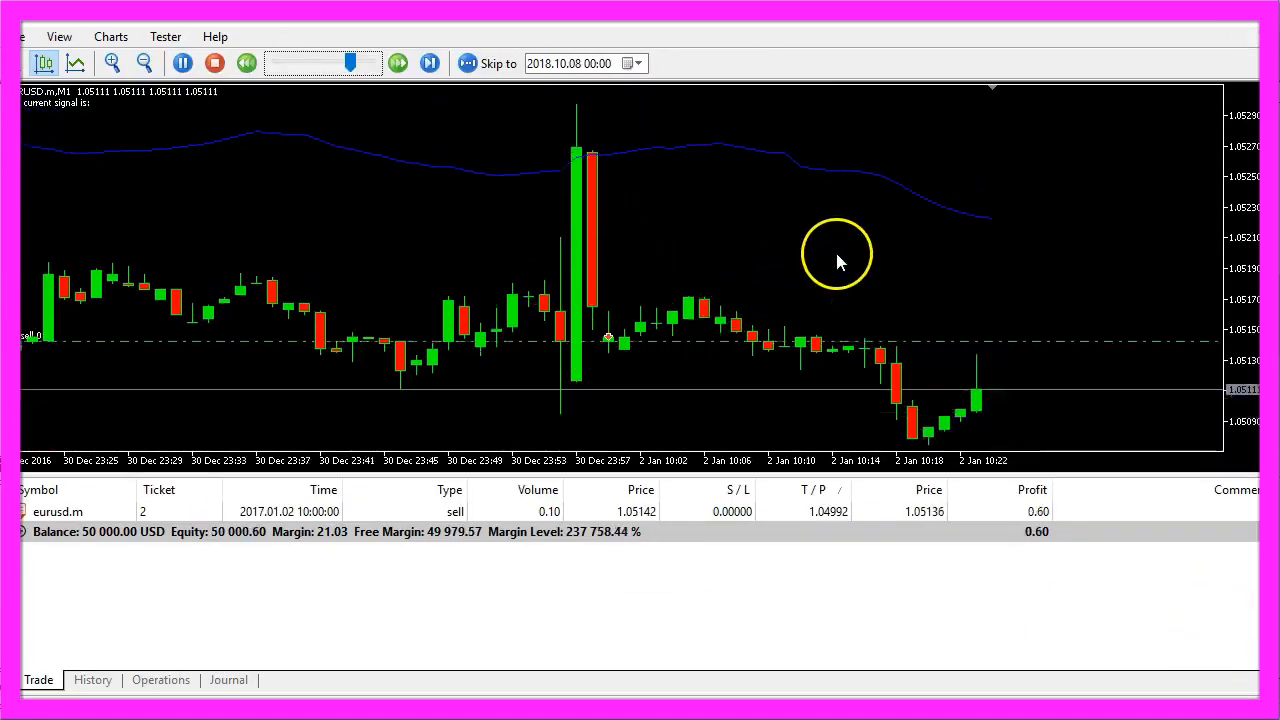
click(428, 62)
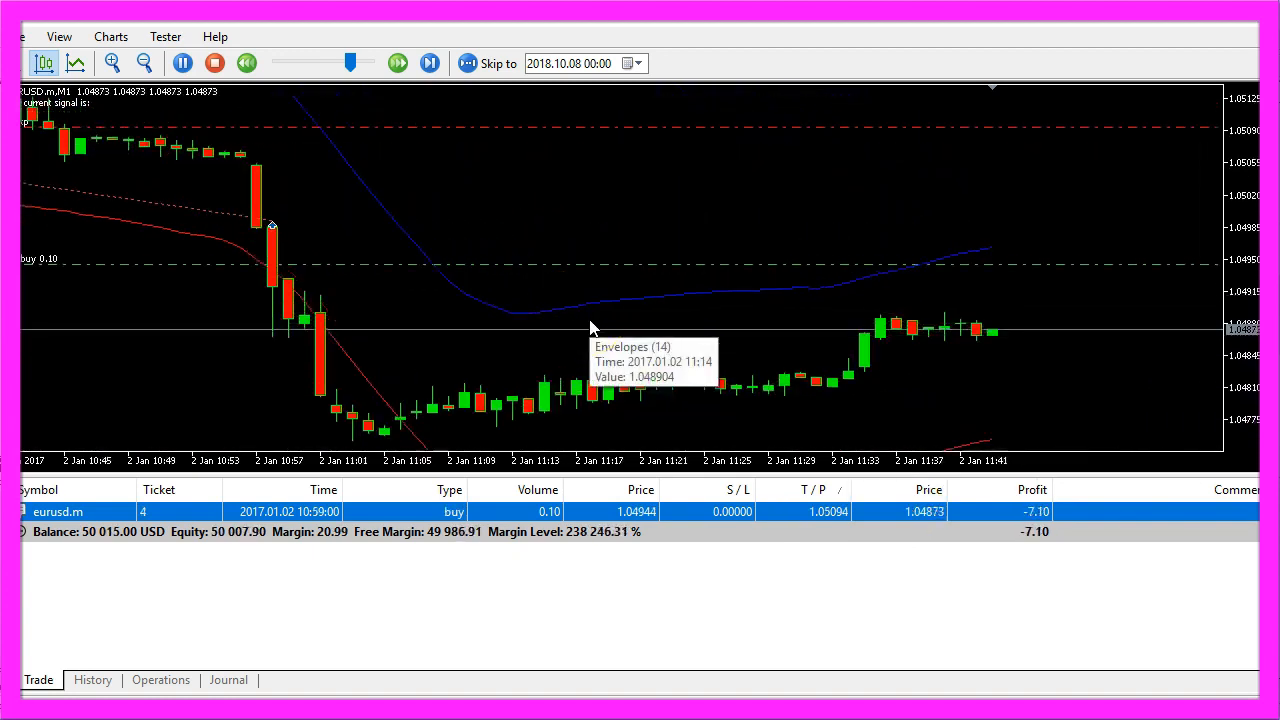
click(428, 62)
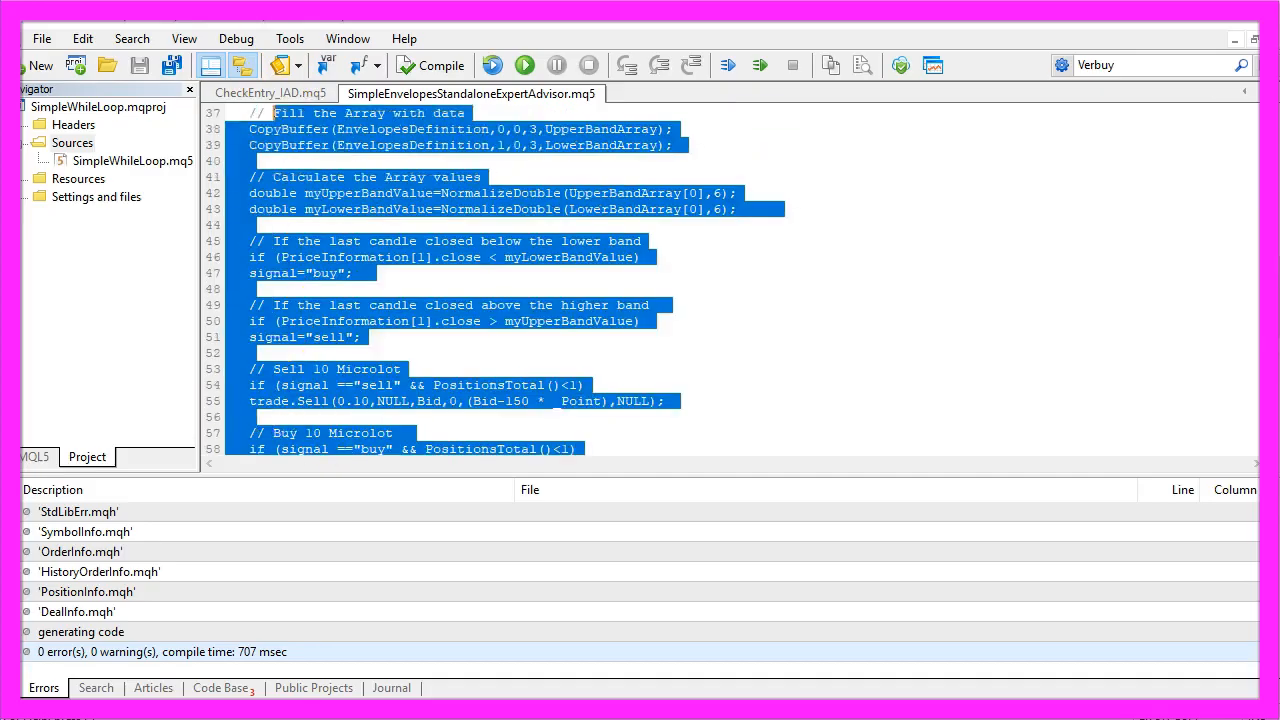
Step: Scroll to the top of the advisor source to review it from the Trade include
scroll(up, 3)
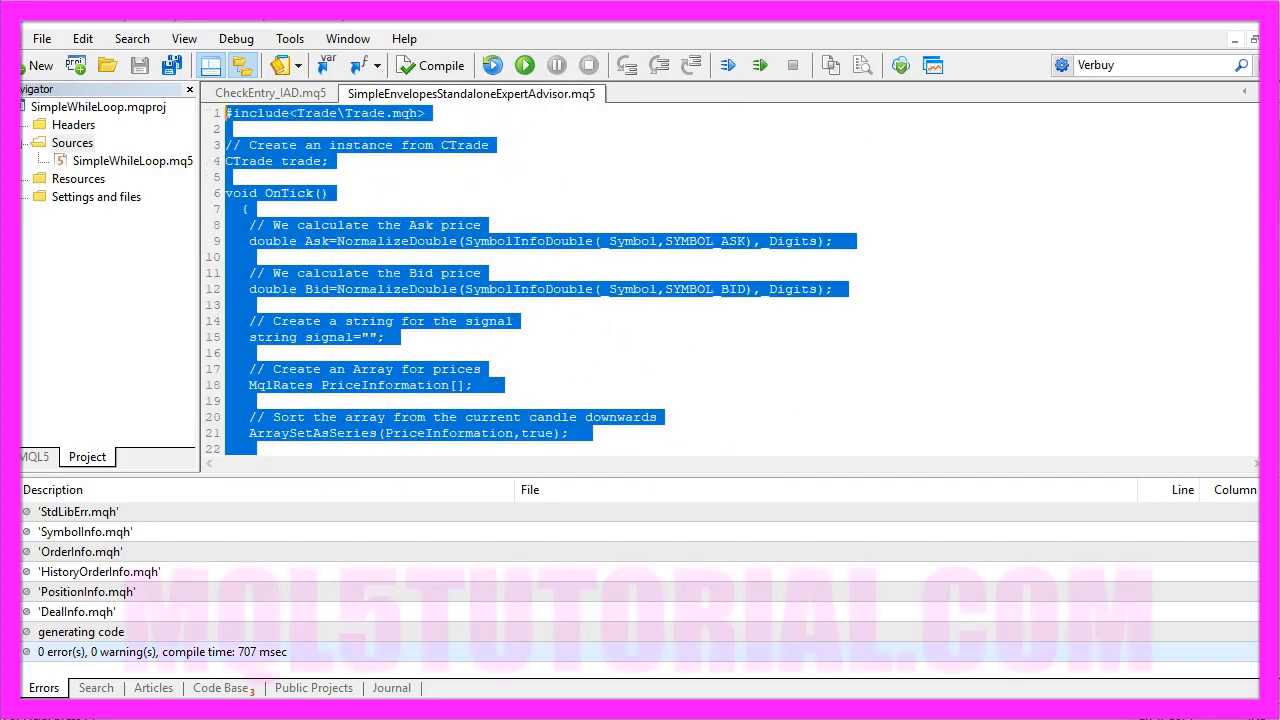